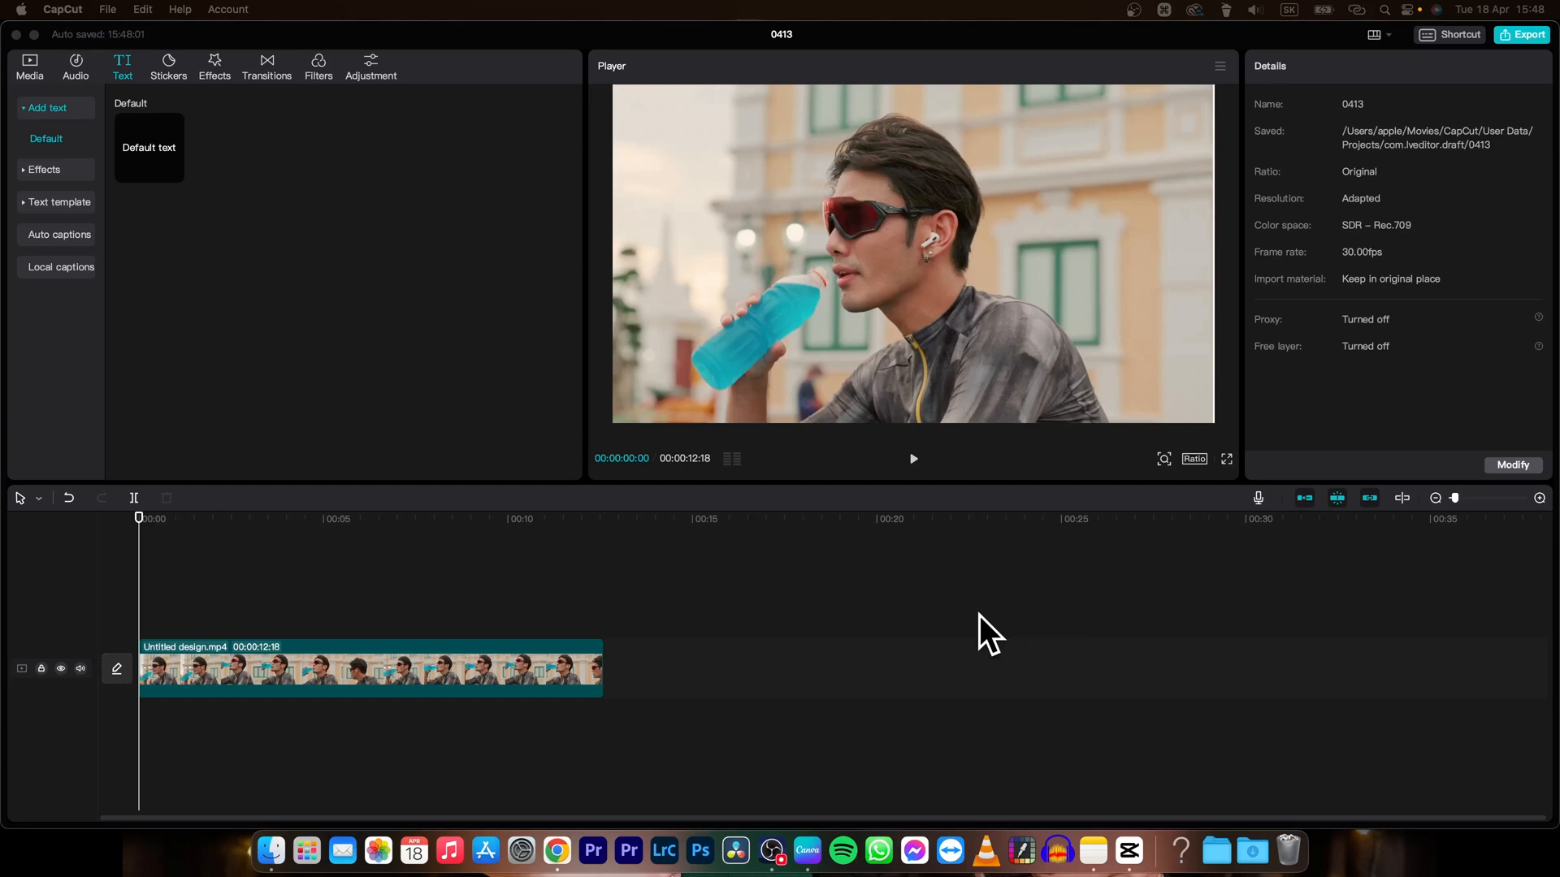
mouse_move(229, 585)
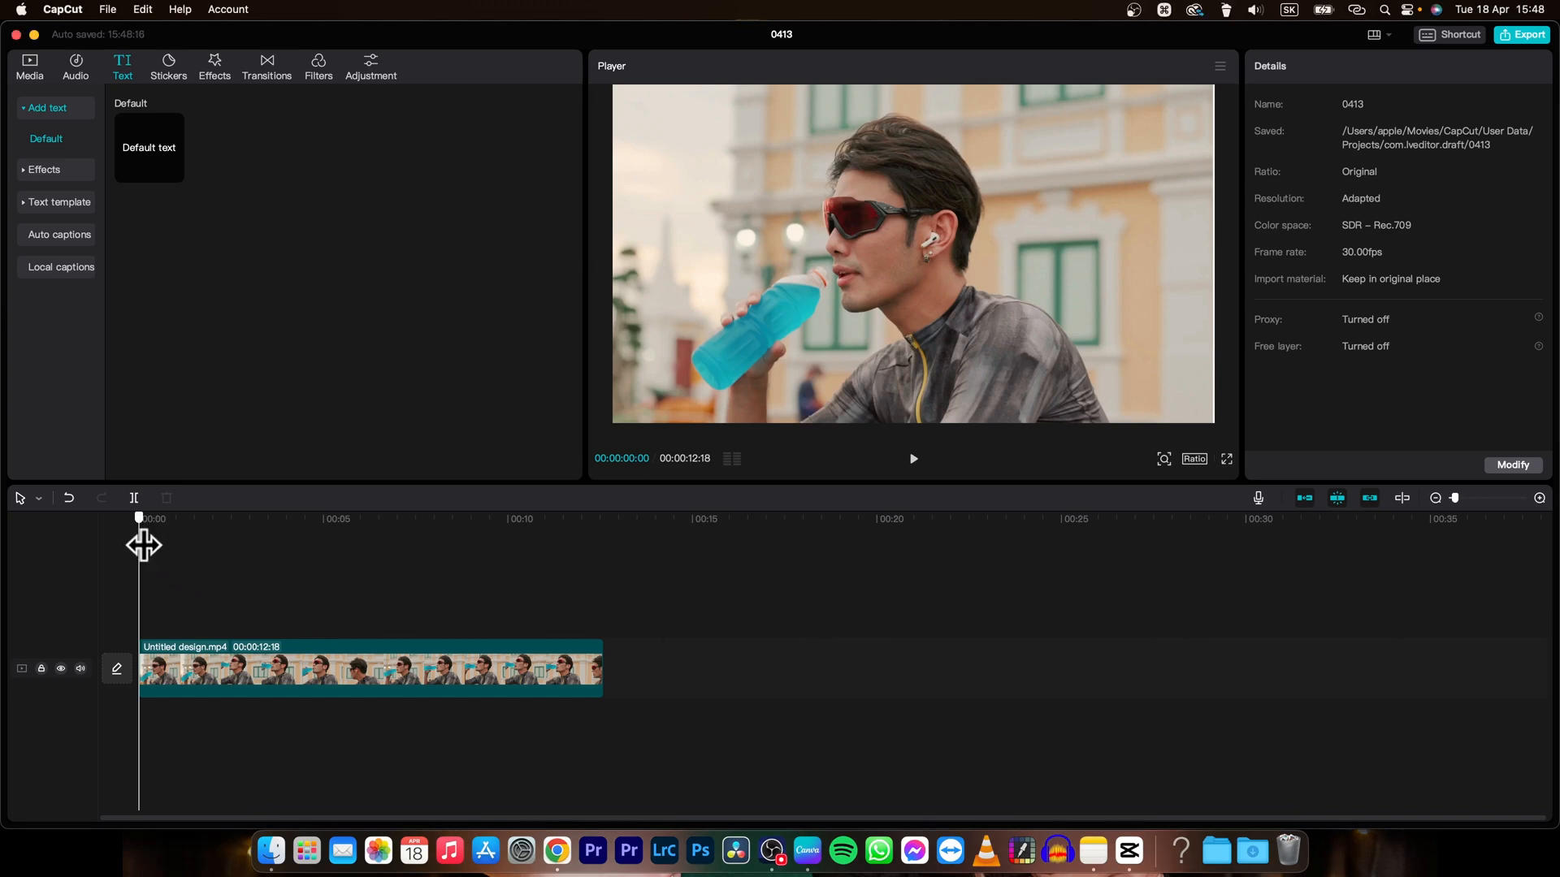
- Play the clip from the start and pause it about two seconds in
click(911, 458)
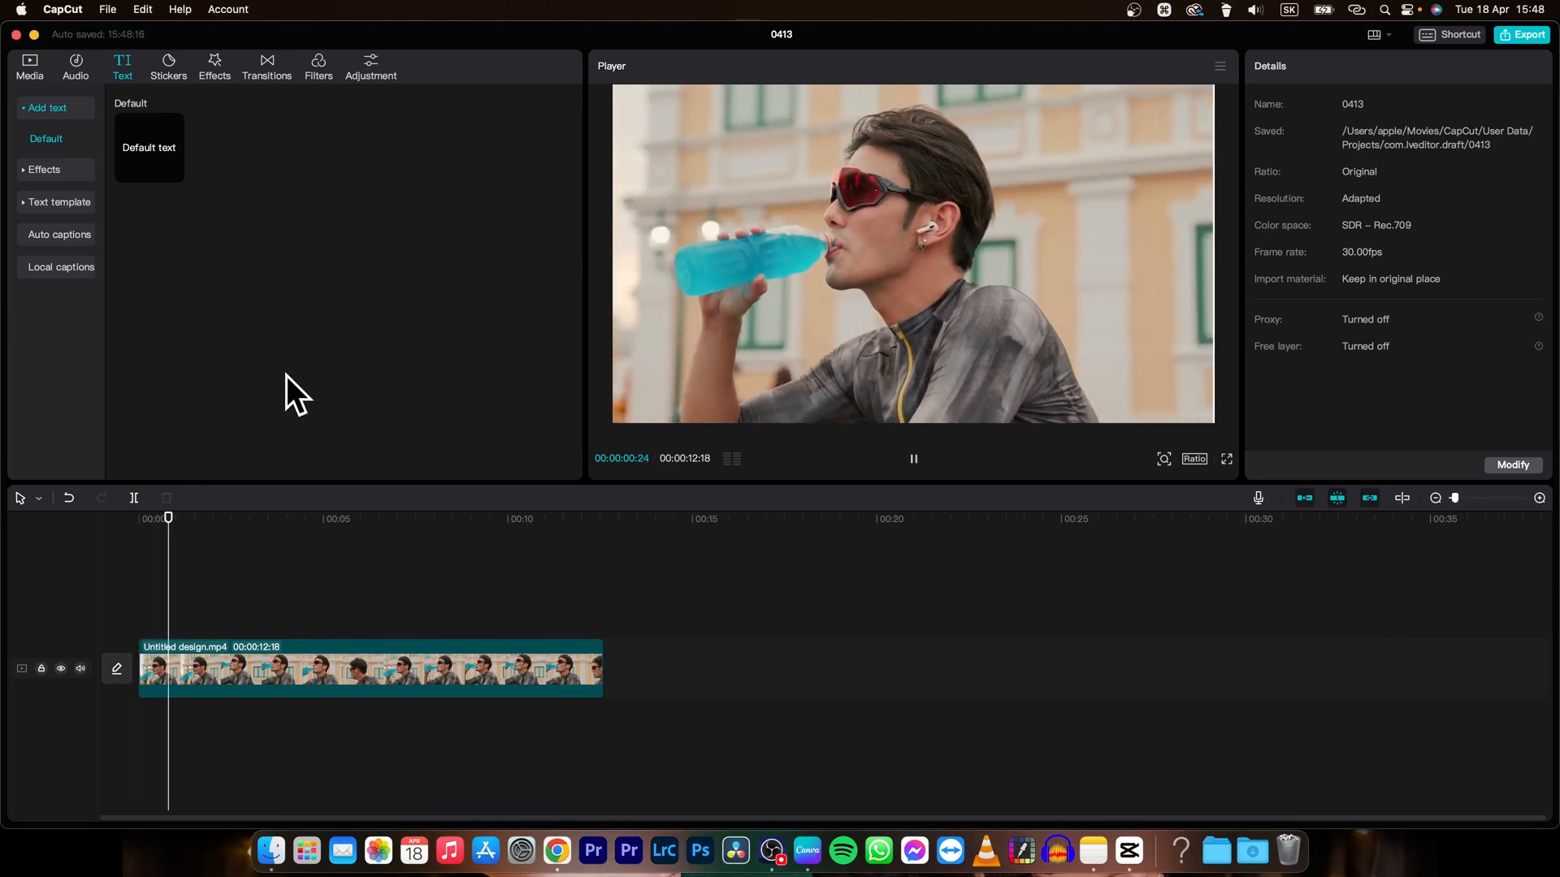
click(912, 458)
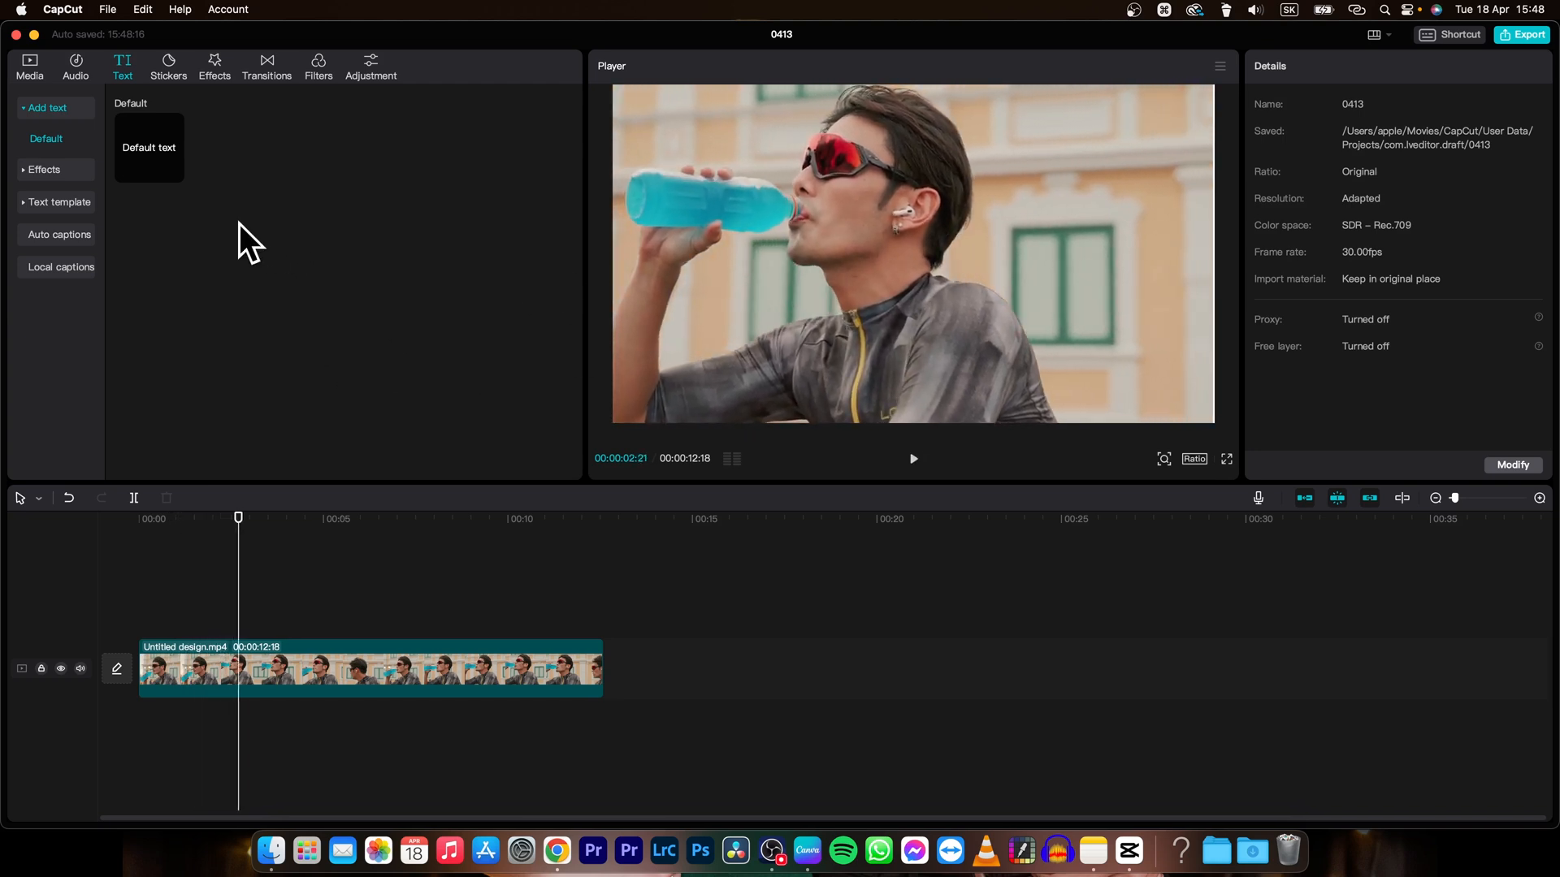
mouse_move(63, 114)
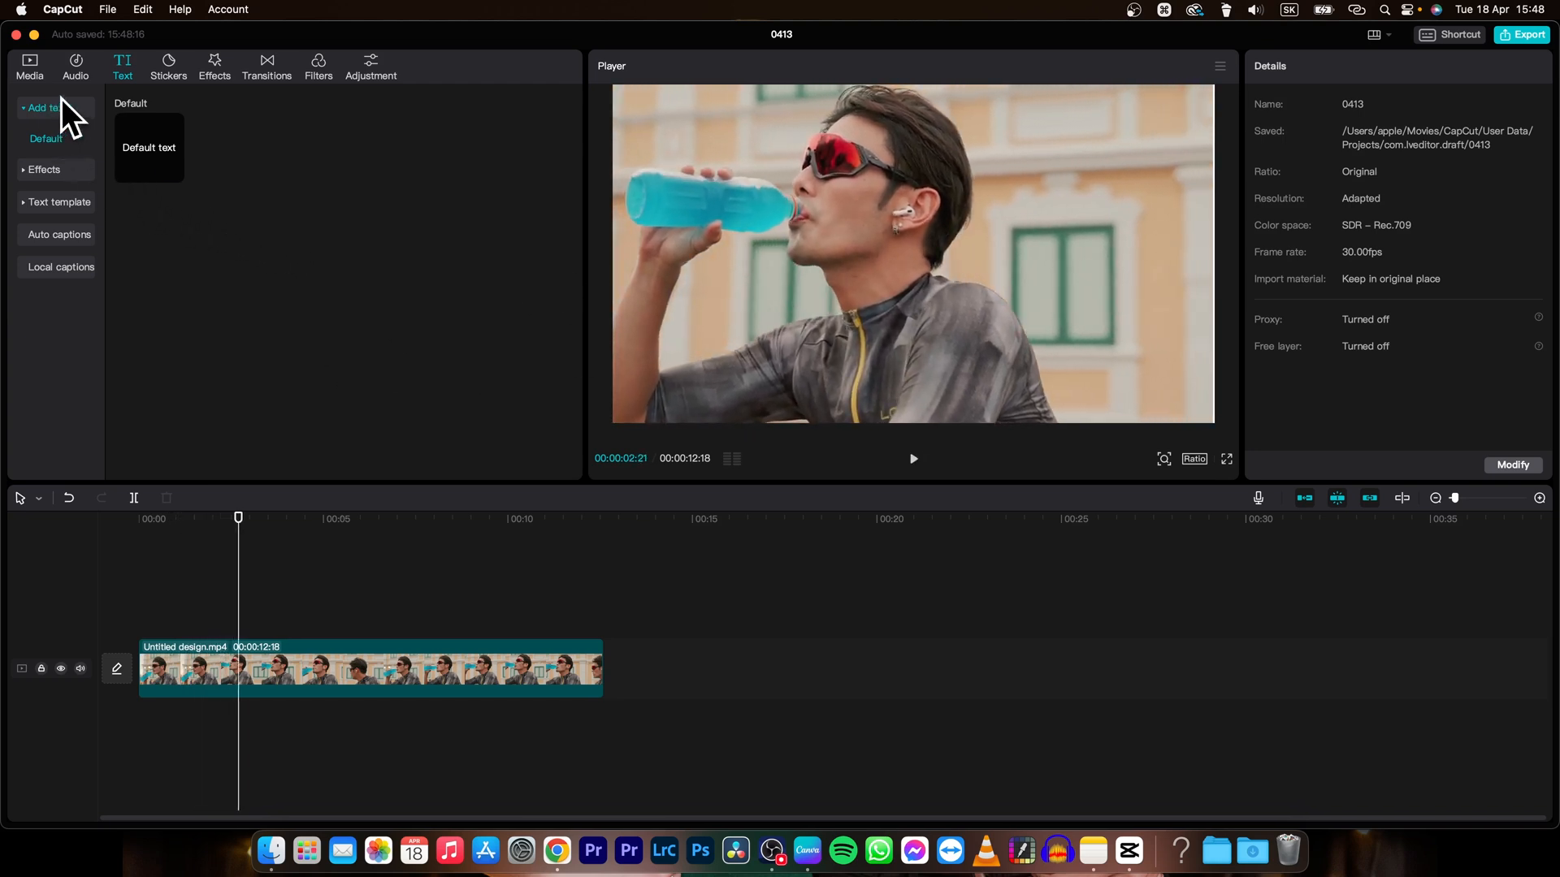
mouse_move(130, 89)
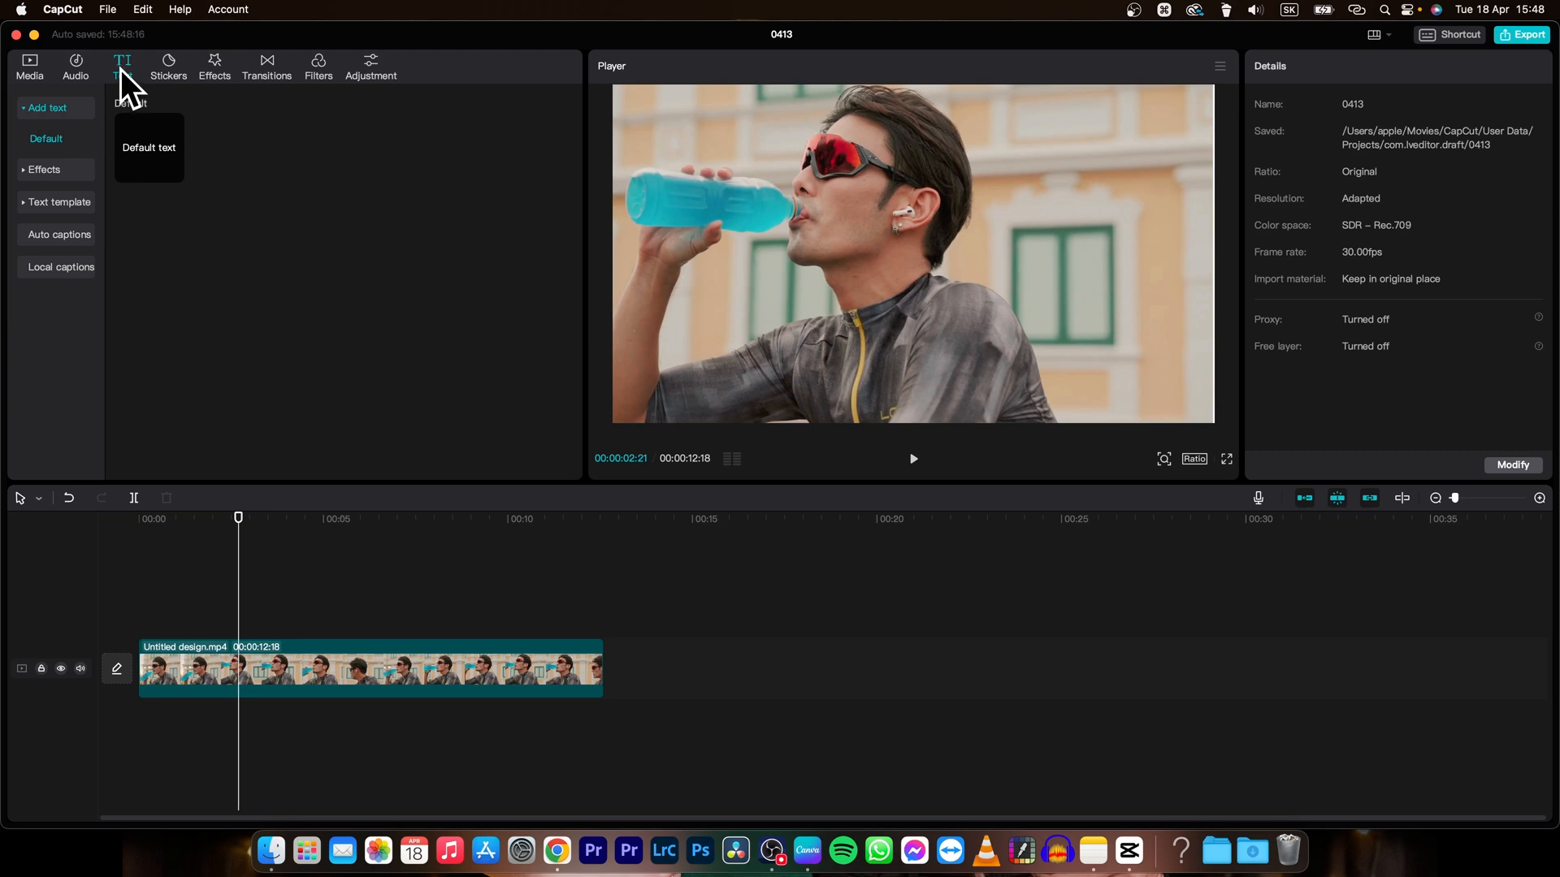
mouse_move(174, 172)
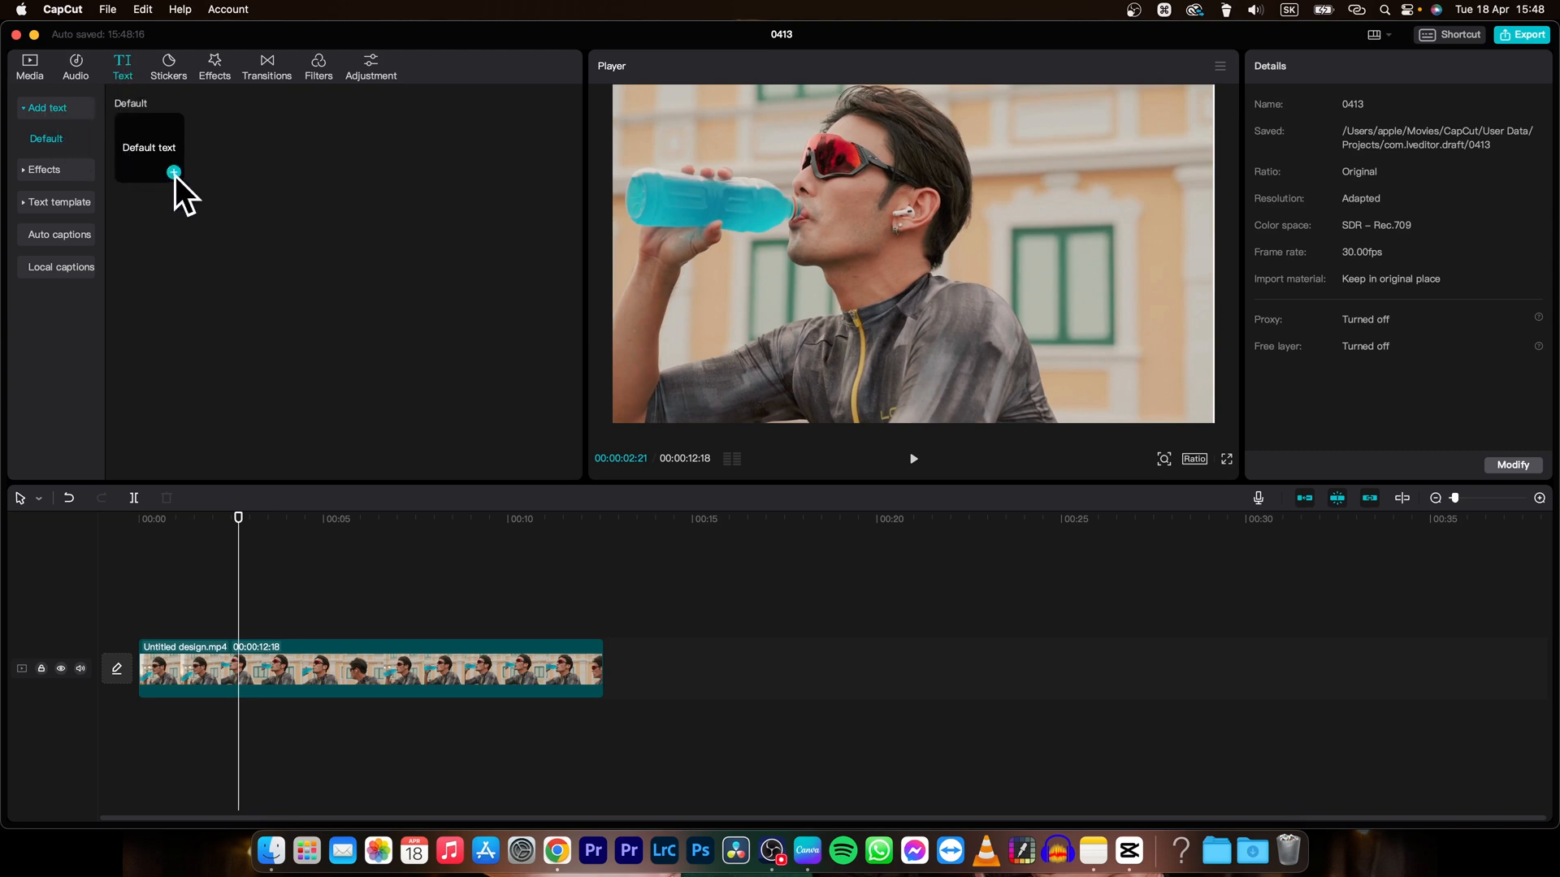
- Add a Default text overlay onto the timeline over the video clip
click(174, 172)
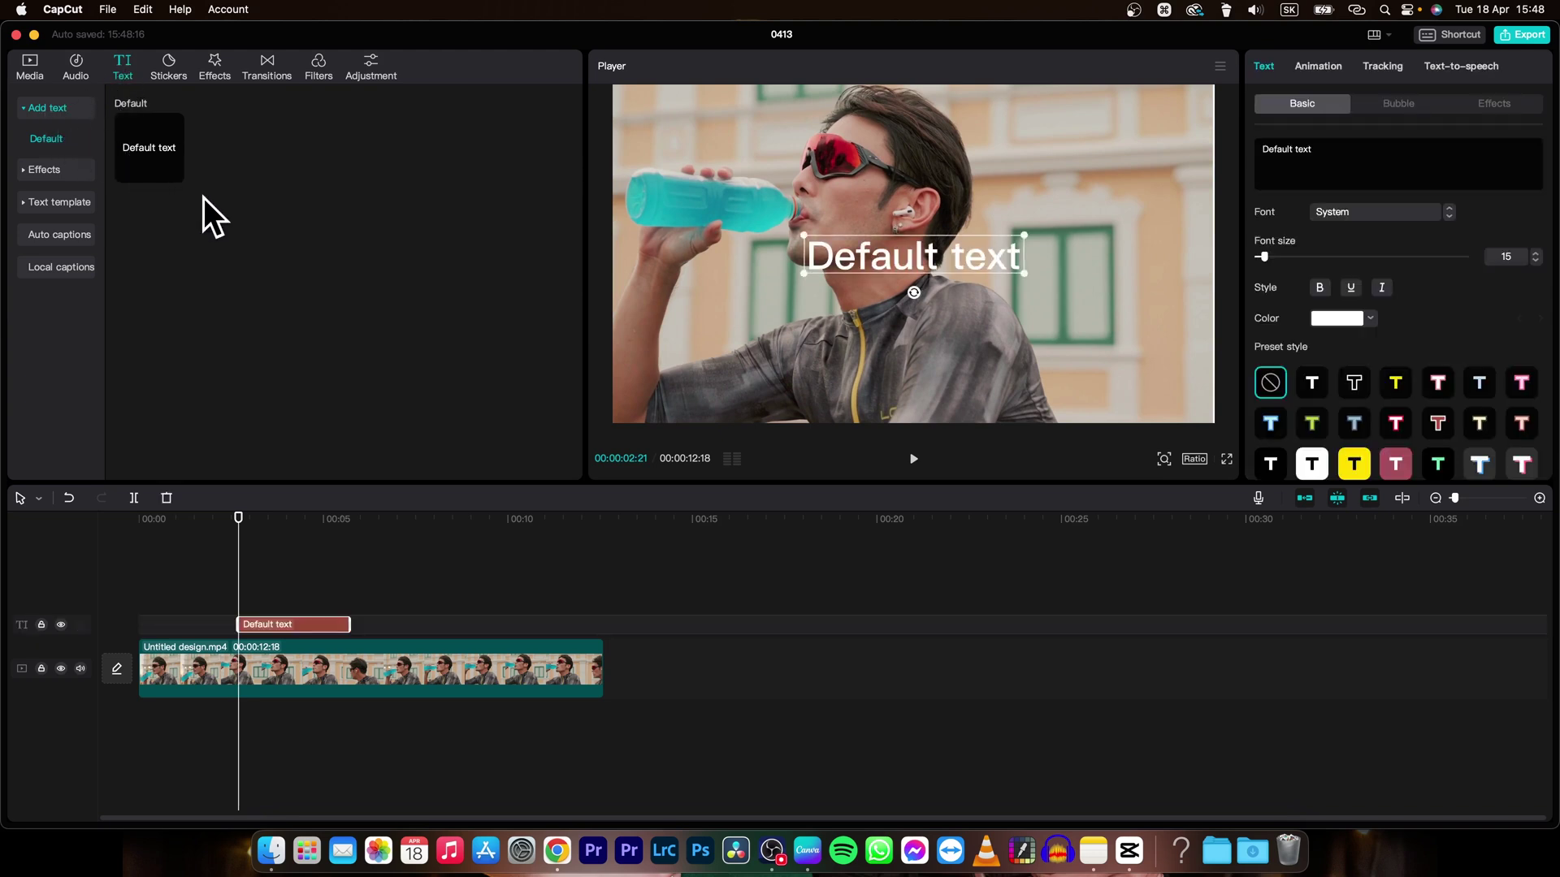
mouse_move(294, 647)
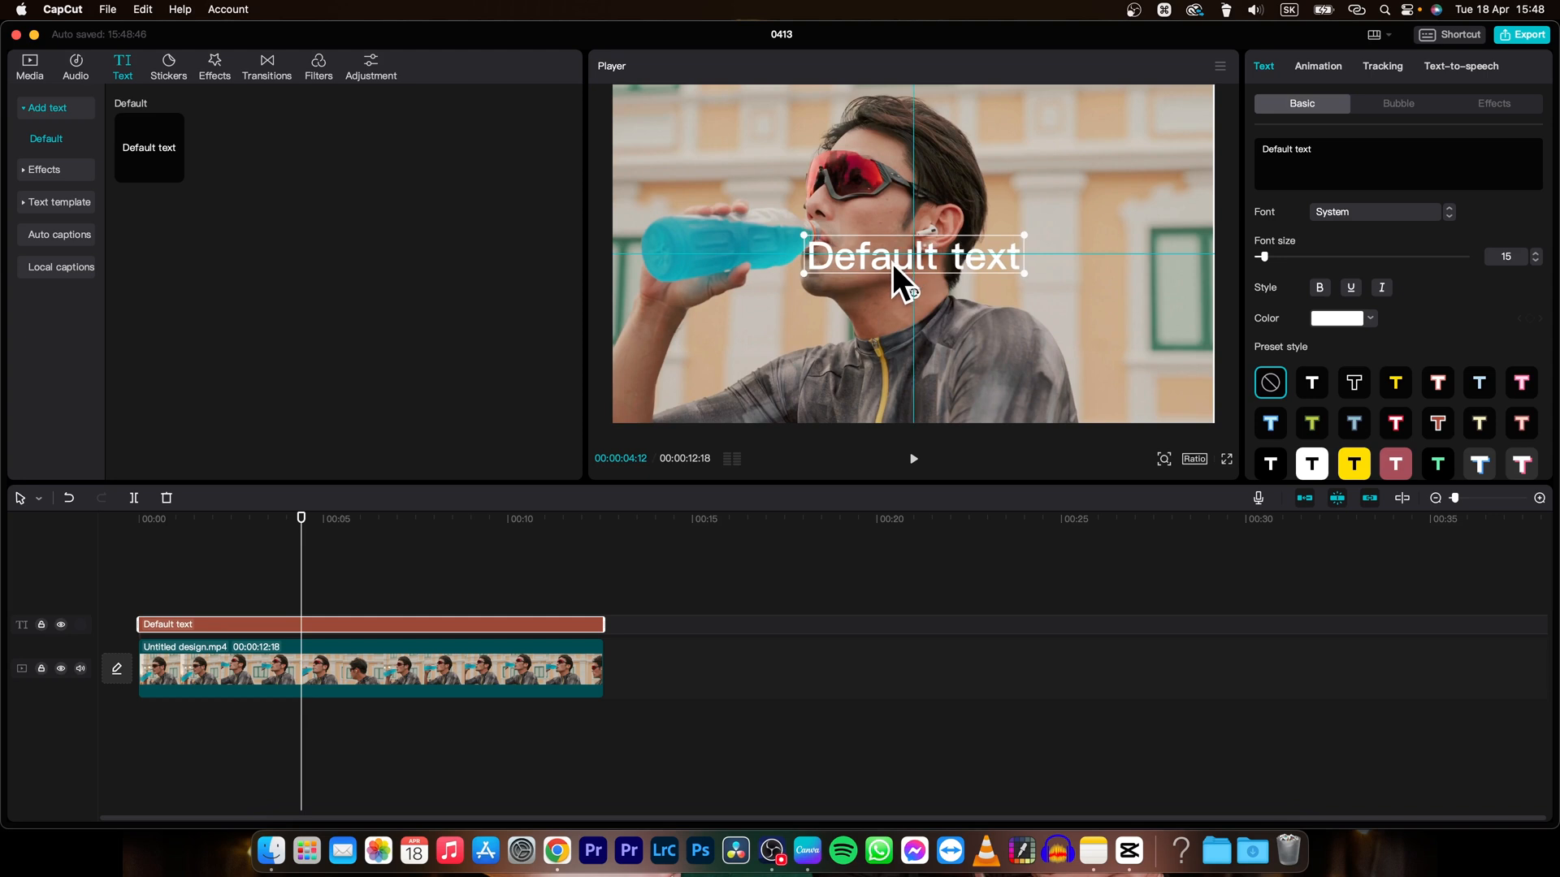
mouse_move(900, 264)
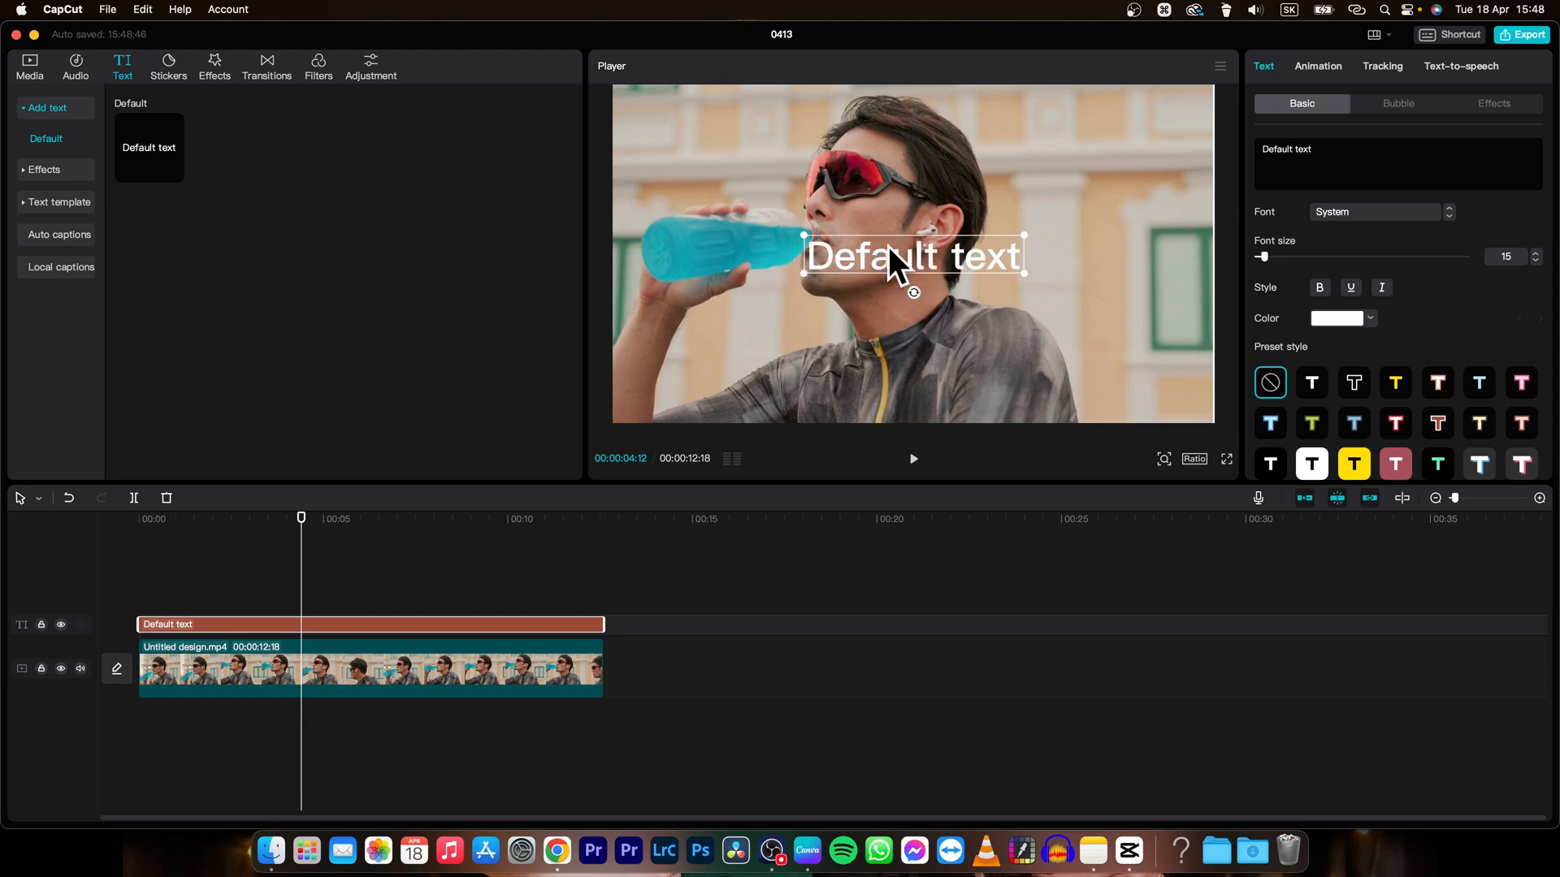
- Replace the overlay's placeholder text with 'SPORT FOR LIFE'
click(1398, 150)
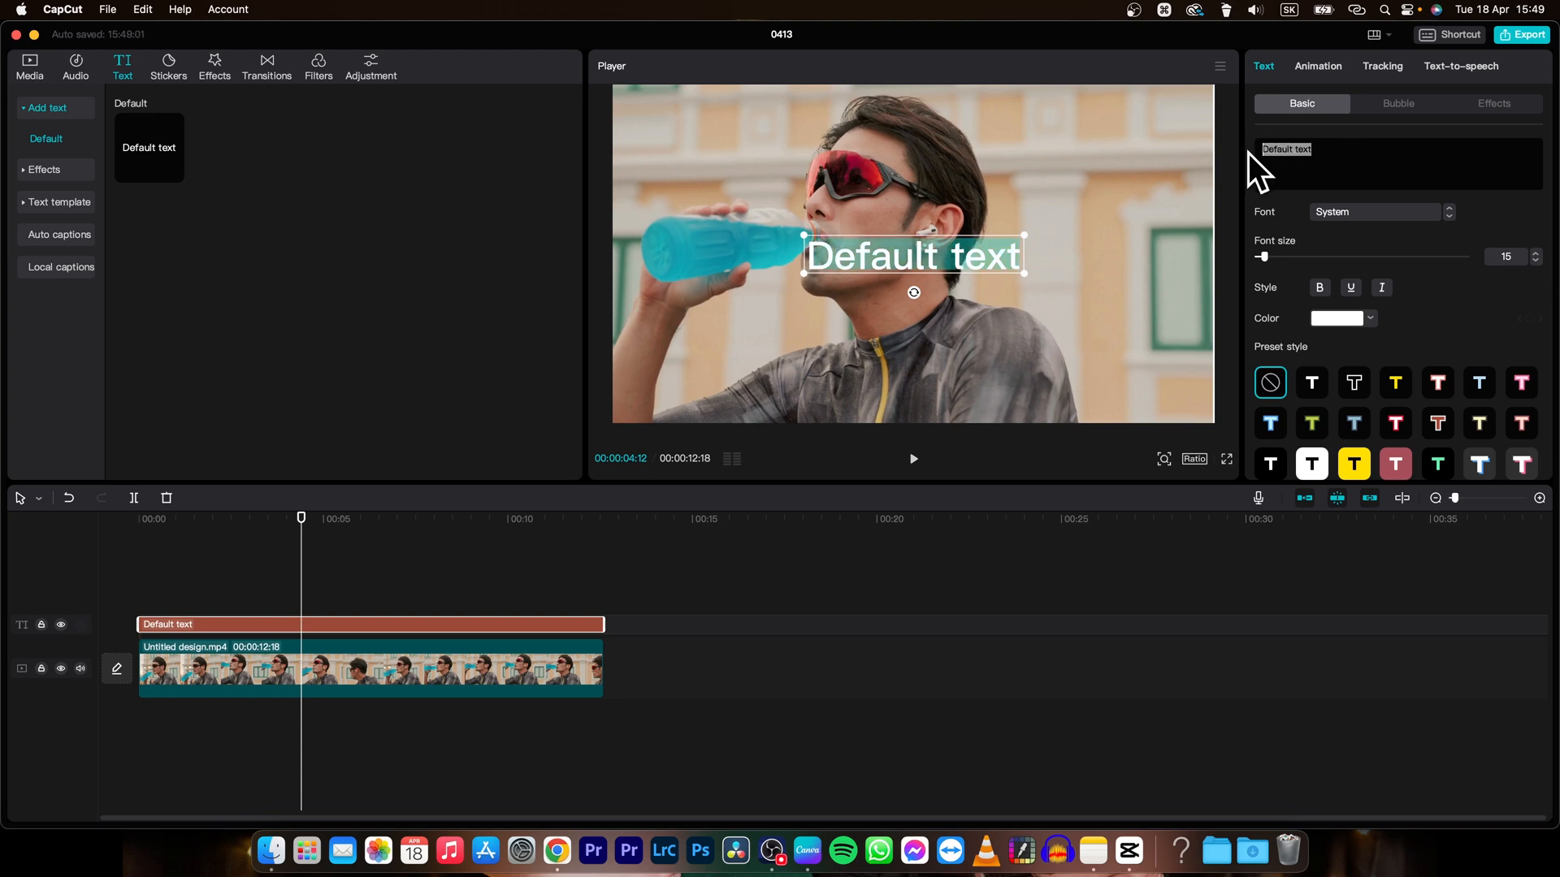
mouse_move(1302, 163)
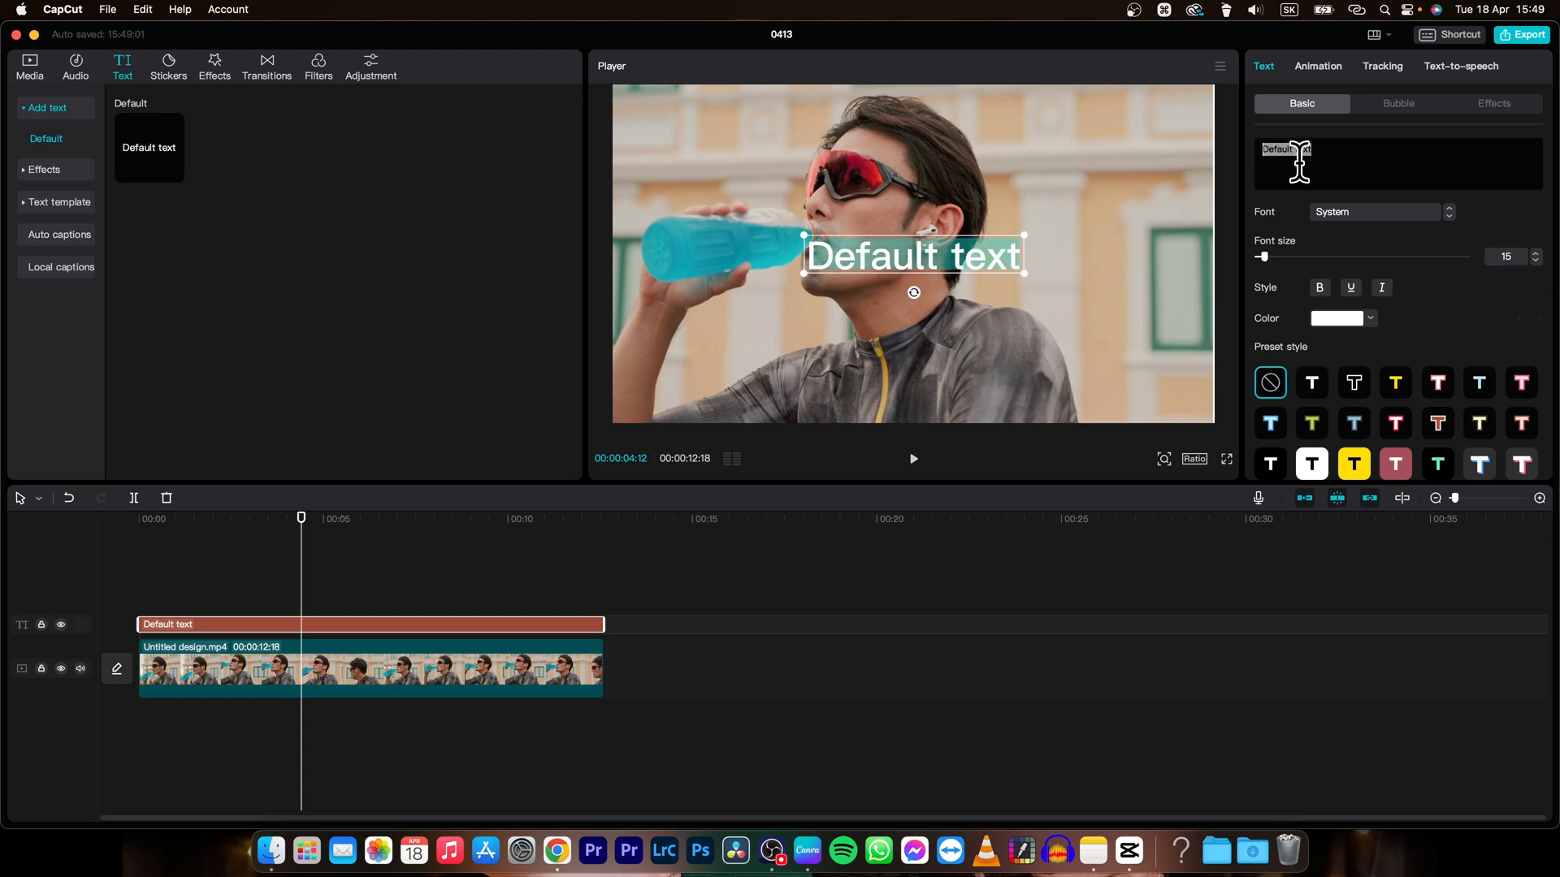
mouse_move(1337, 157)
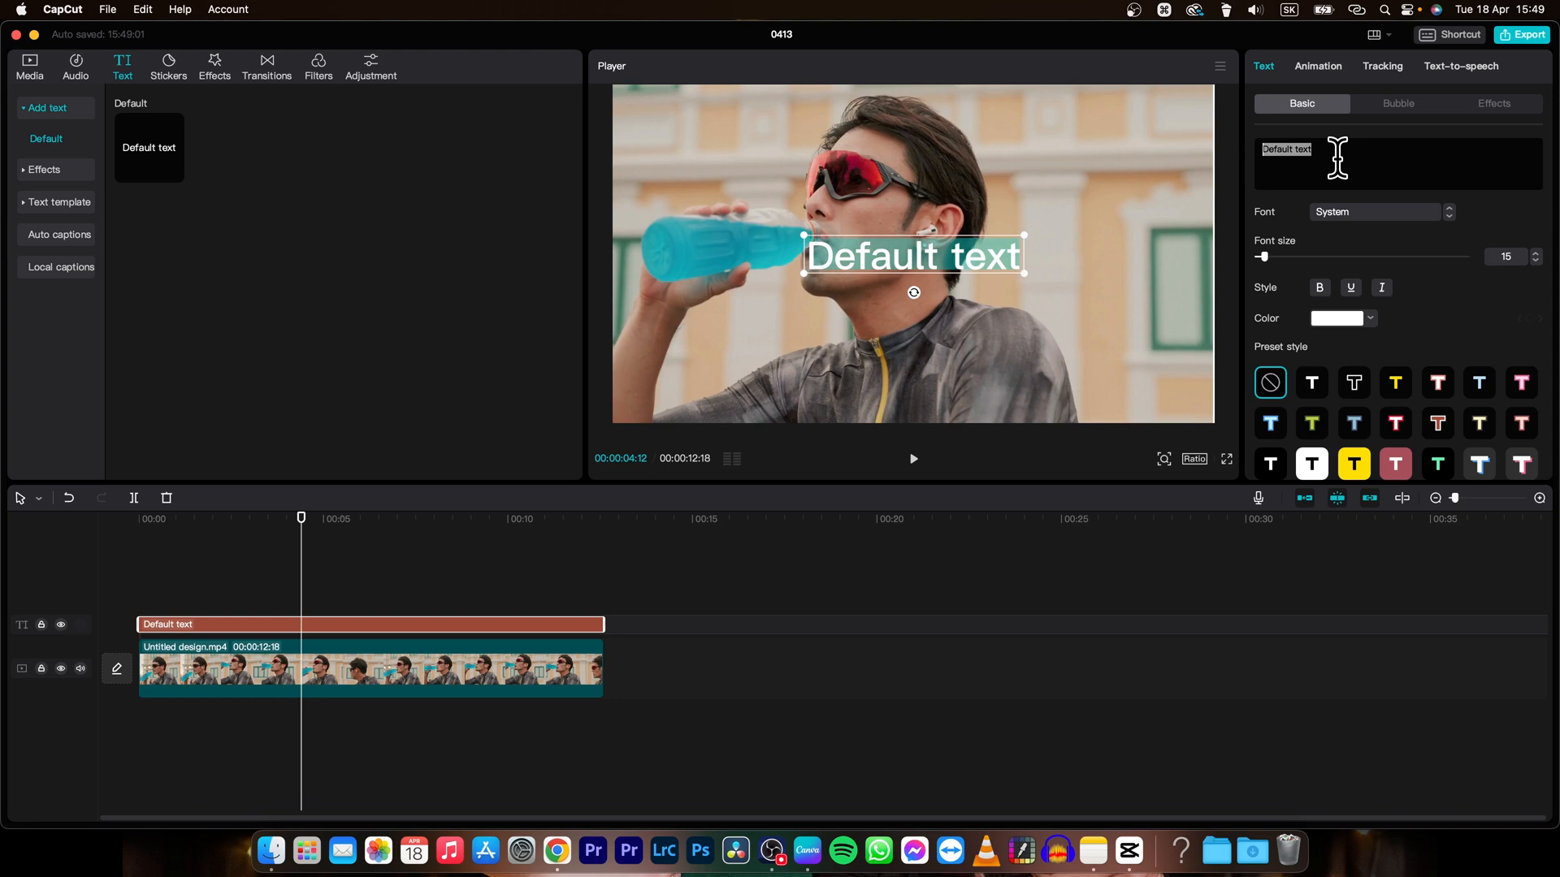
text(SPOR)
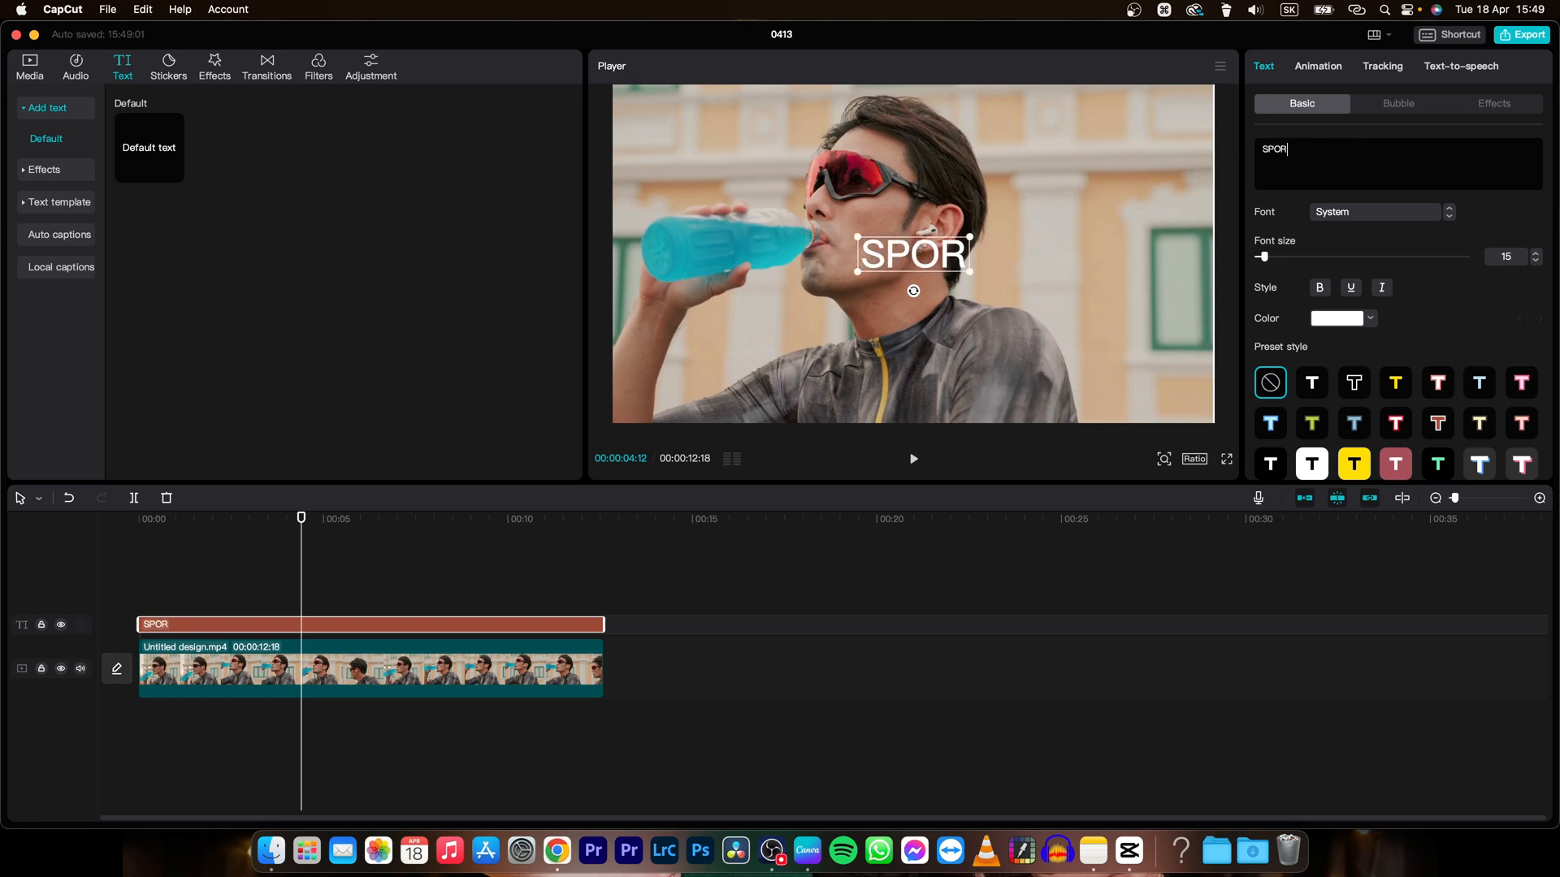
text(T FOR L)
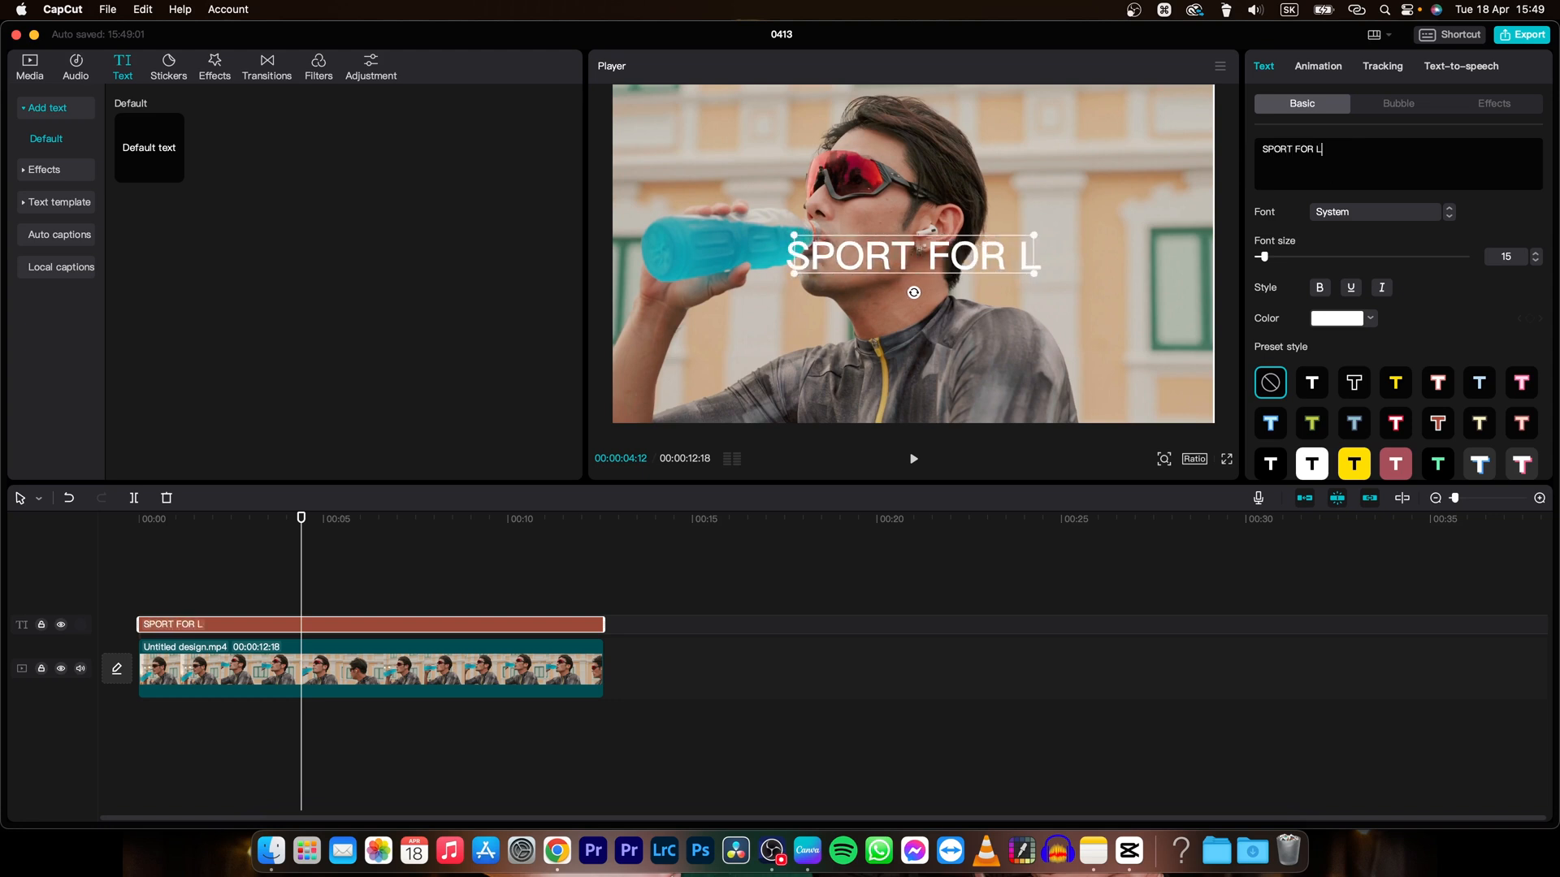
text(IFE)
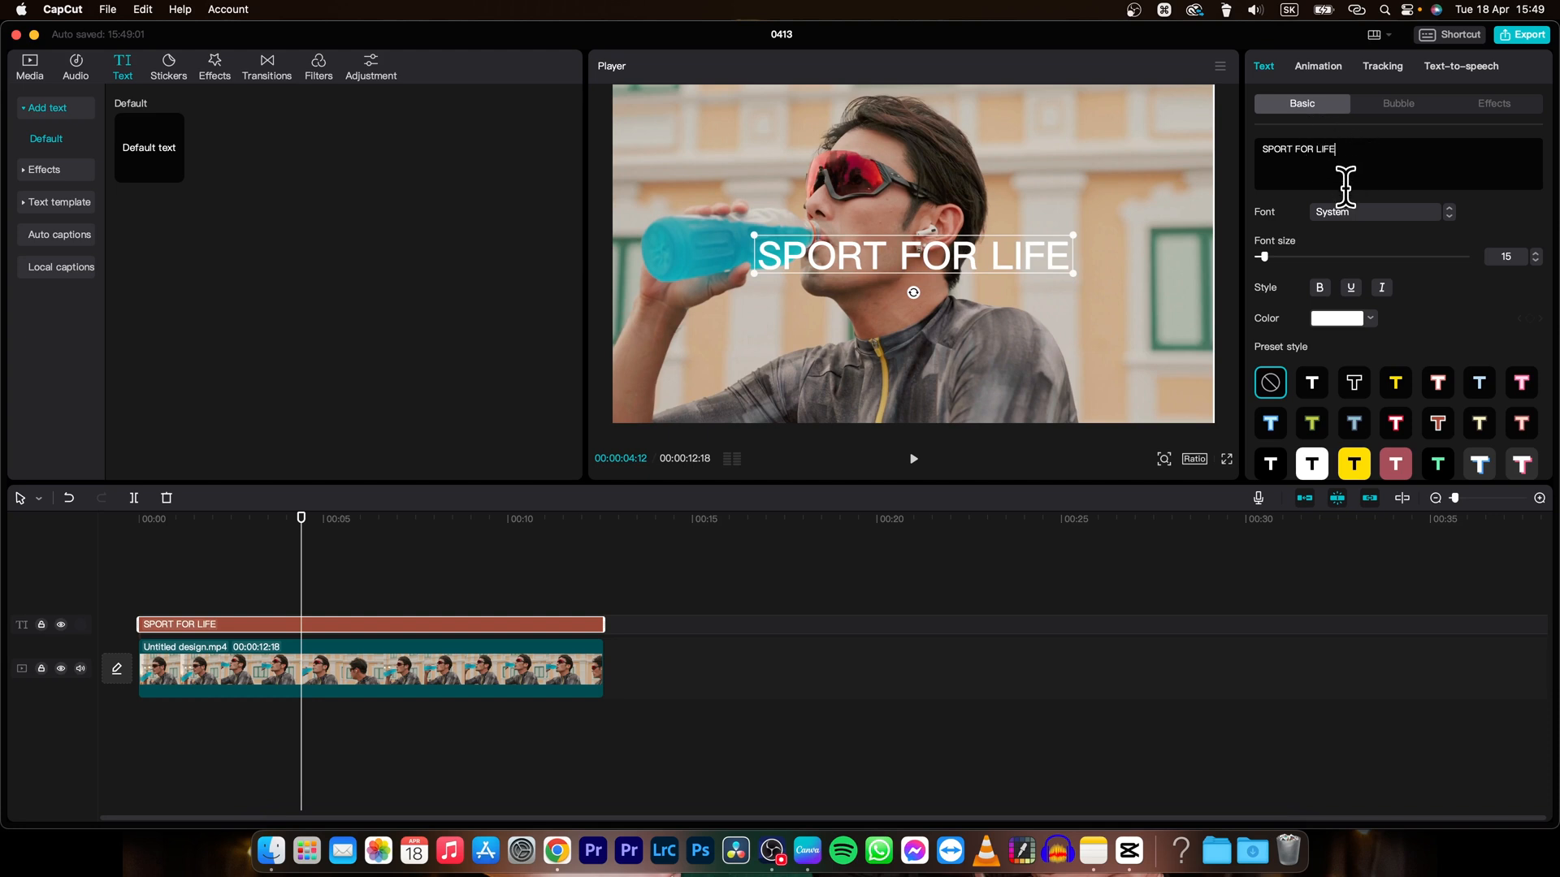
mouse_move(1458, 239)
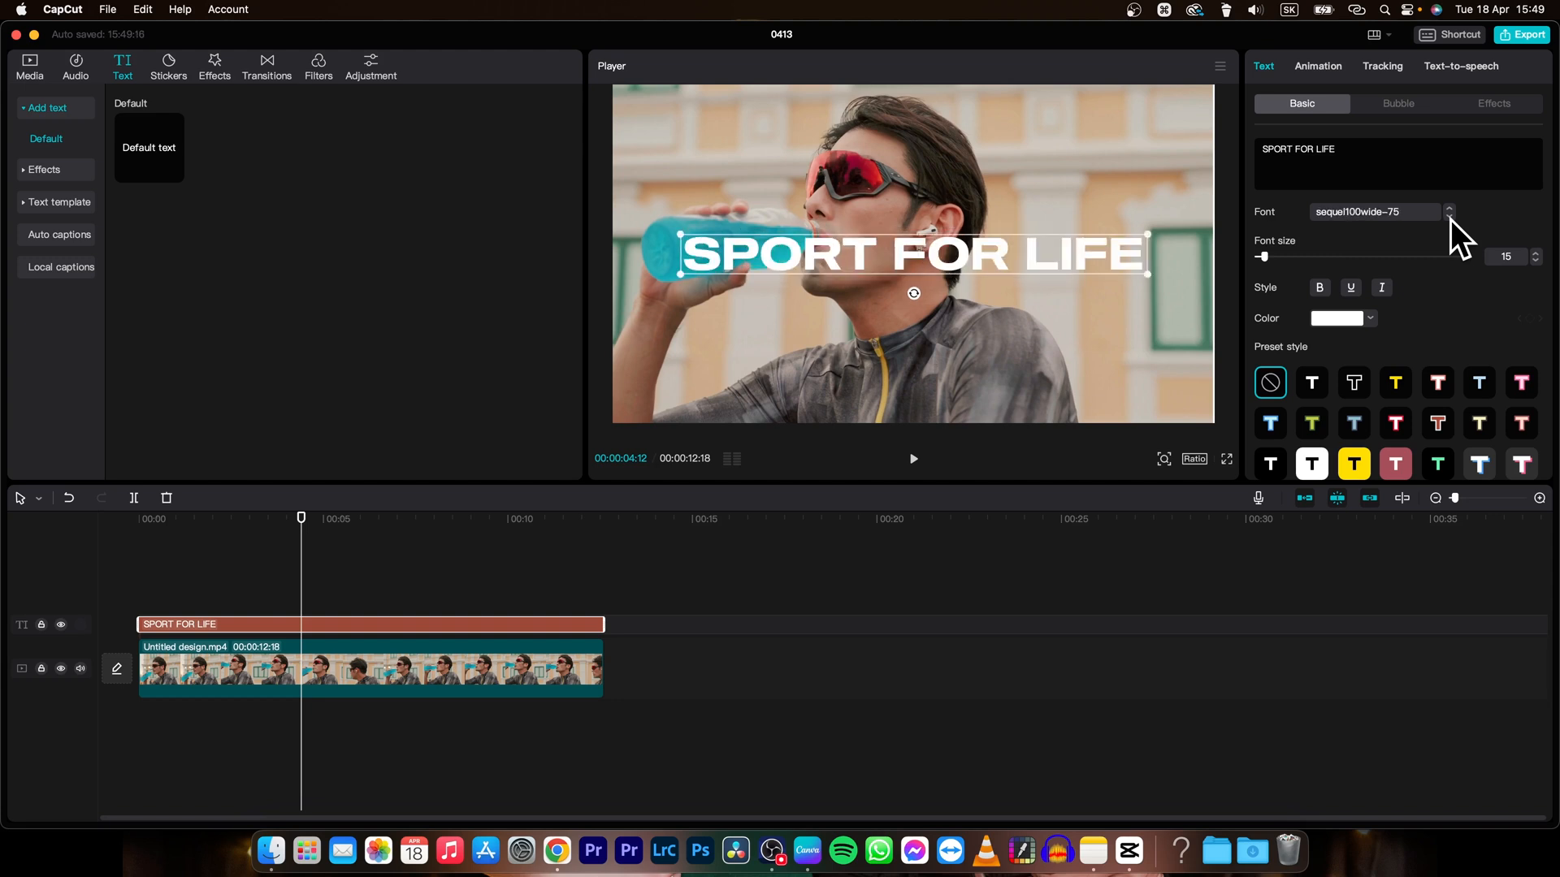
mouse_move(1069, 268)
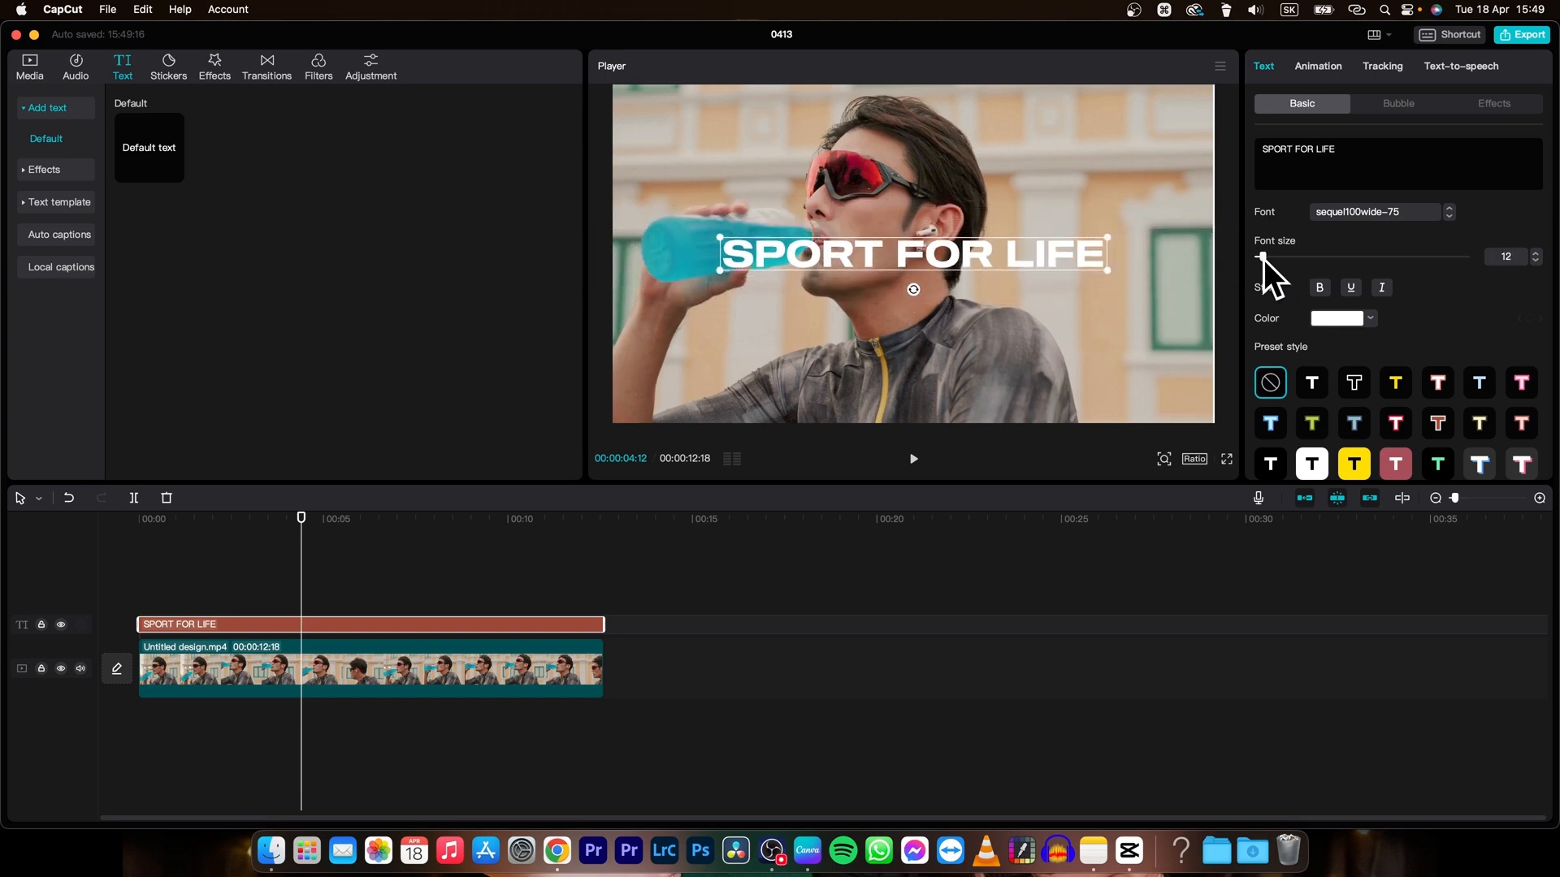
mouse_move(1327, 309)
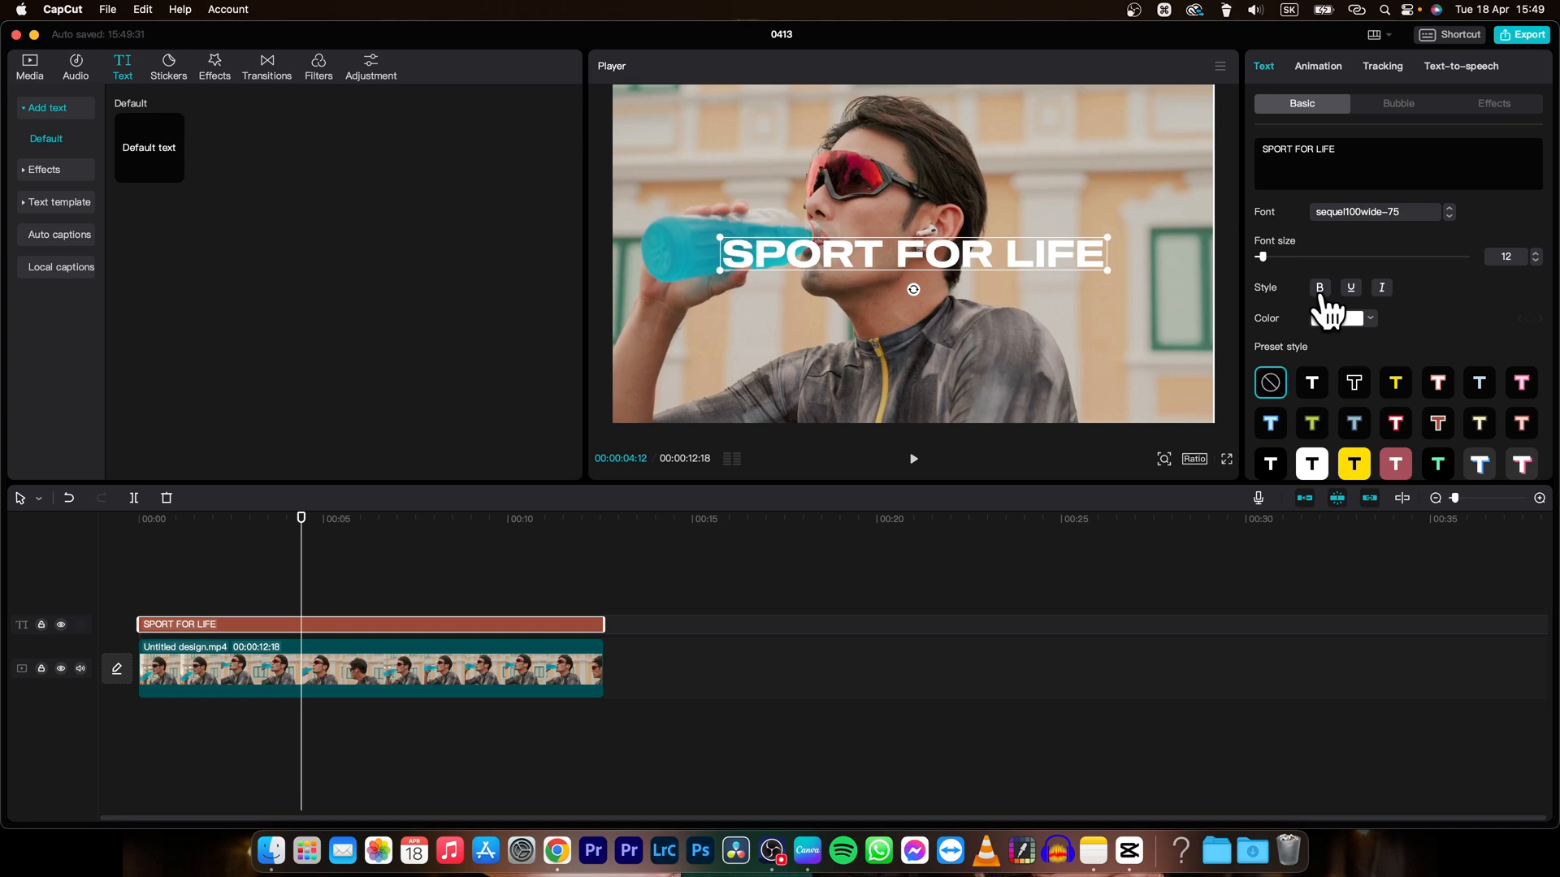
- Make the overlay text bold italic and colour it cyan
click(1332, 317)
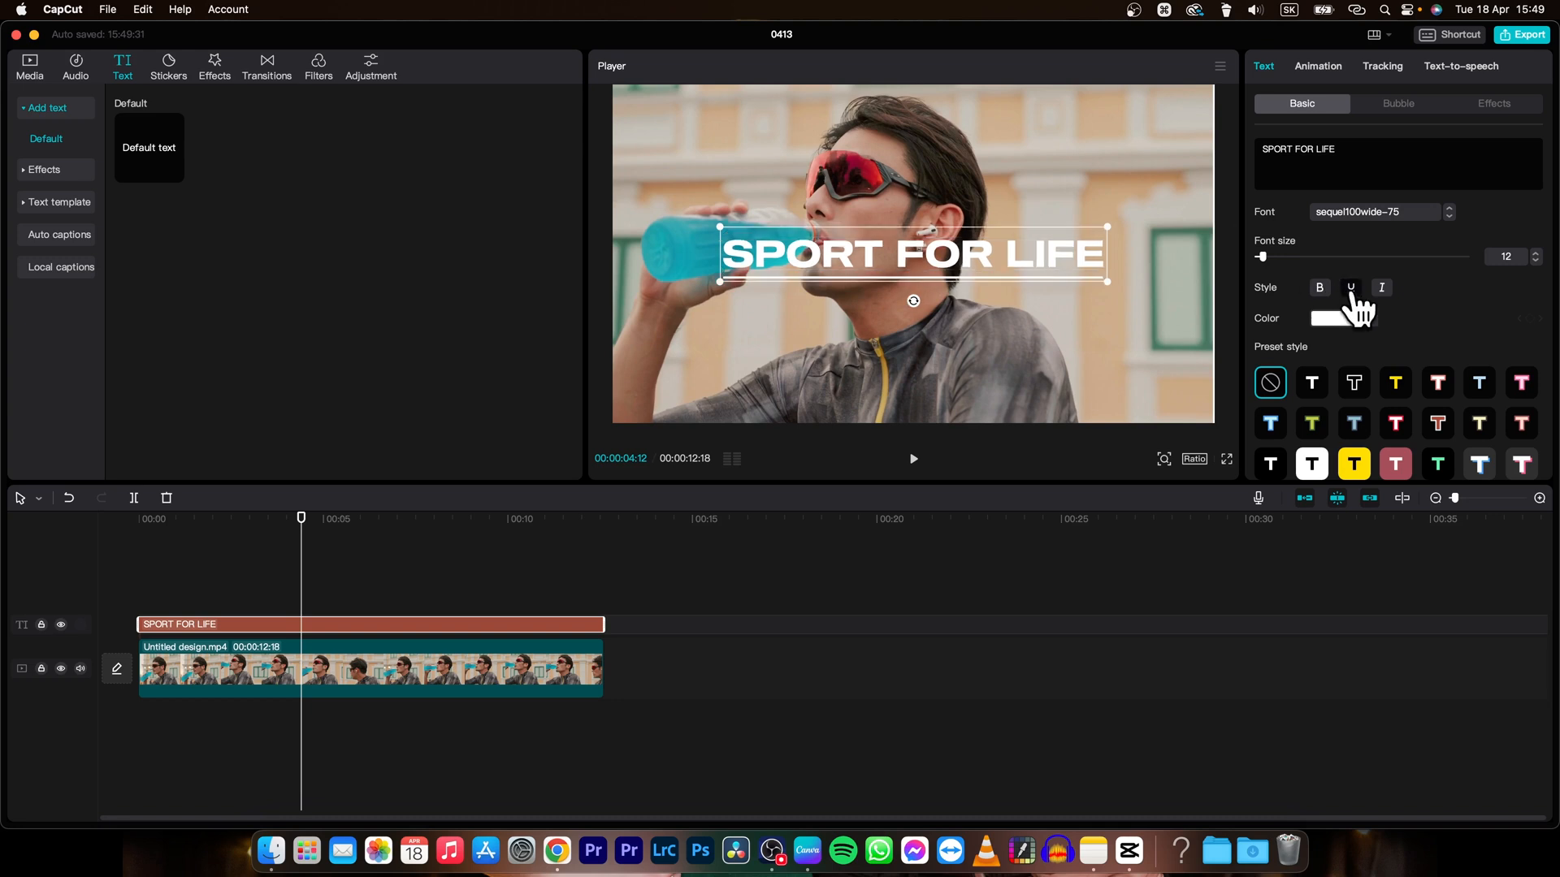
click(1381, 287)
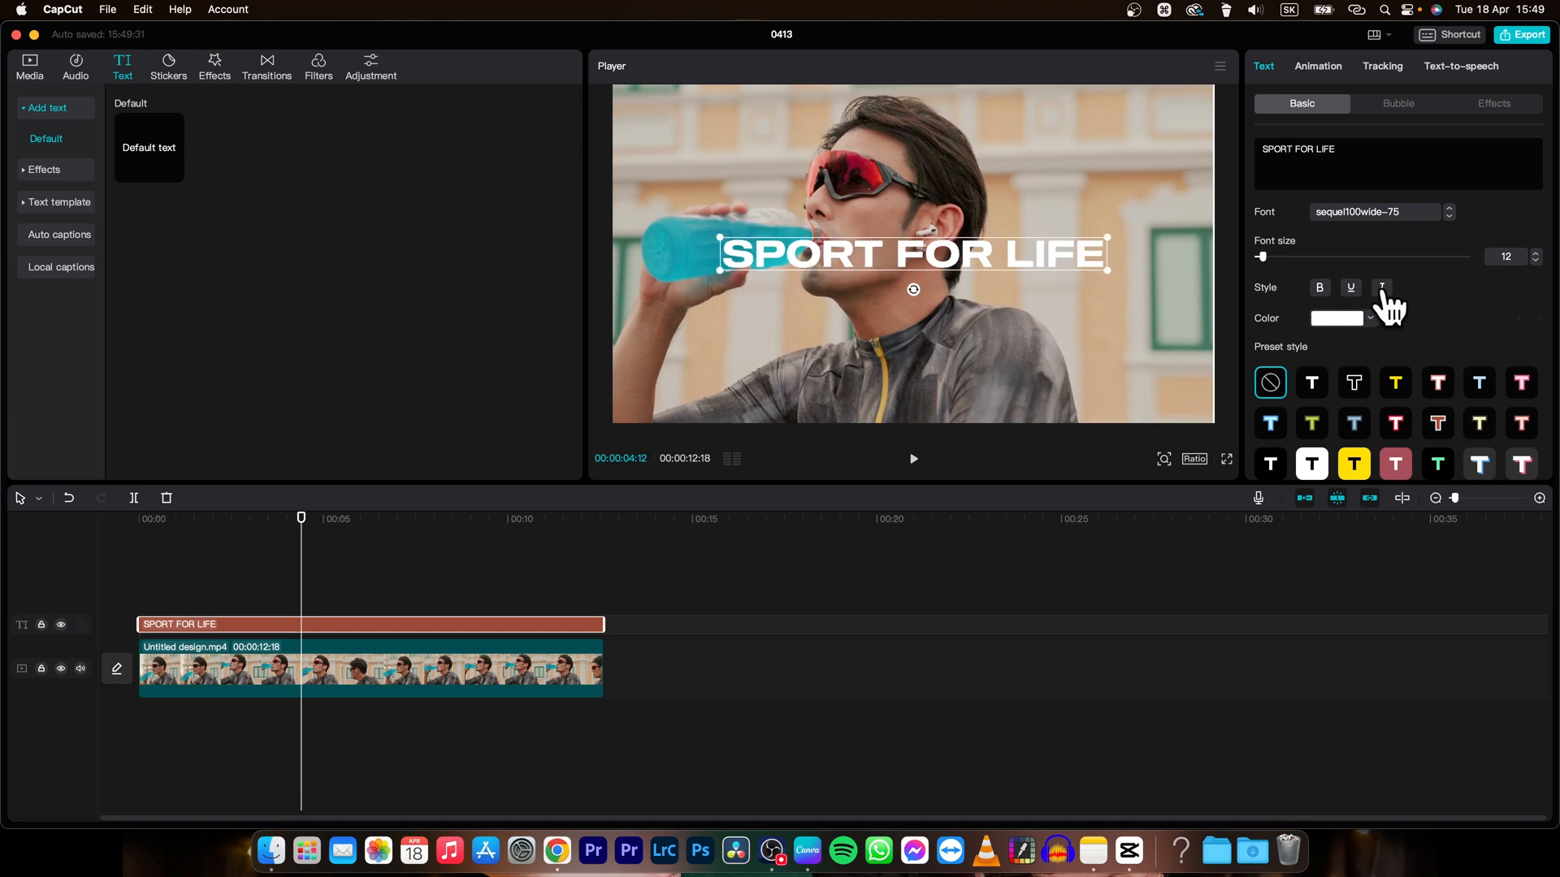
click(1381, 288)
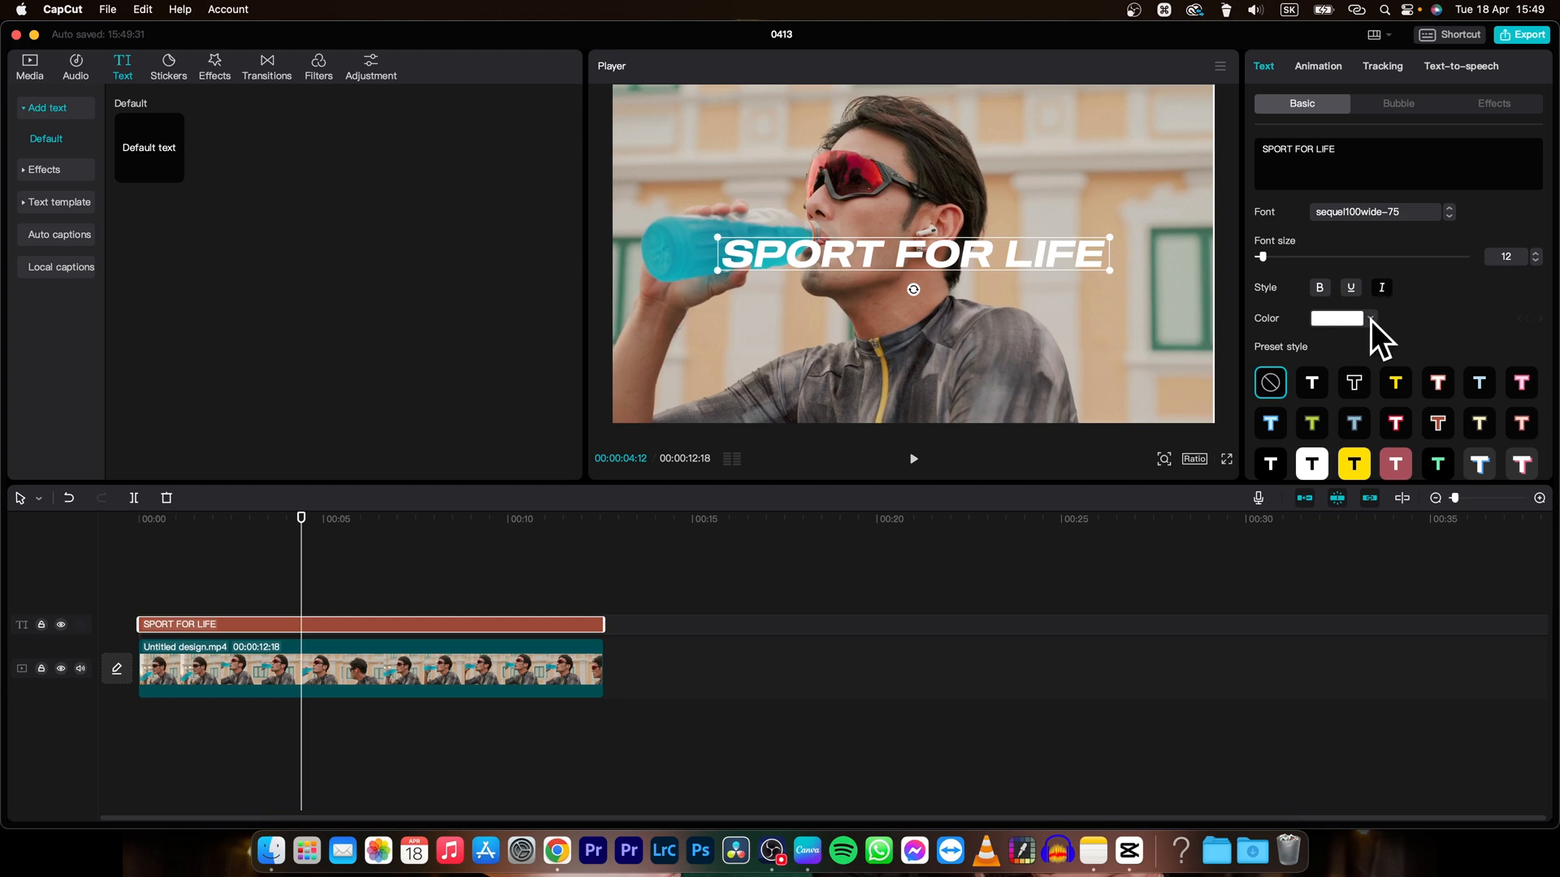
click(1337, 319)
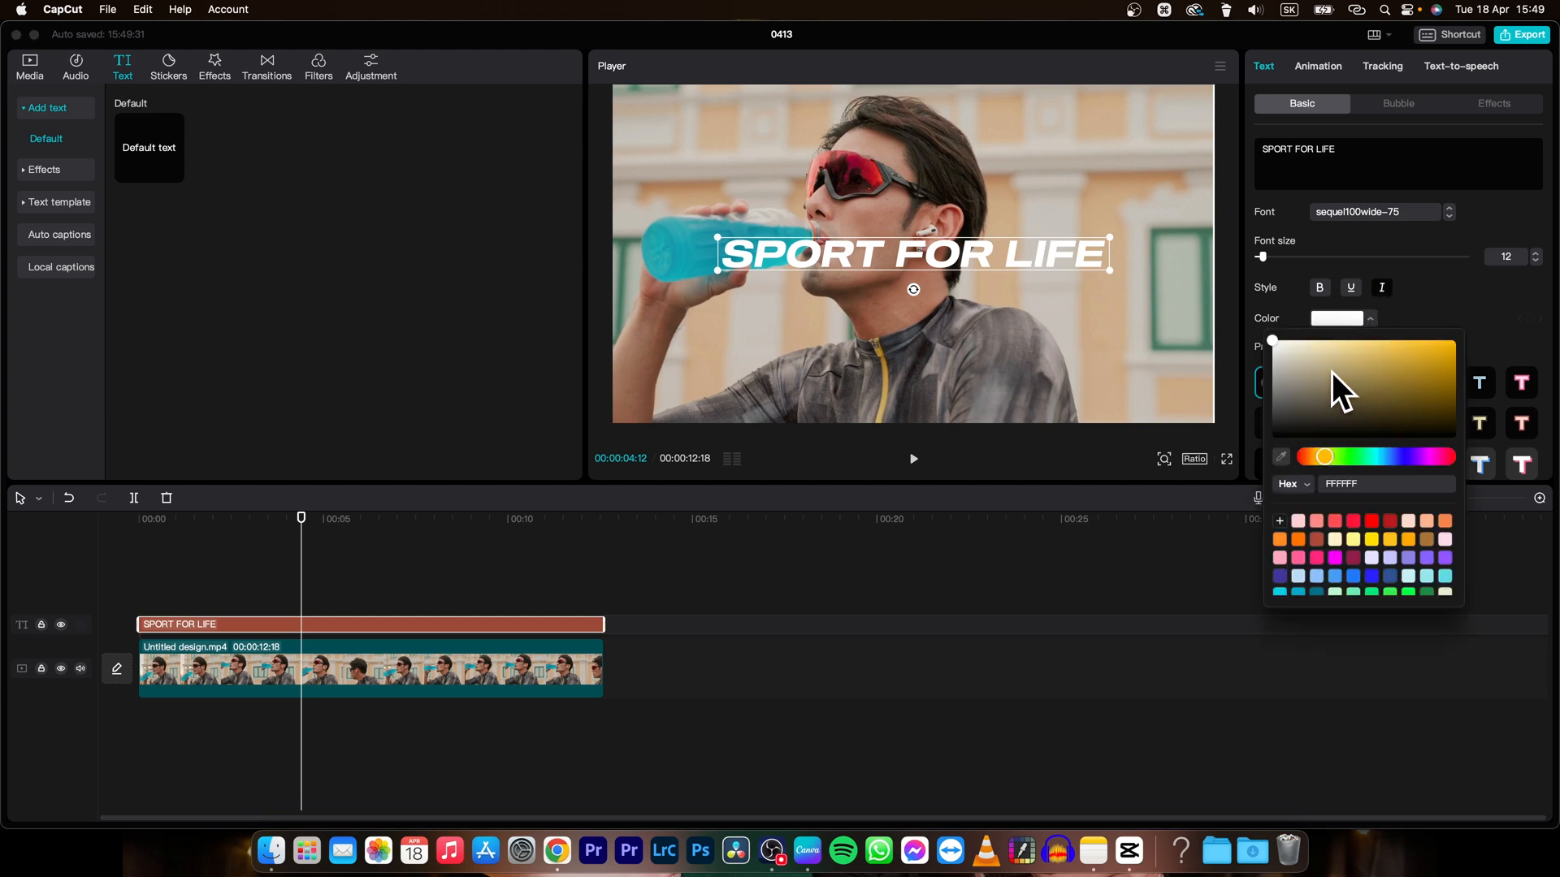
click(1443, 347)
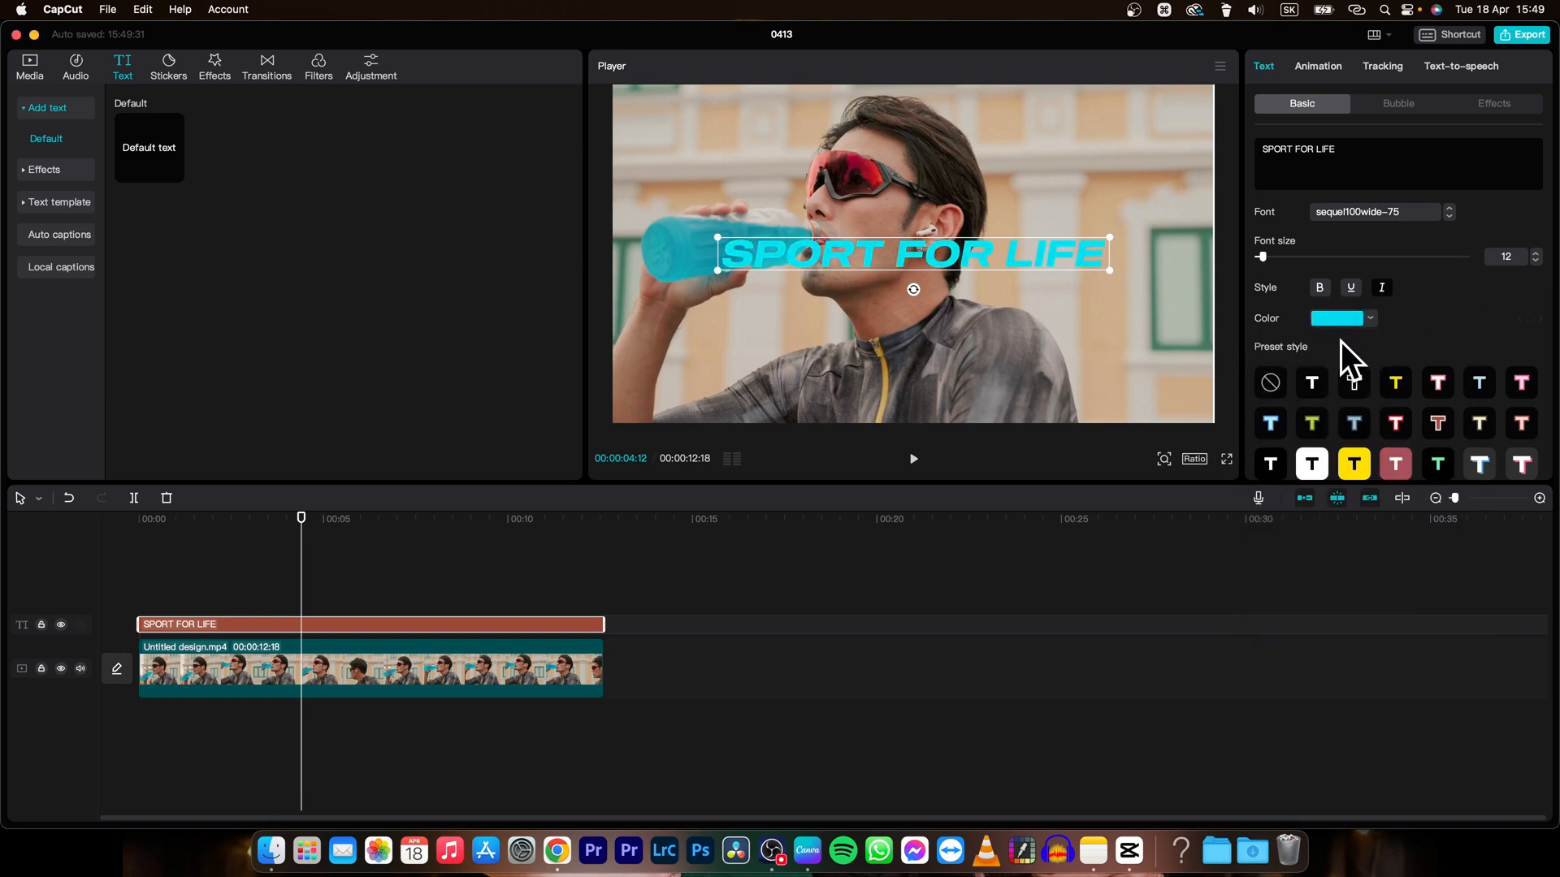
- Try the black, cream and light-blue presets, settling on black text with a white edge
scroll(down, 3)
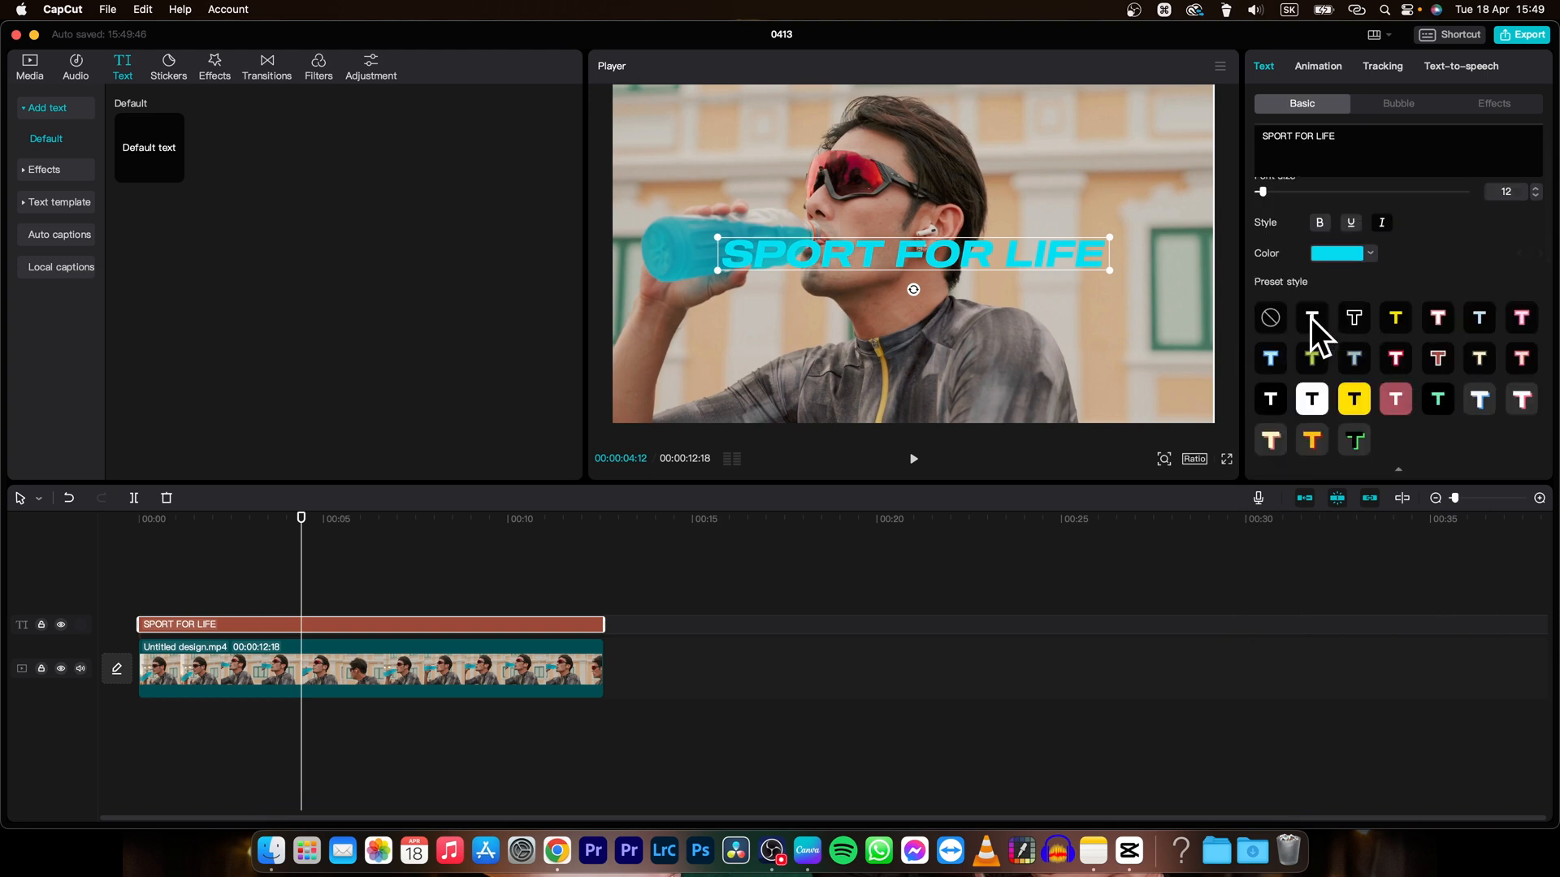
click(1353, 316)
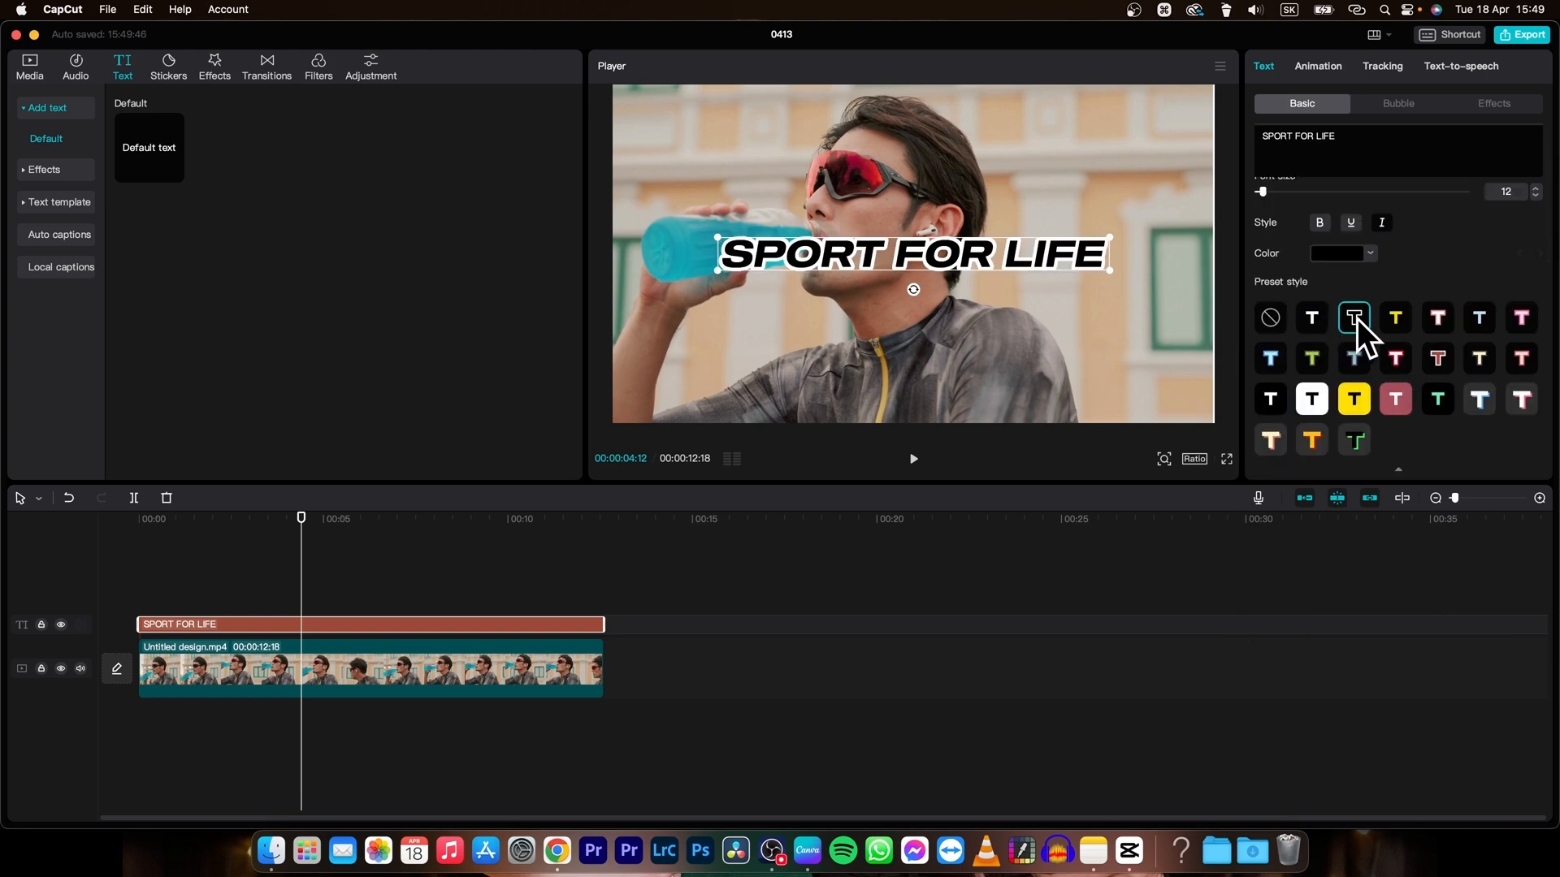
click(1479, 317)
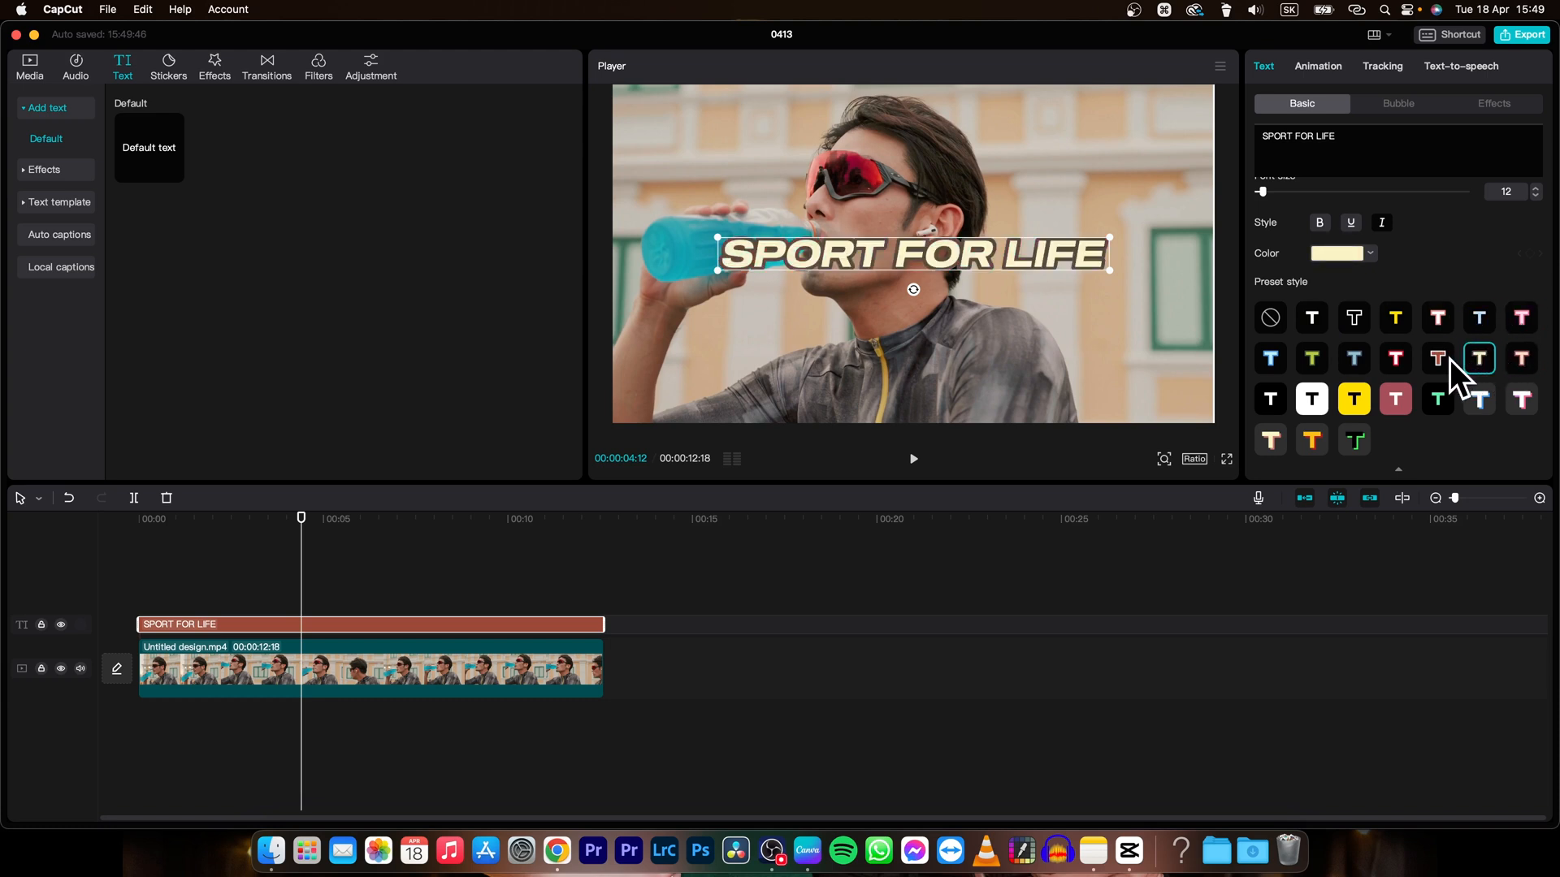
click(1353, 358)
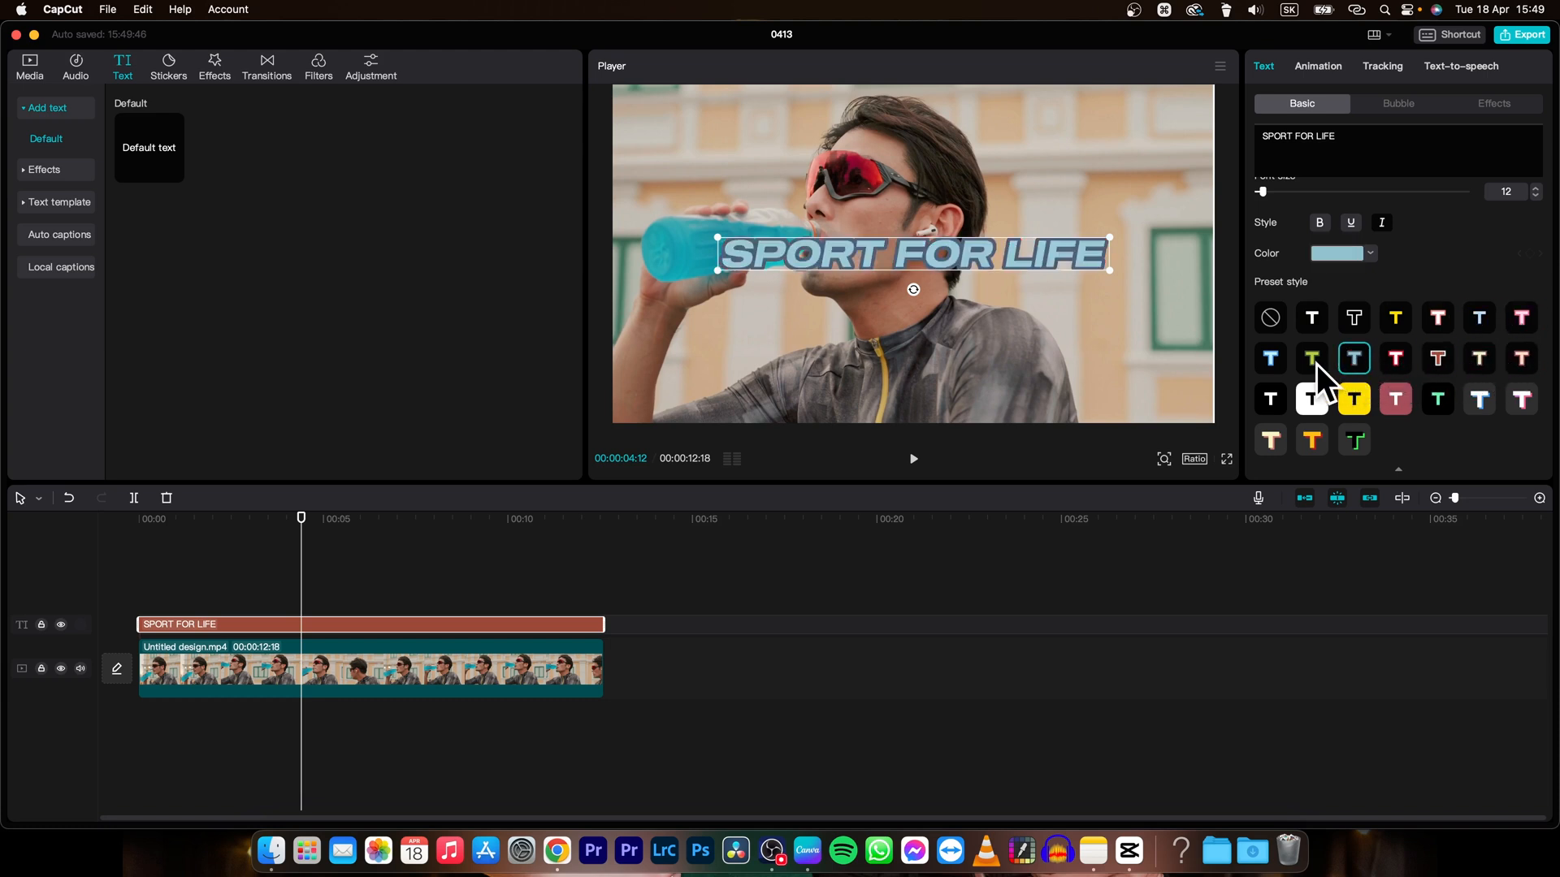
click(1311, 400)
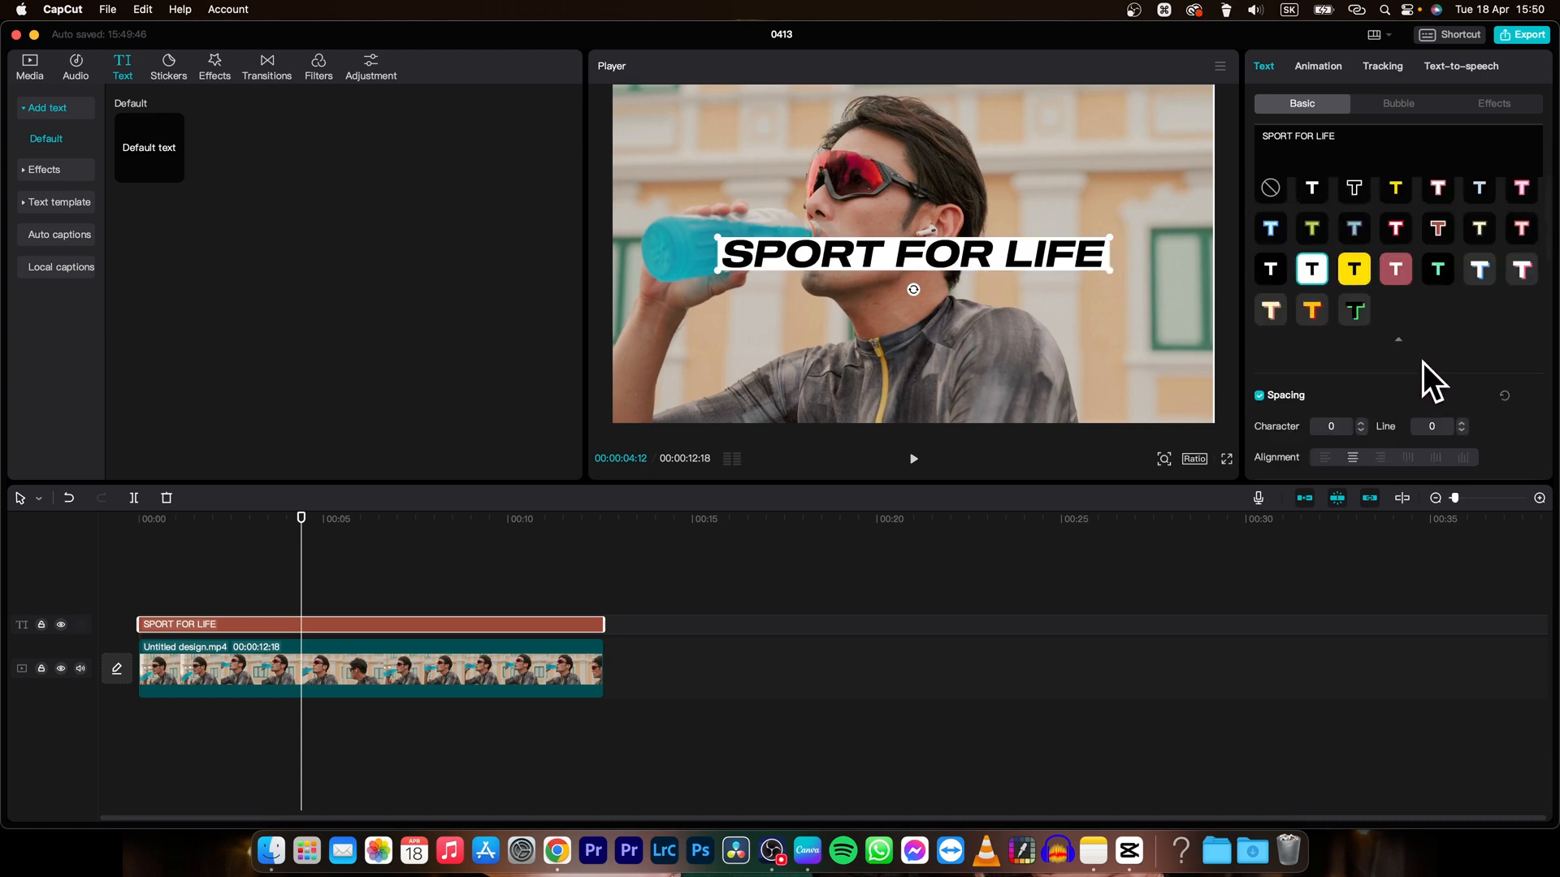
- Set the text's character spacing to 5 and keep it centre-aligned
scroll(down, 3)
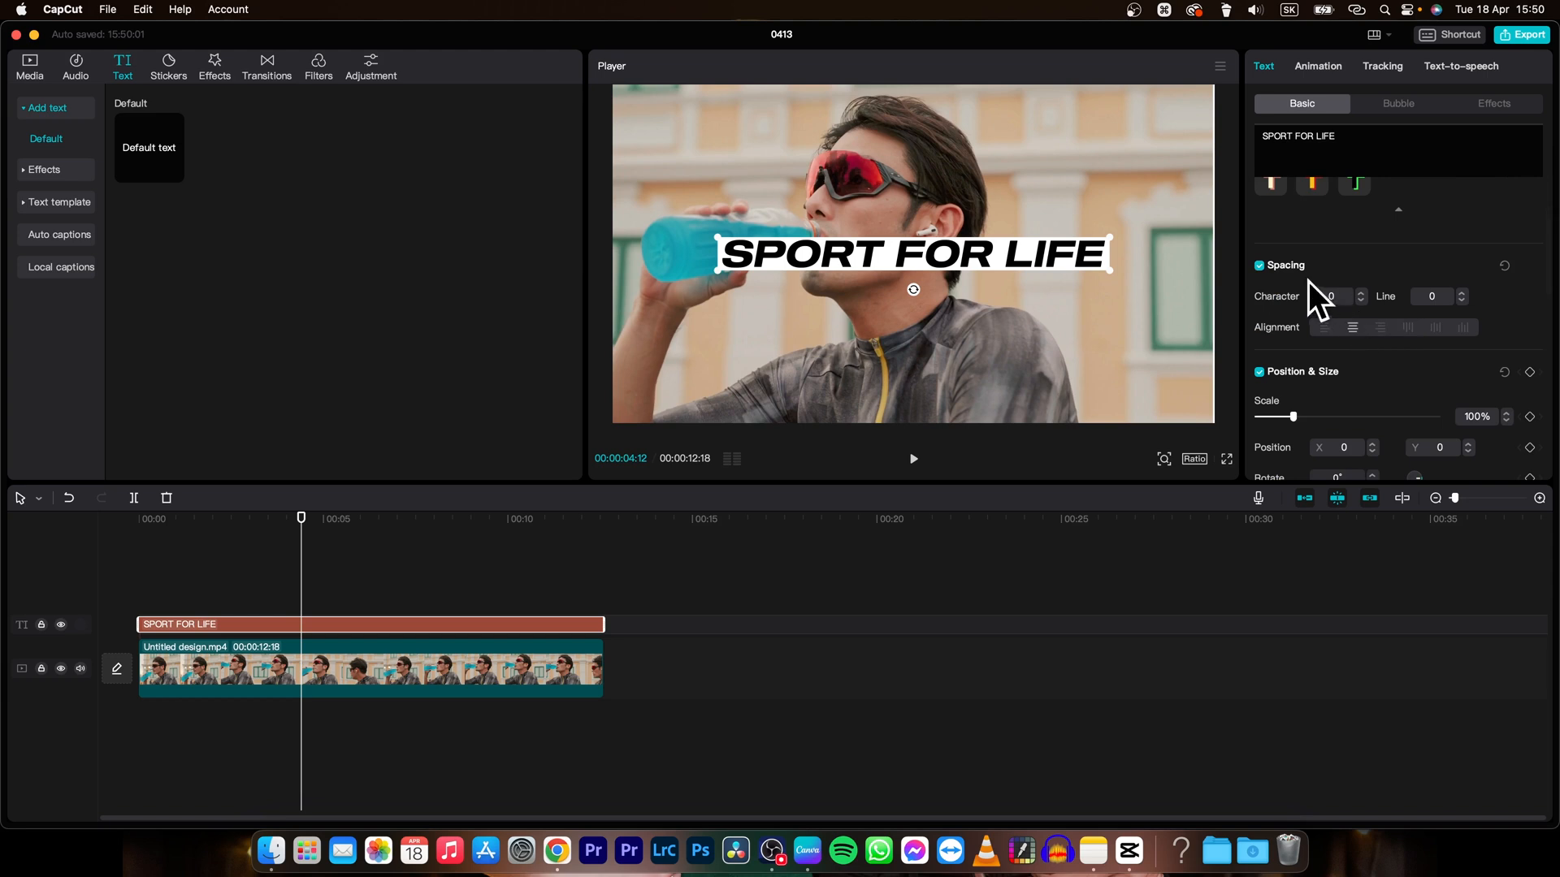
click(1362, 300)
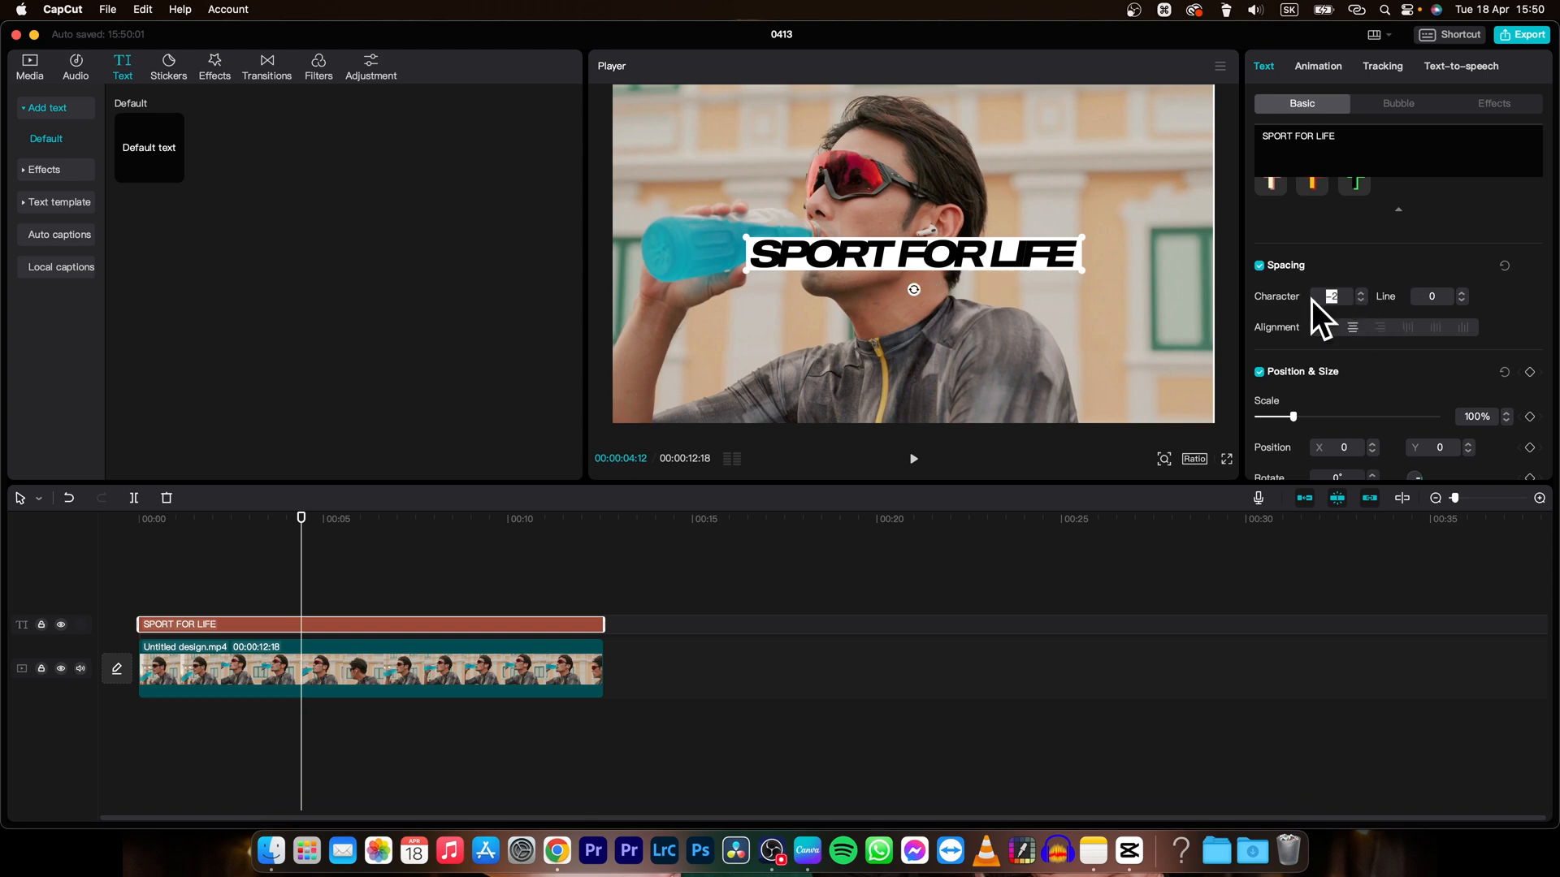
click(1331, 296)
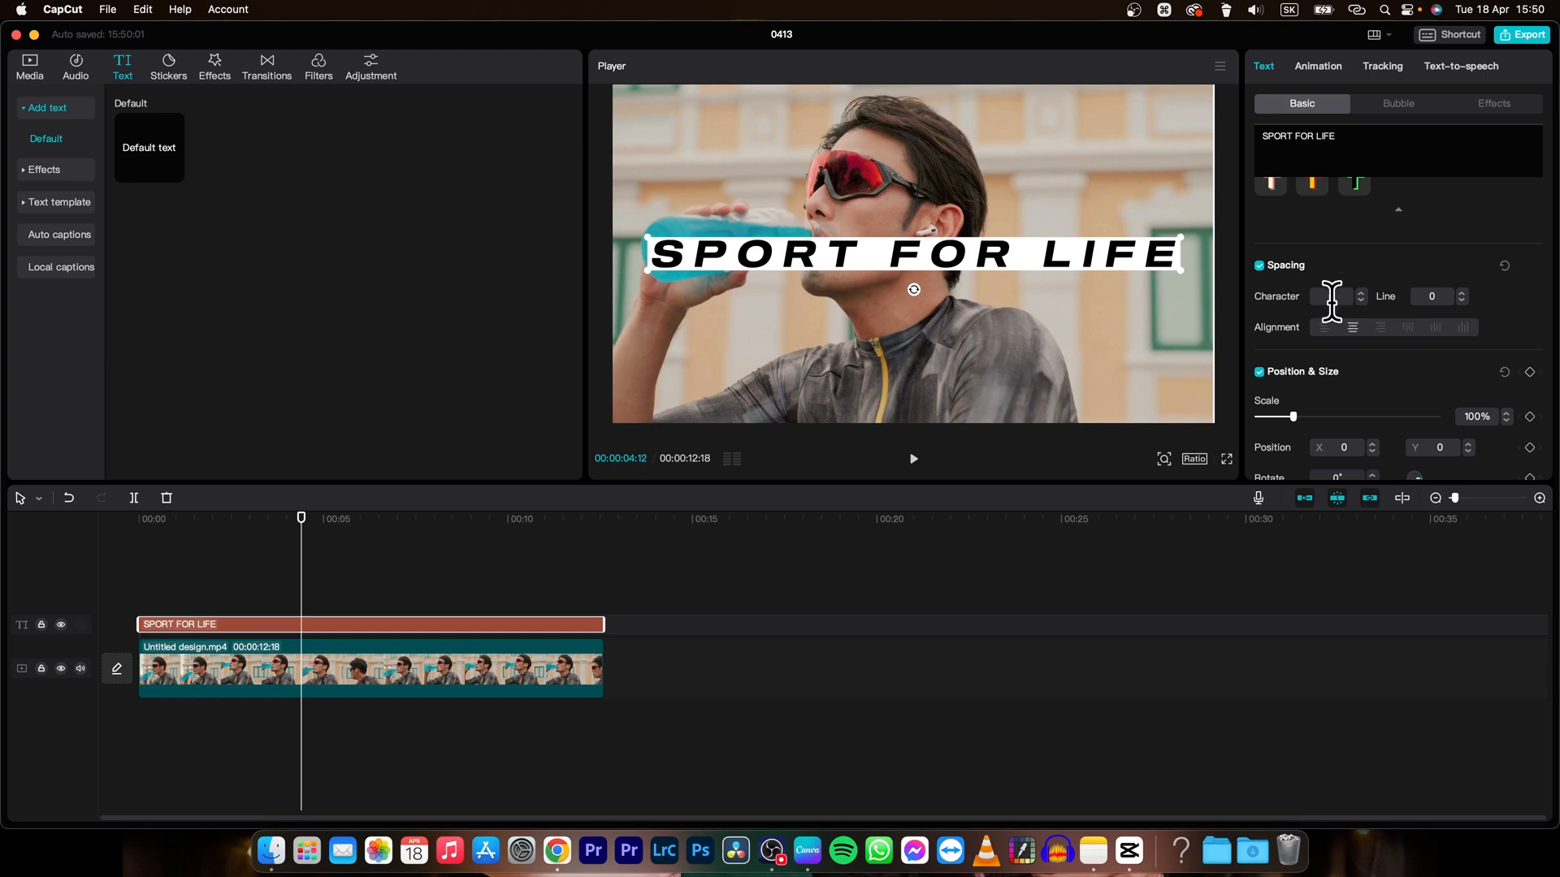
click(1361, 293)
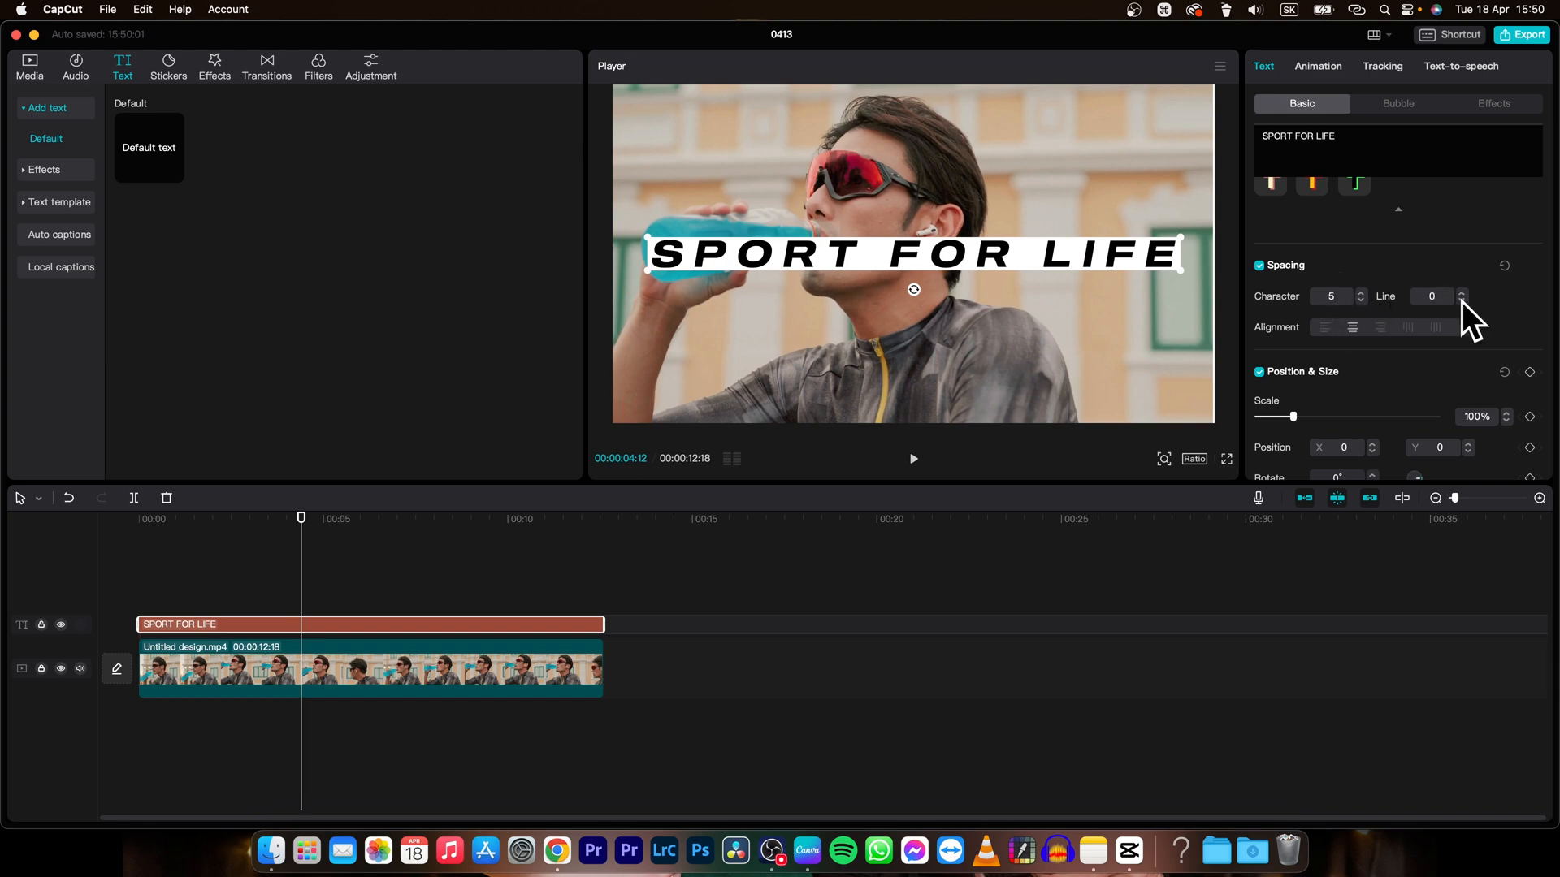
mouse_move(1440, 305)
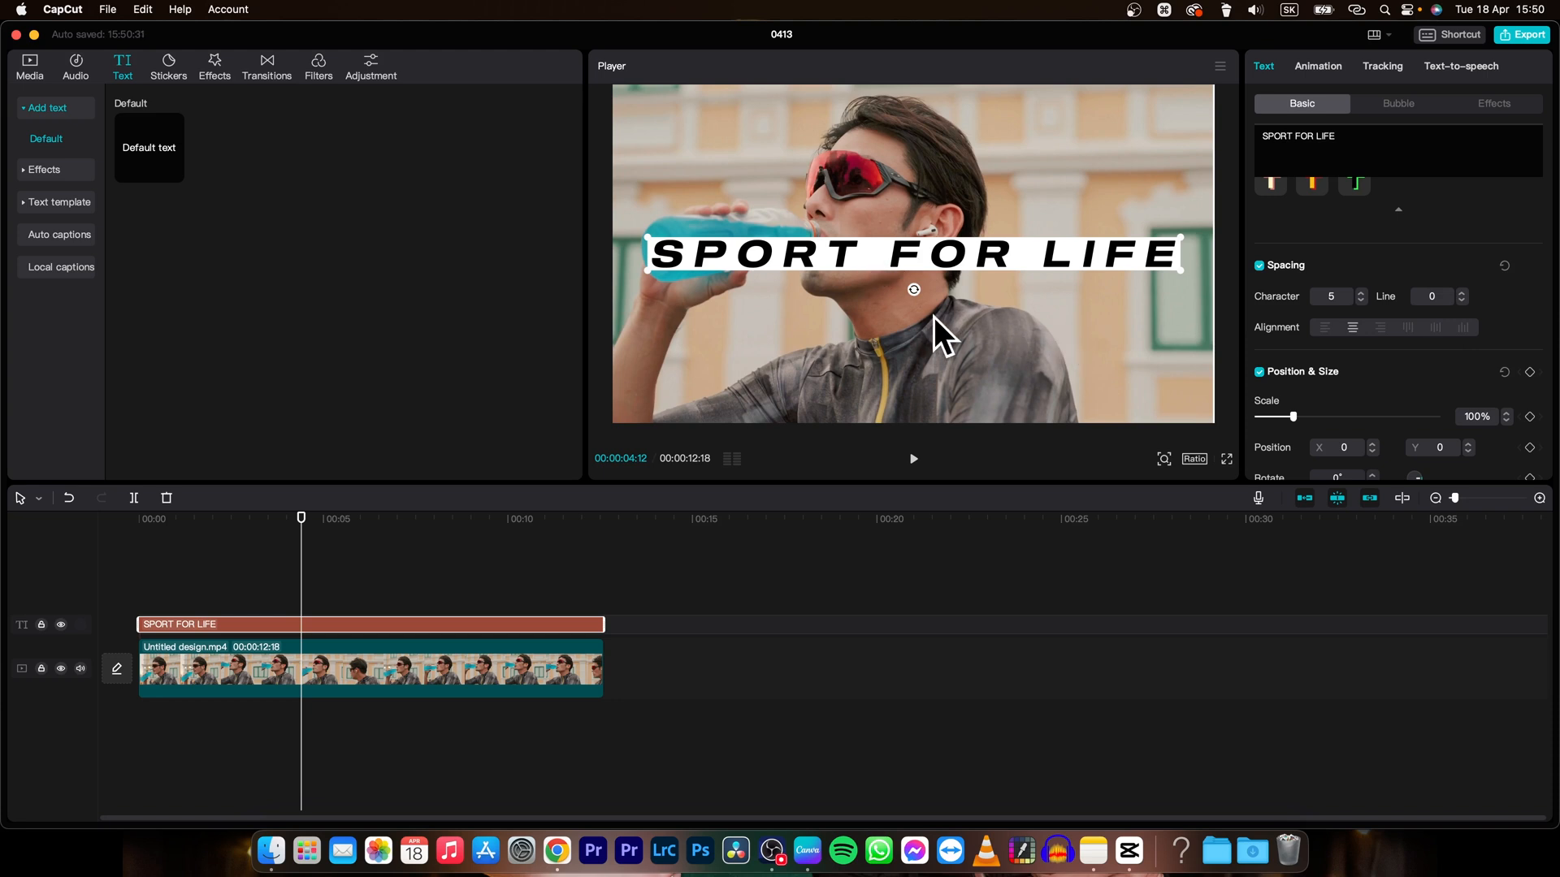
mouse_move(1420, 314)
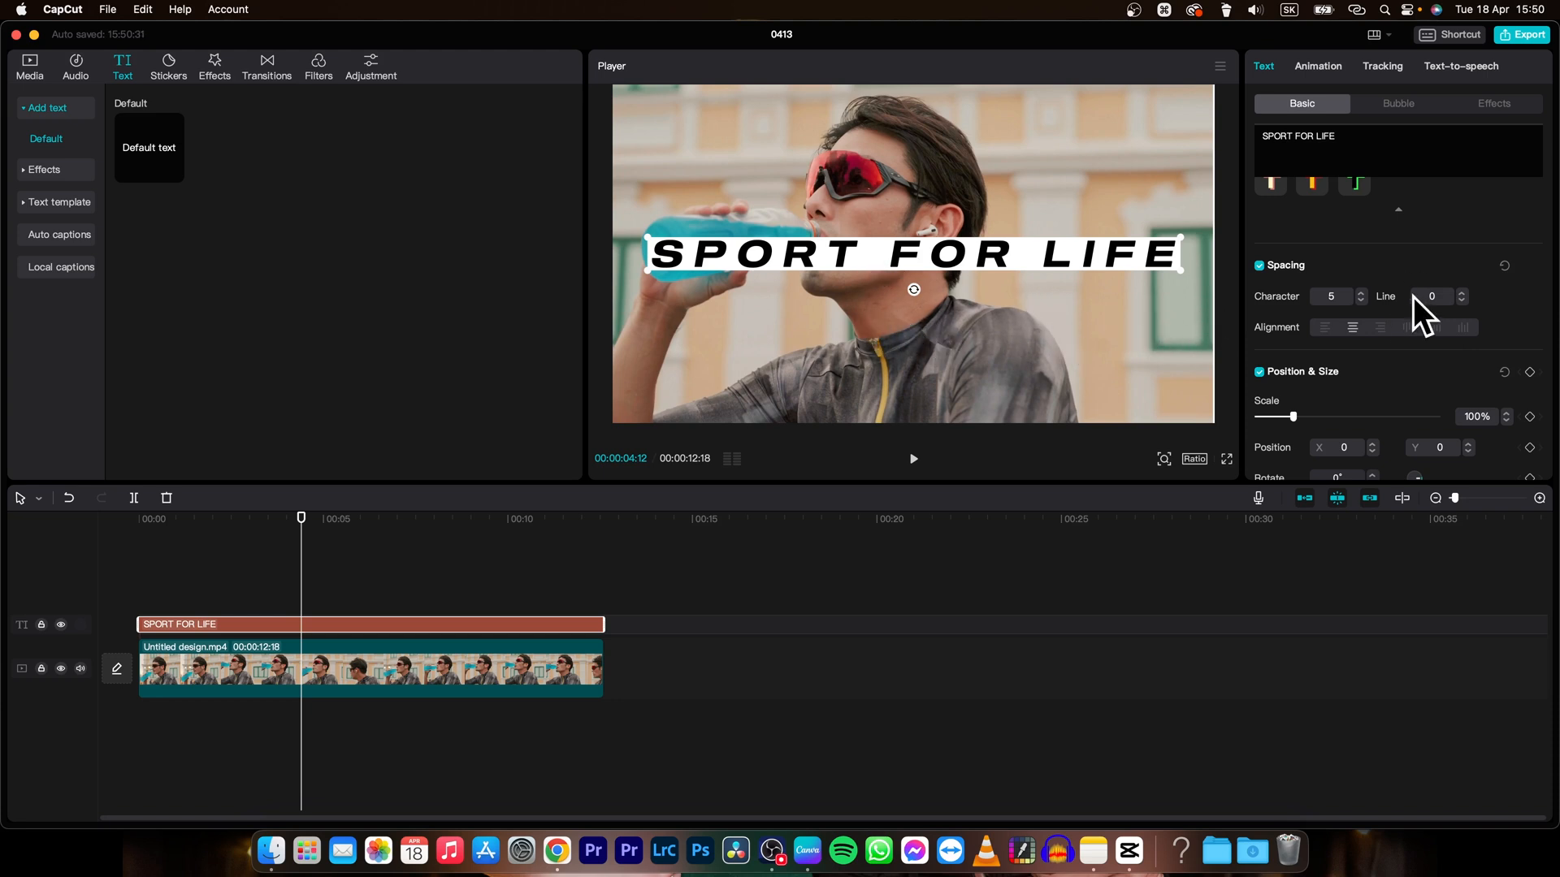
mouse_move(973, 387)
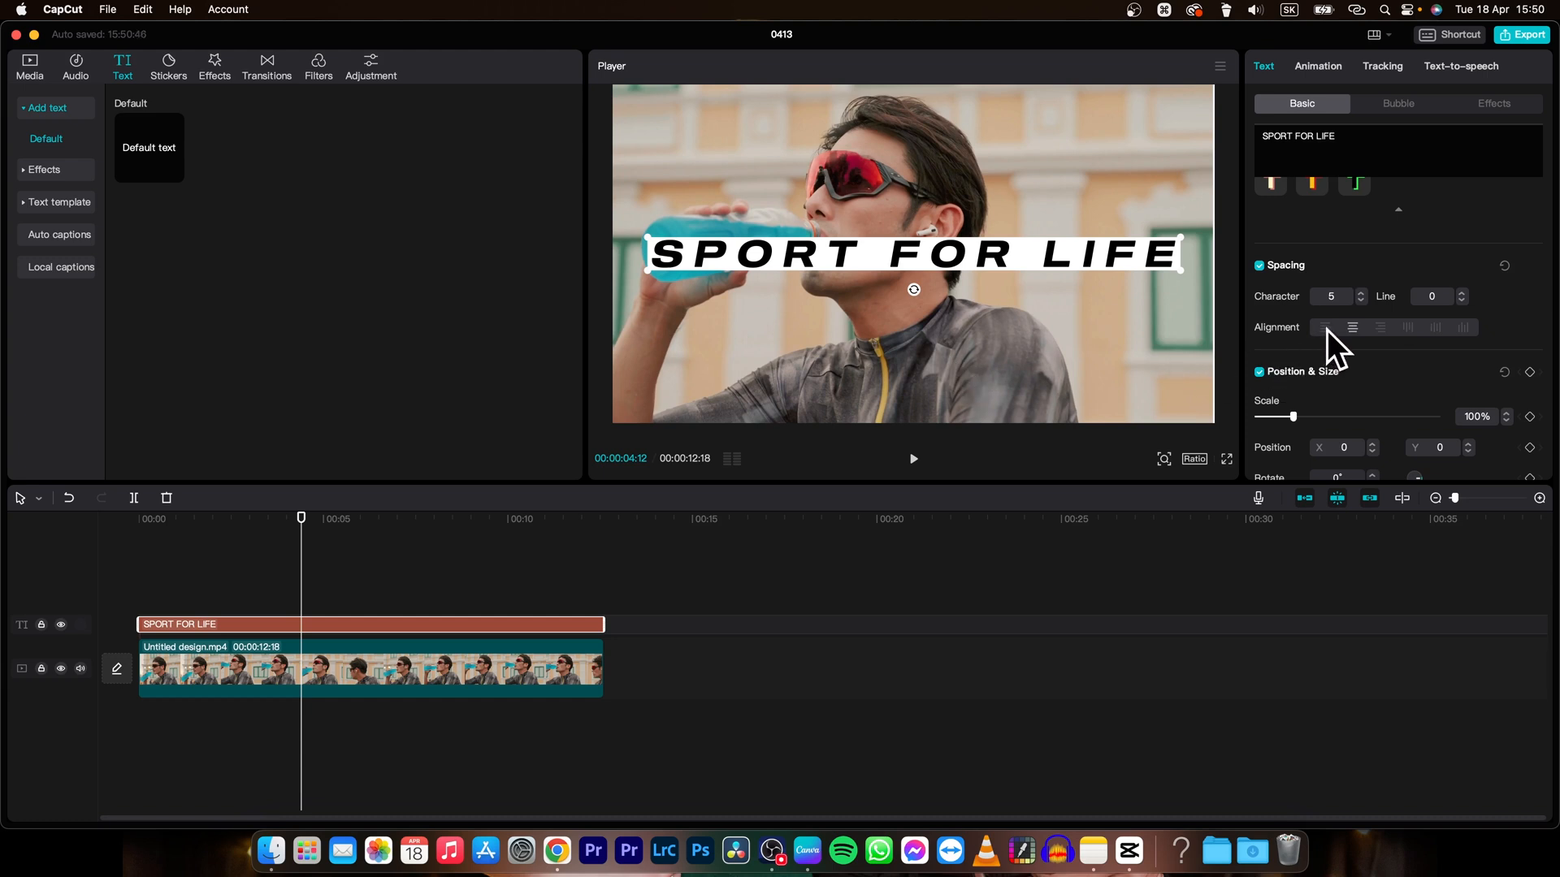
mouse_move(1387, 347)
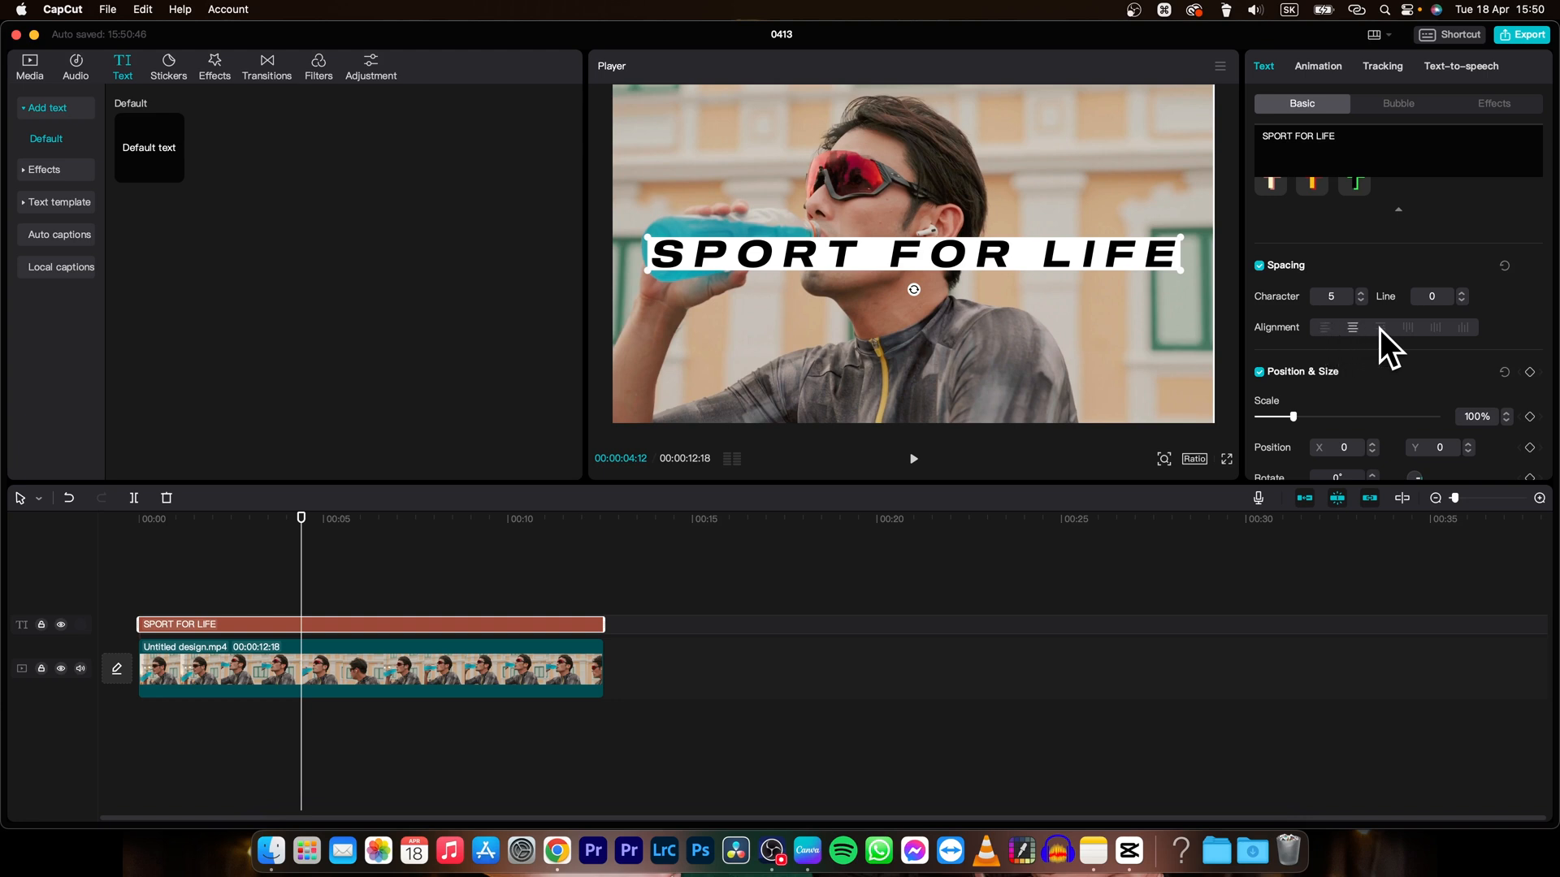
click(1379, 327)
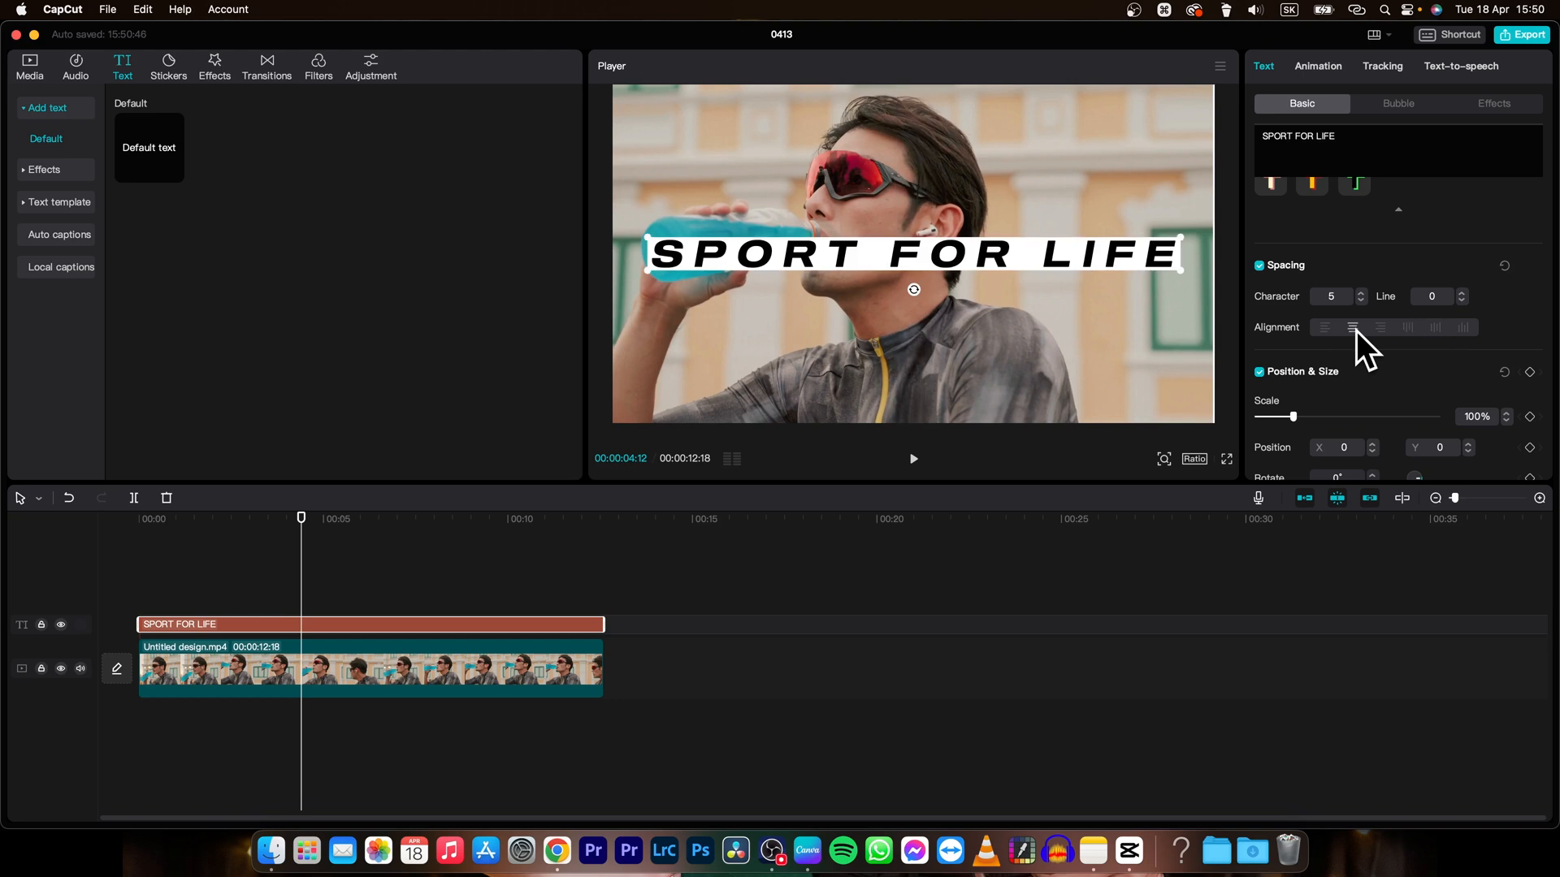
scroll(down, 3)
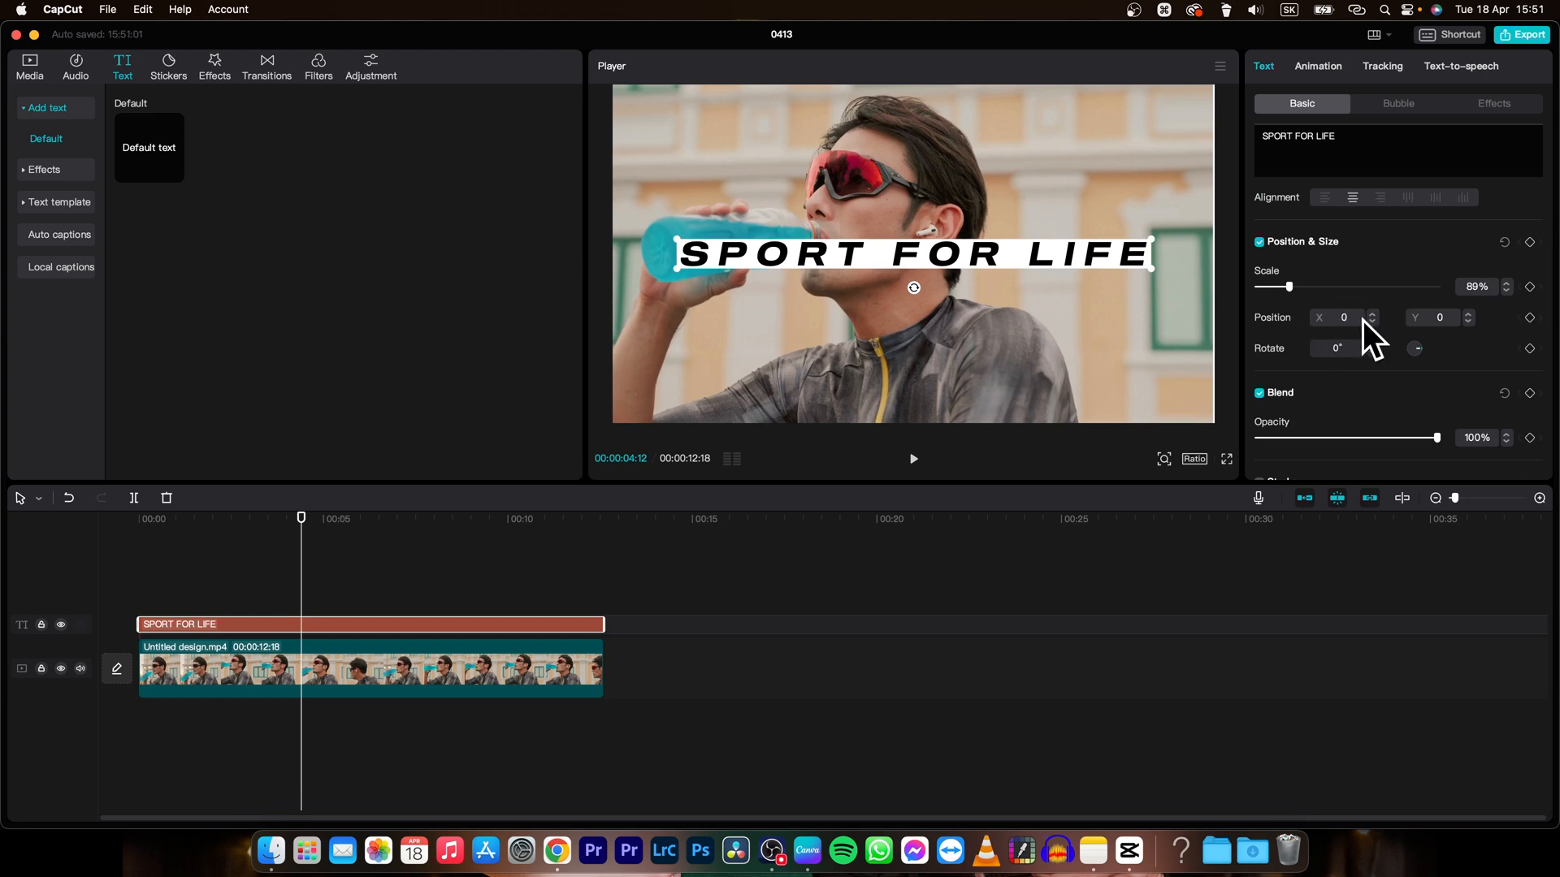
mouse_move(1429, 346)
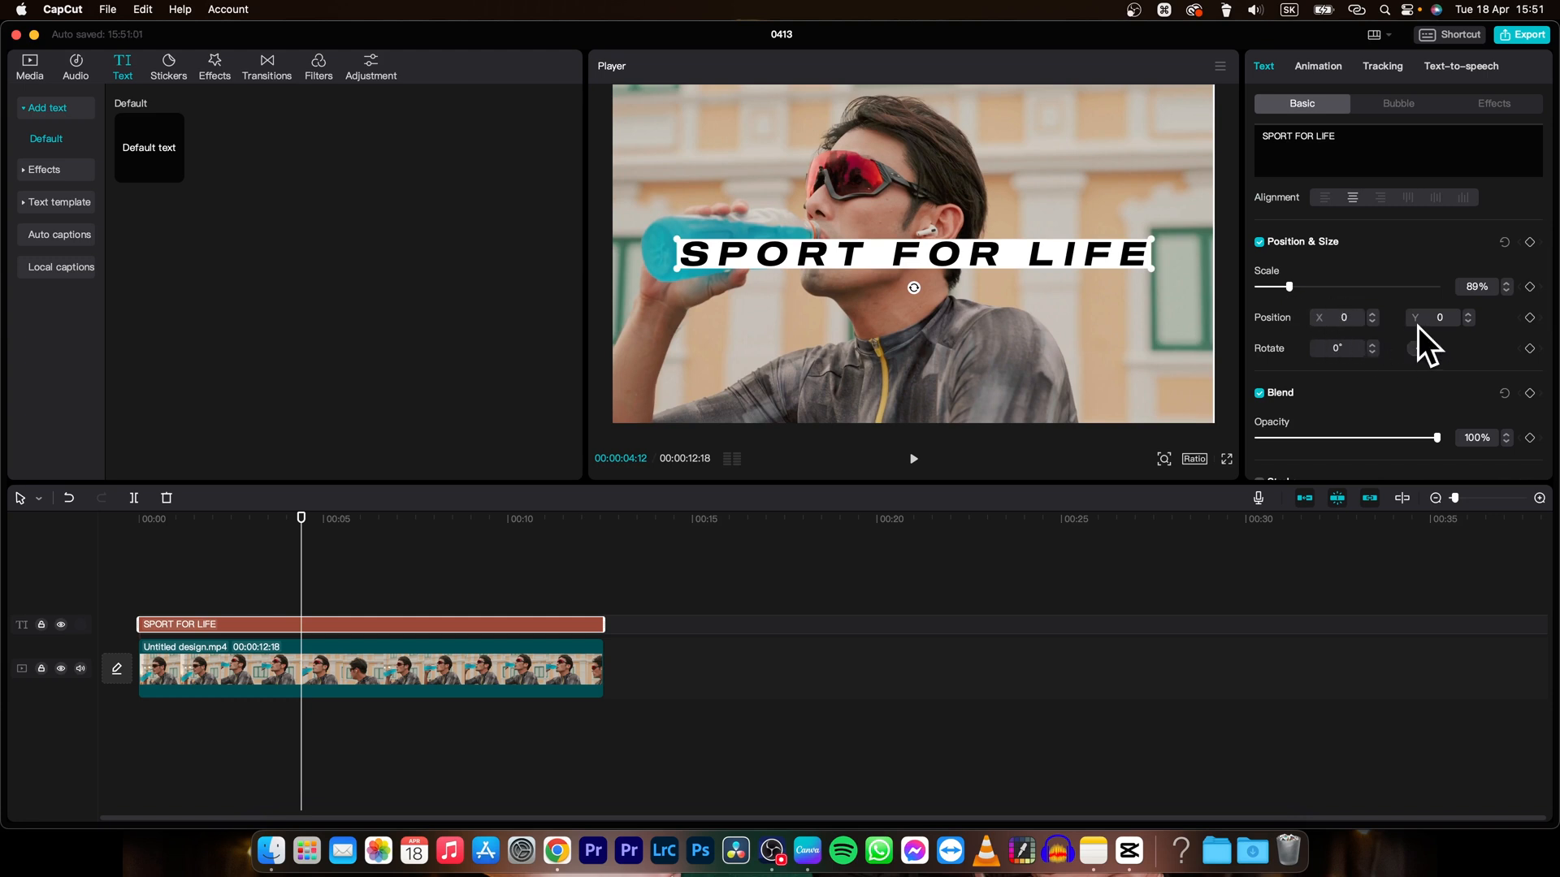
mouse_move(1144, 258)
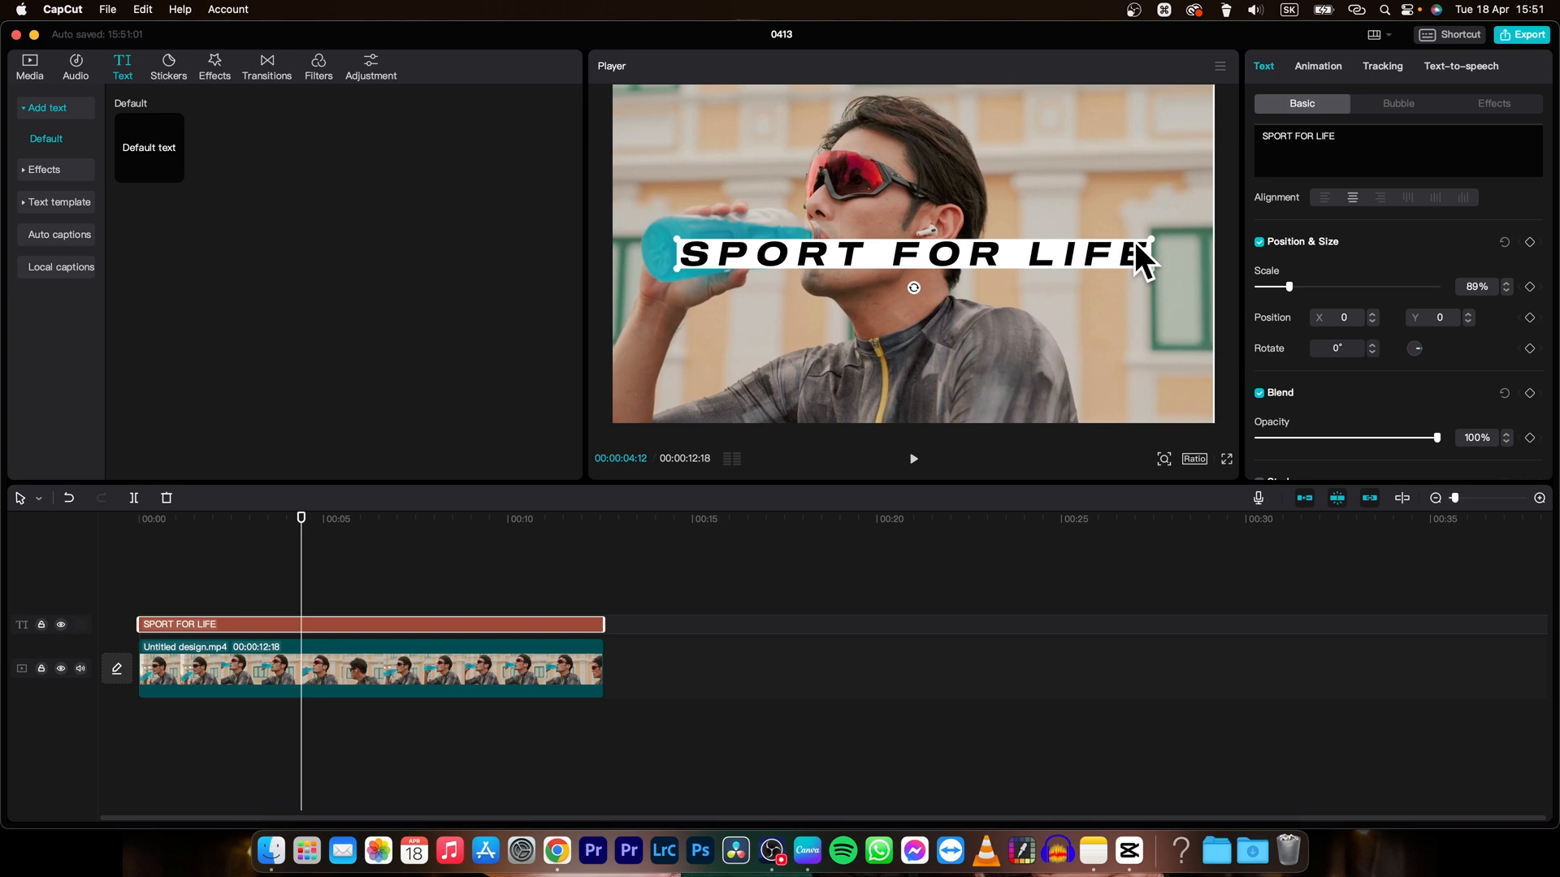
mouse_move(1425, 338)
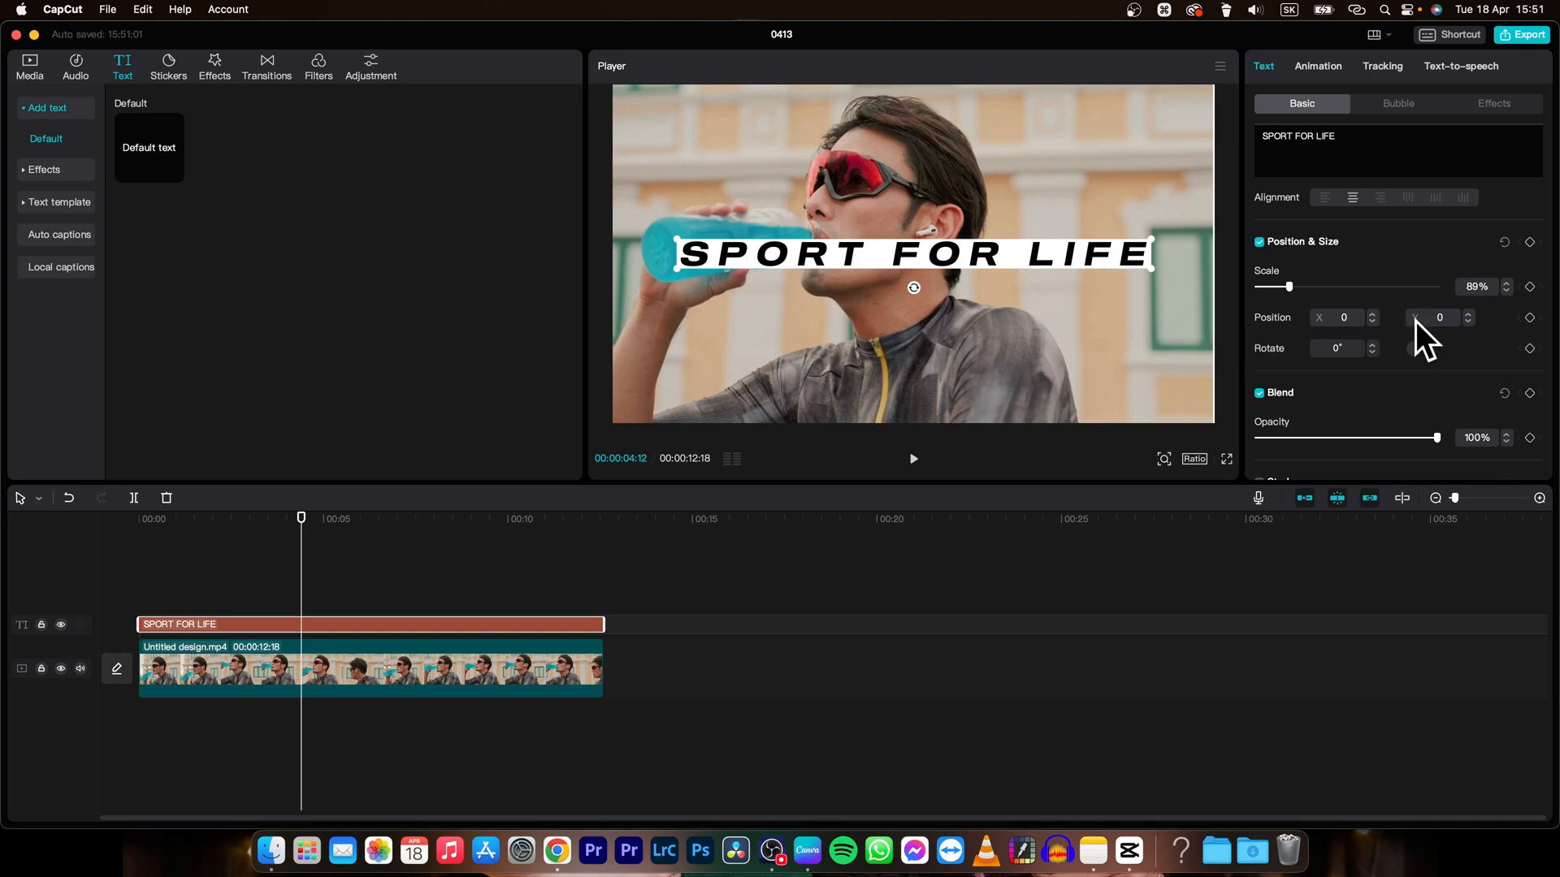
mouse_move(1009, 388)
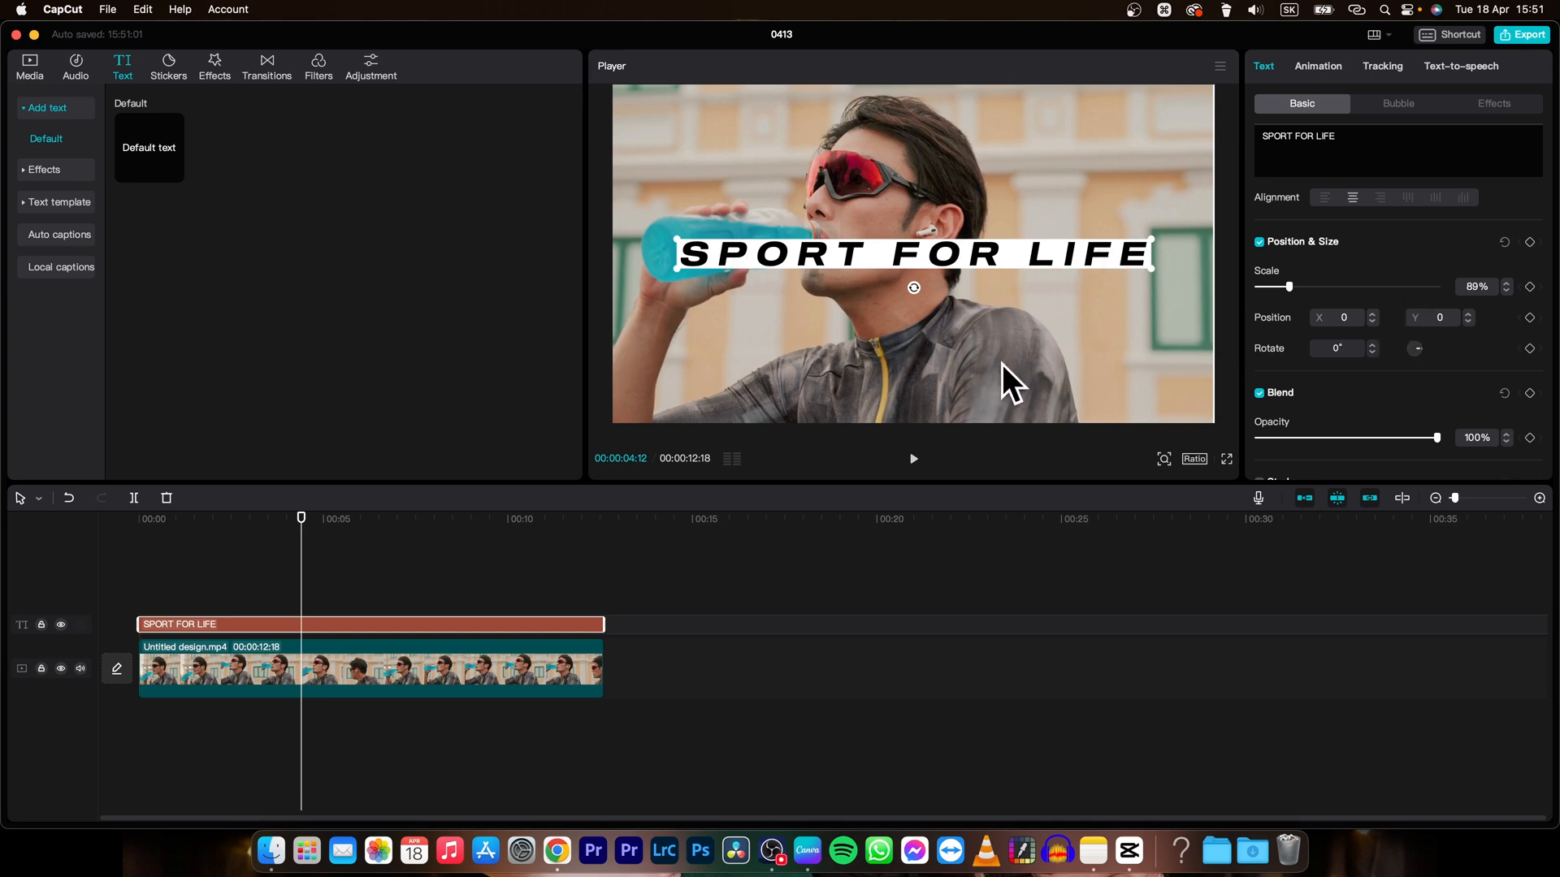
mouse_move(1429, 373)
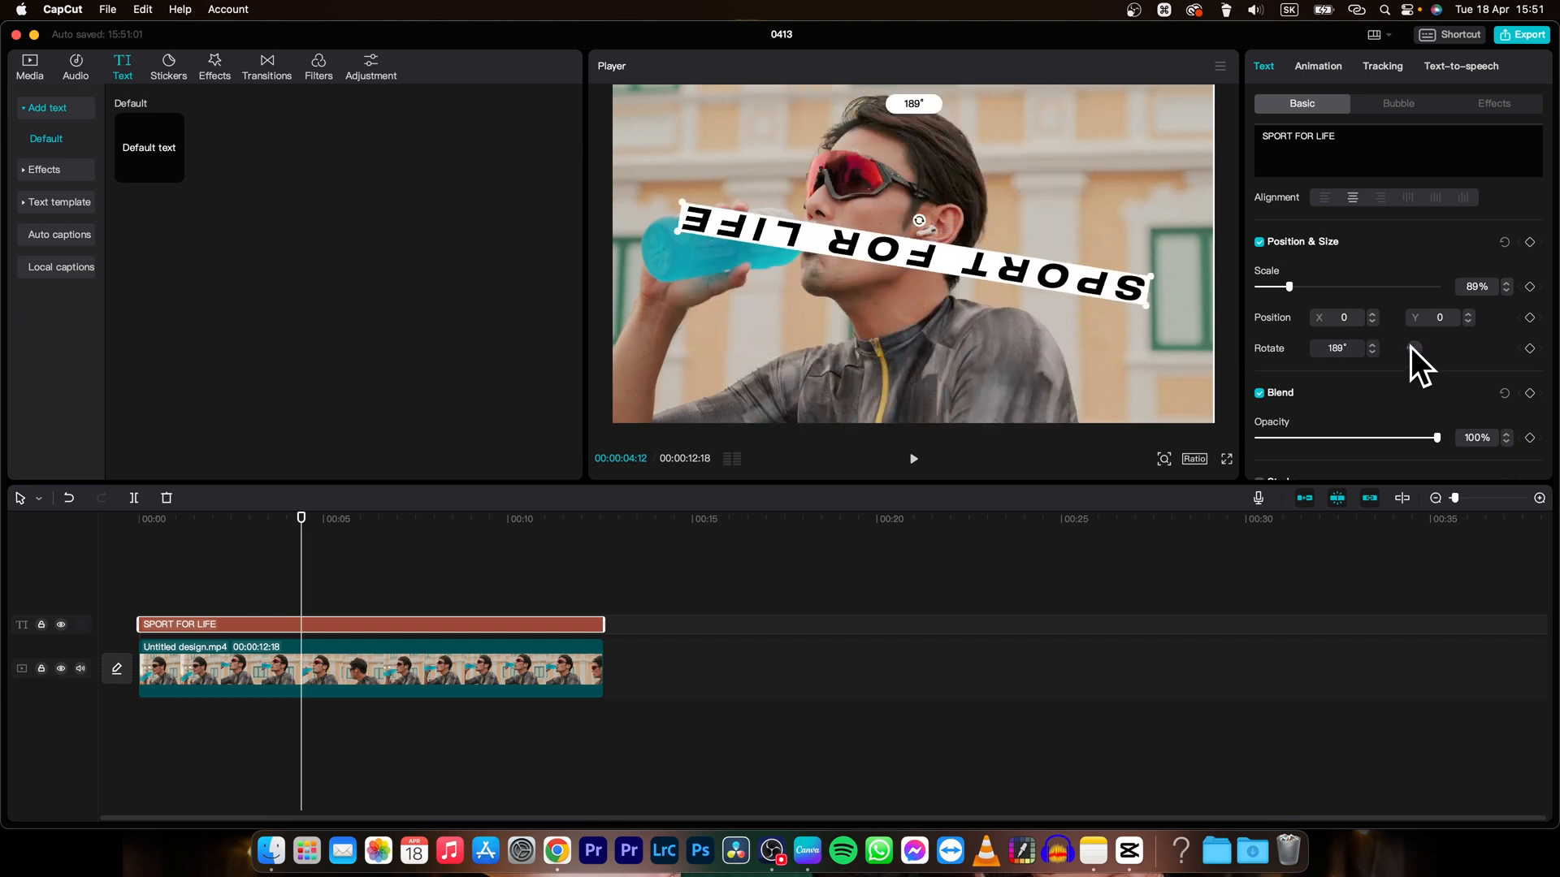
mouse_move(1509, 260)
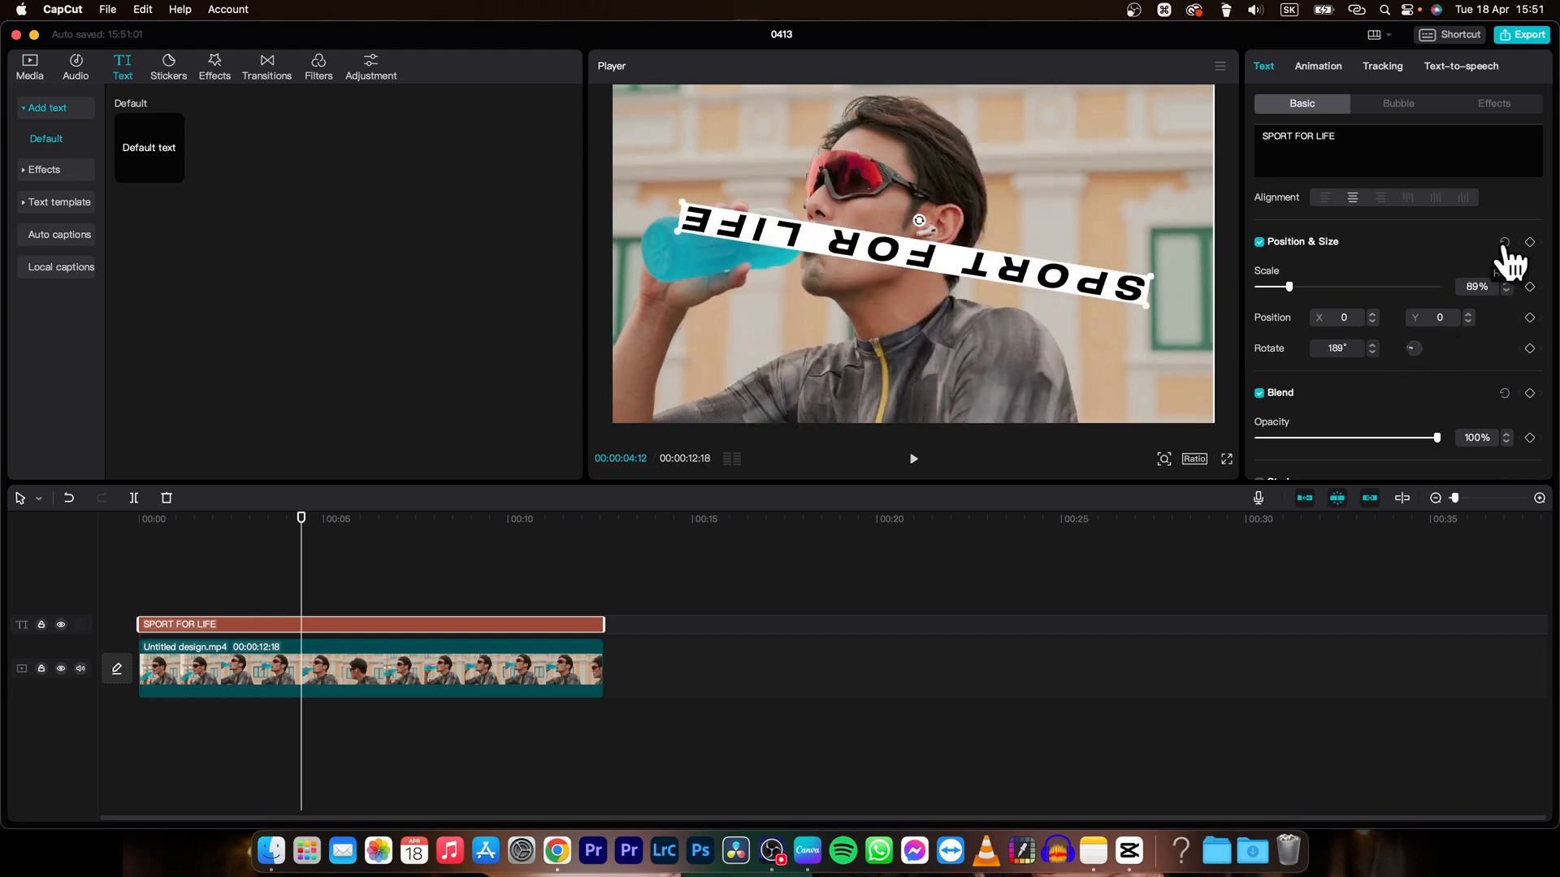
click(1504, 242)
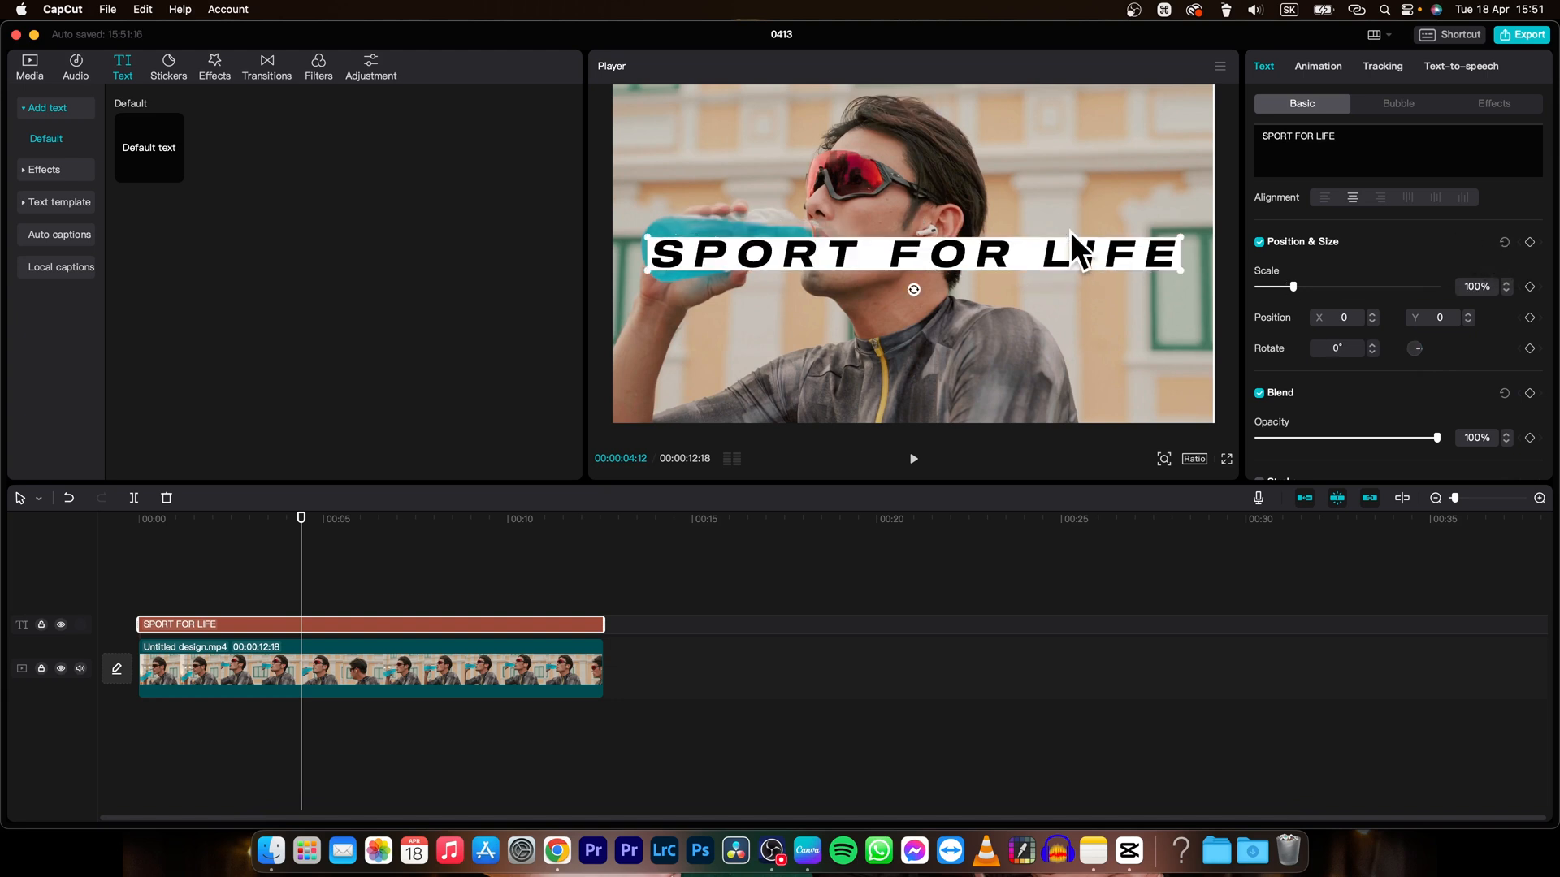
mouse_move(1049, 283)
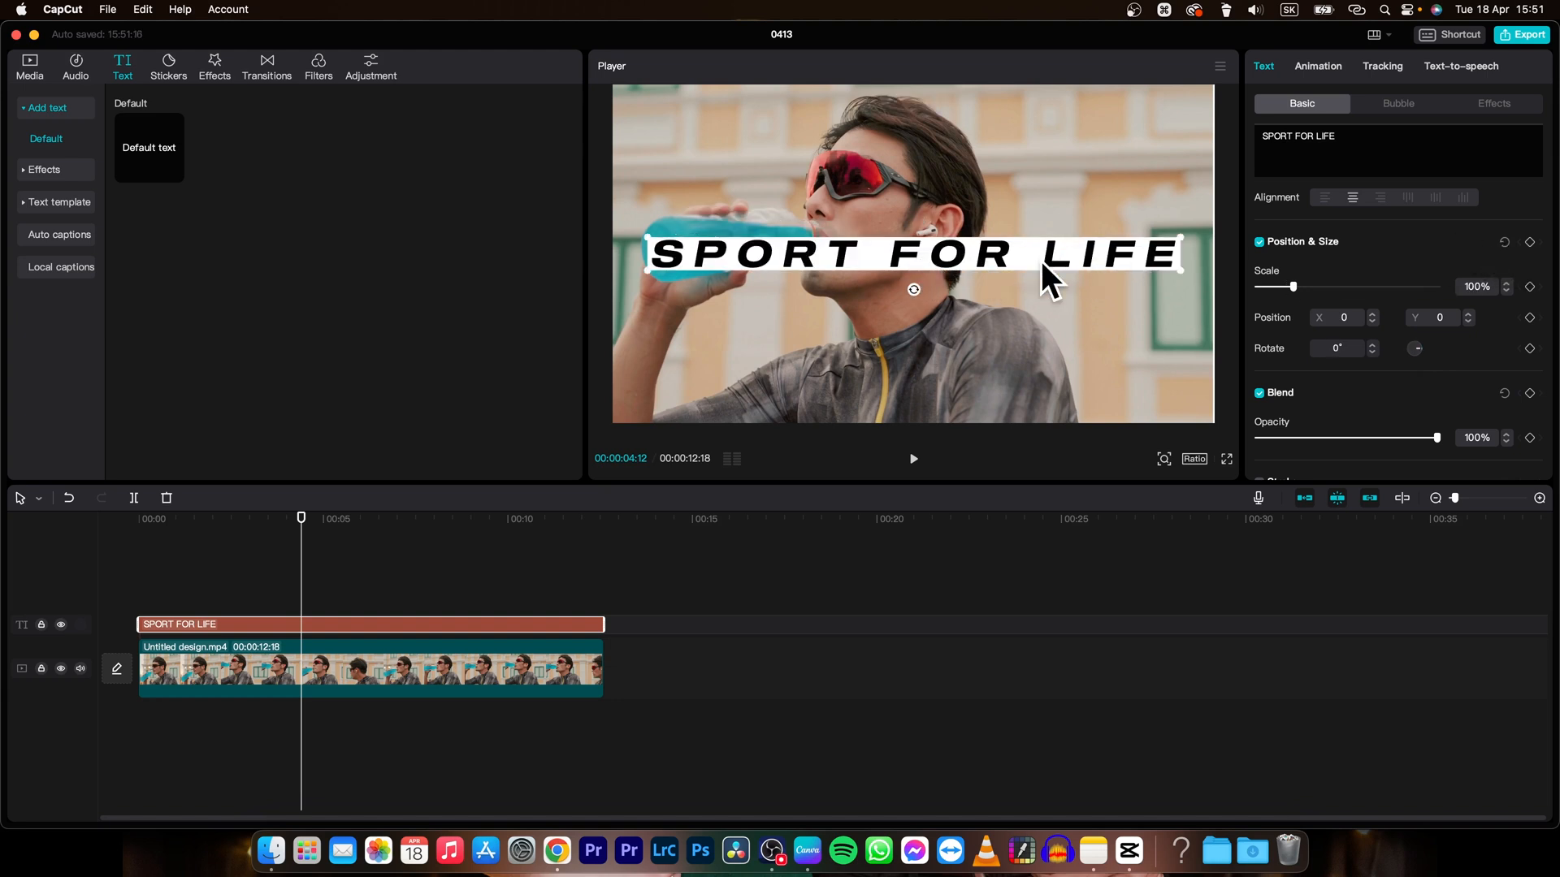
mouse_move(961, 276)
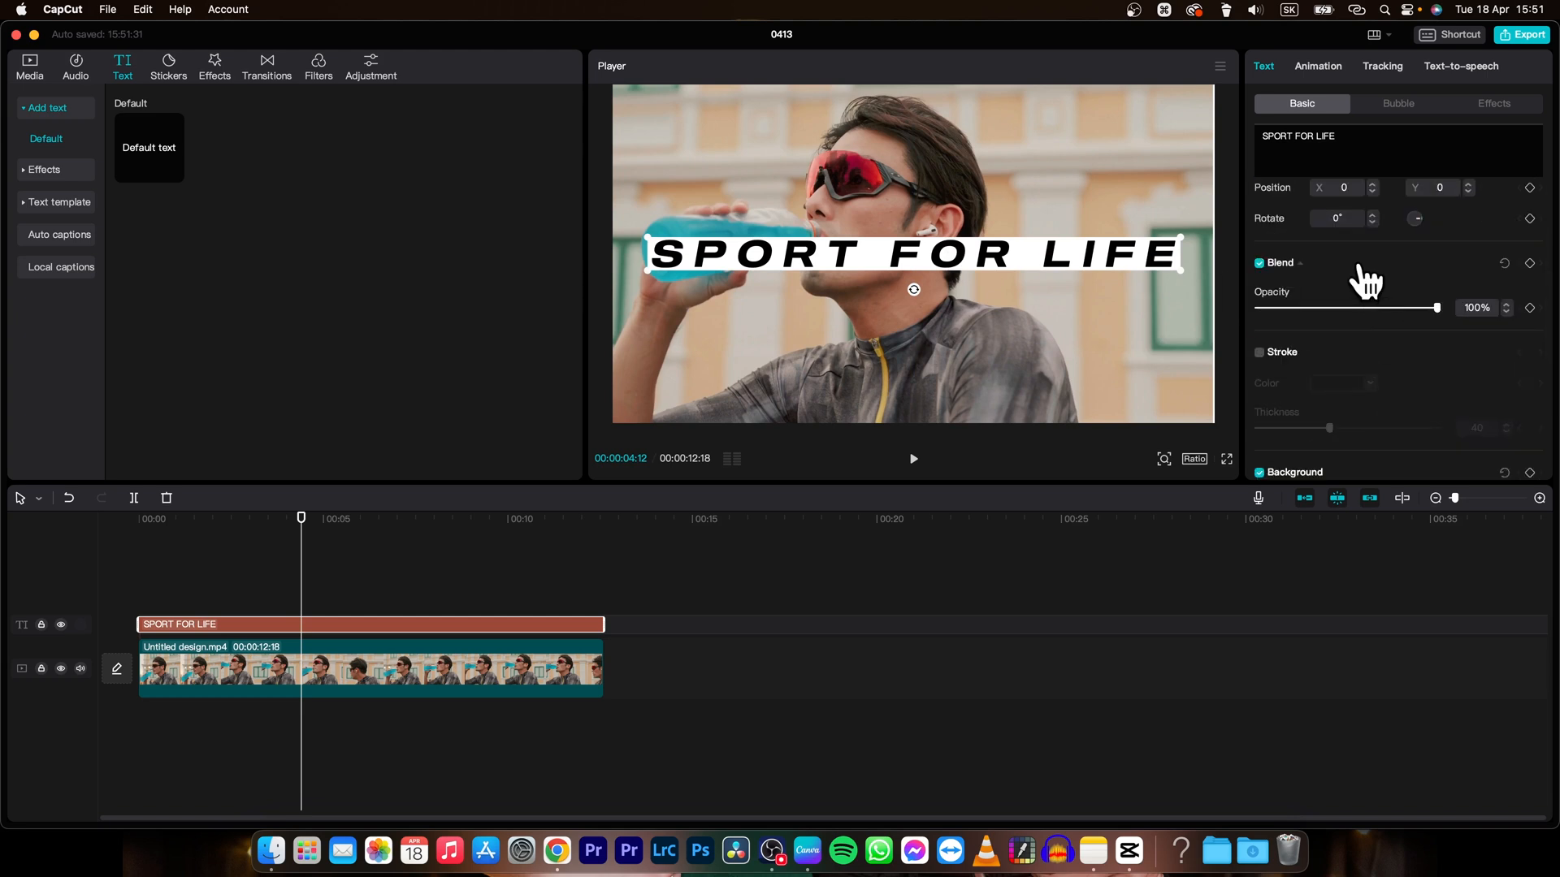
mouse_move(1447, 329)
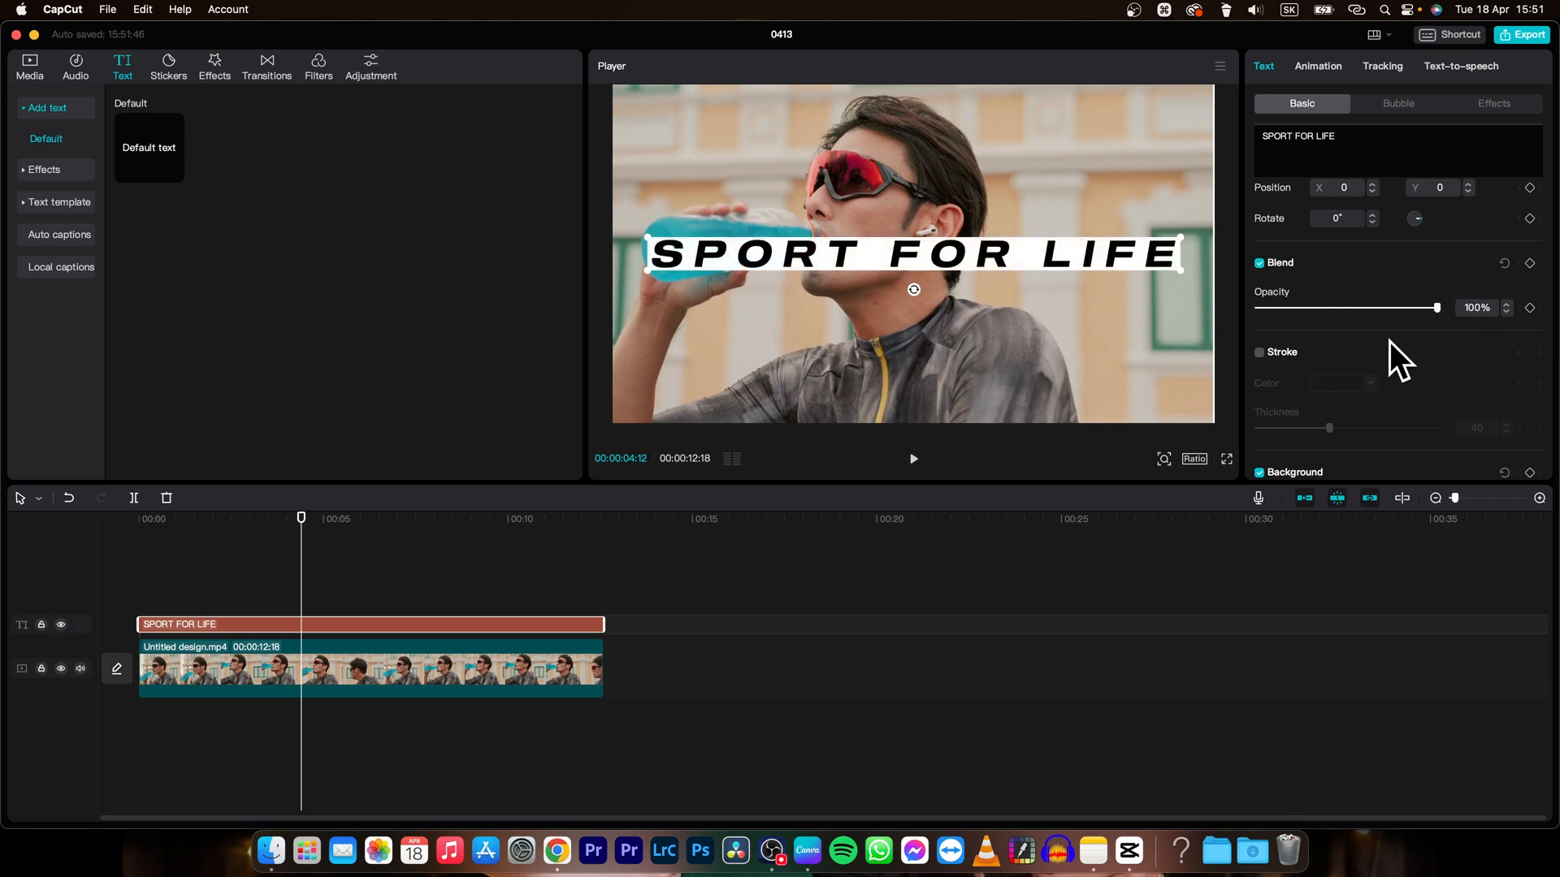
- Turn on a stroke for the text and colour it blue
click(1259, 352)
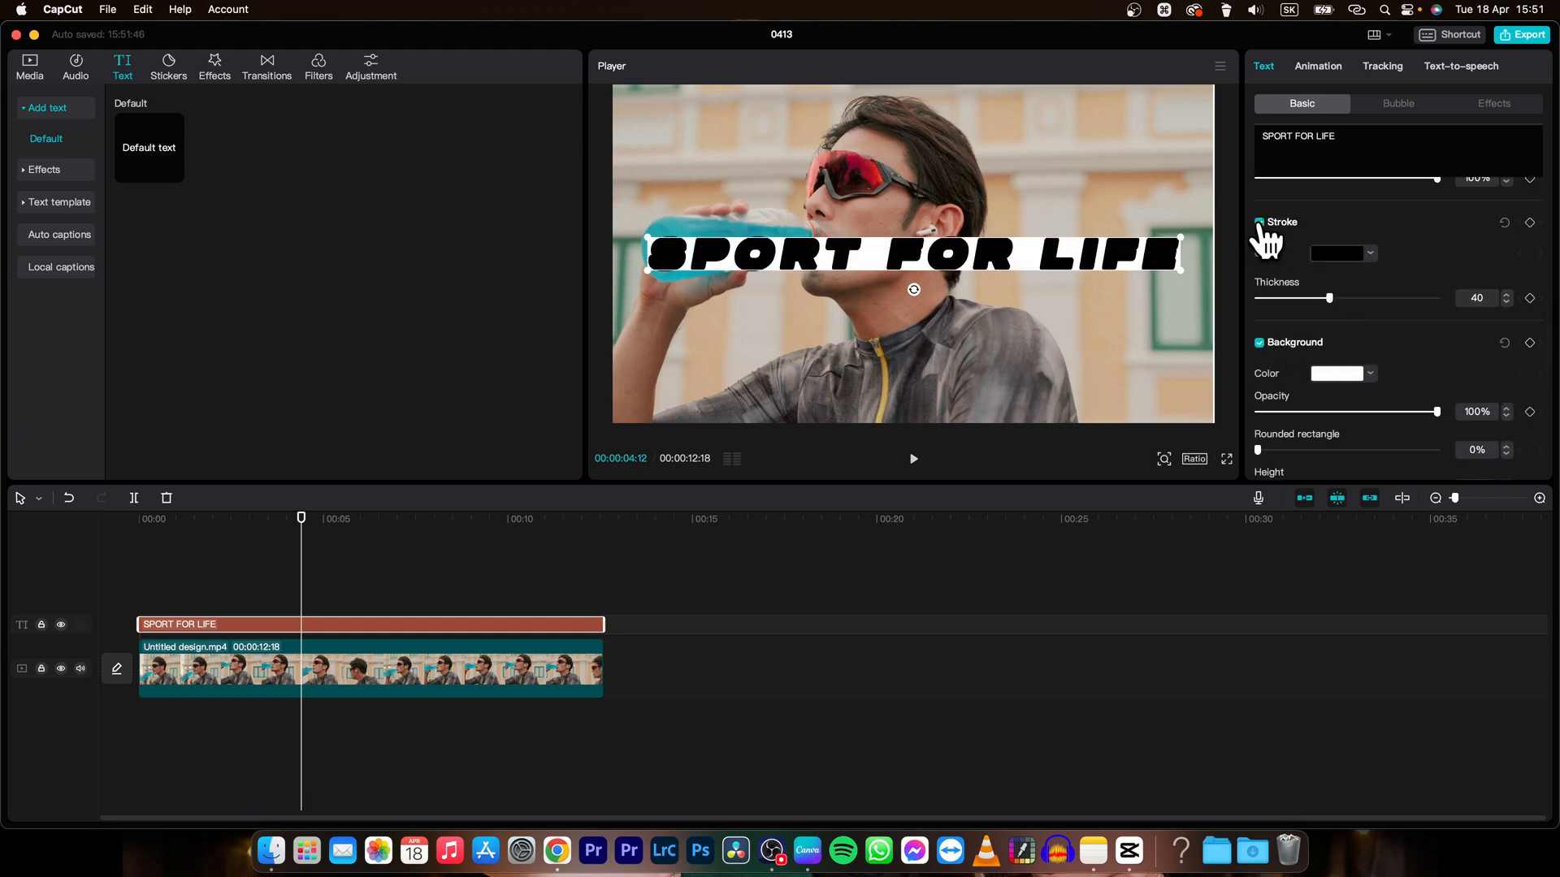
click(1340, 254)
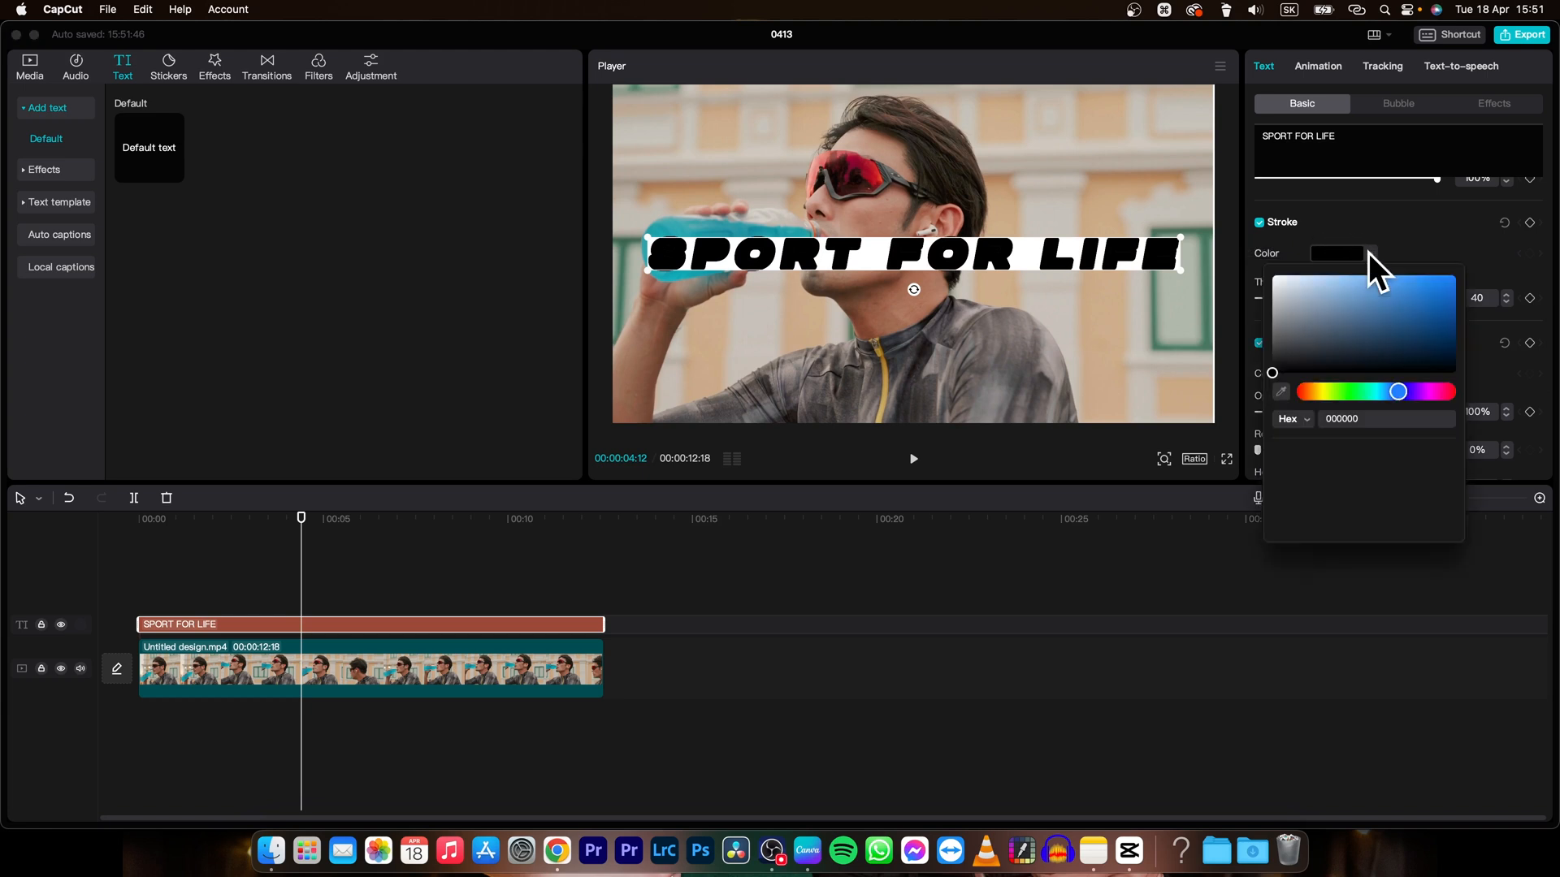
click(1452, 283)
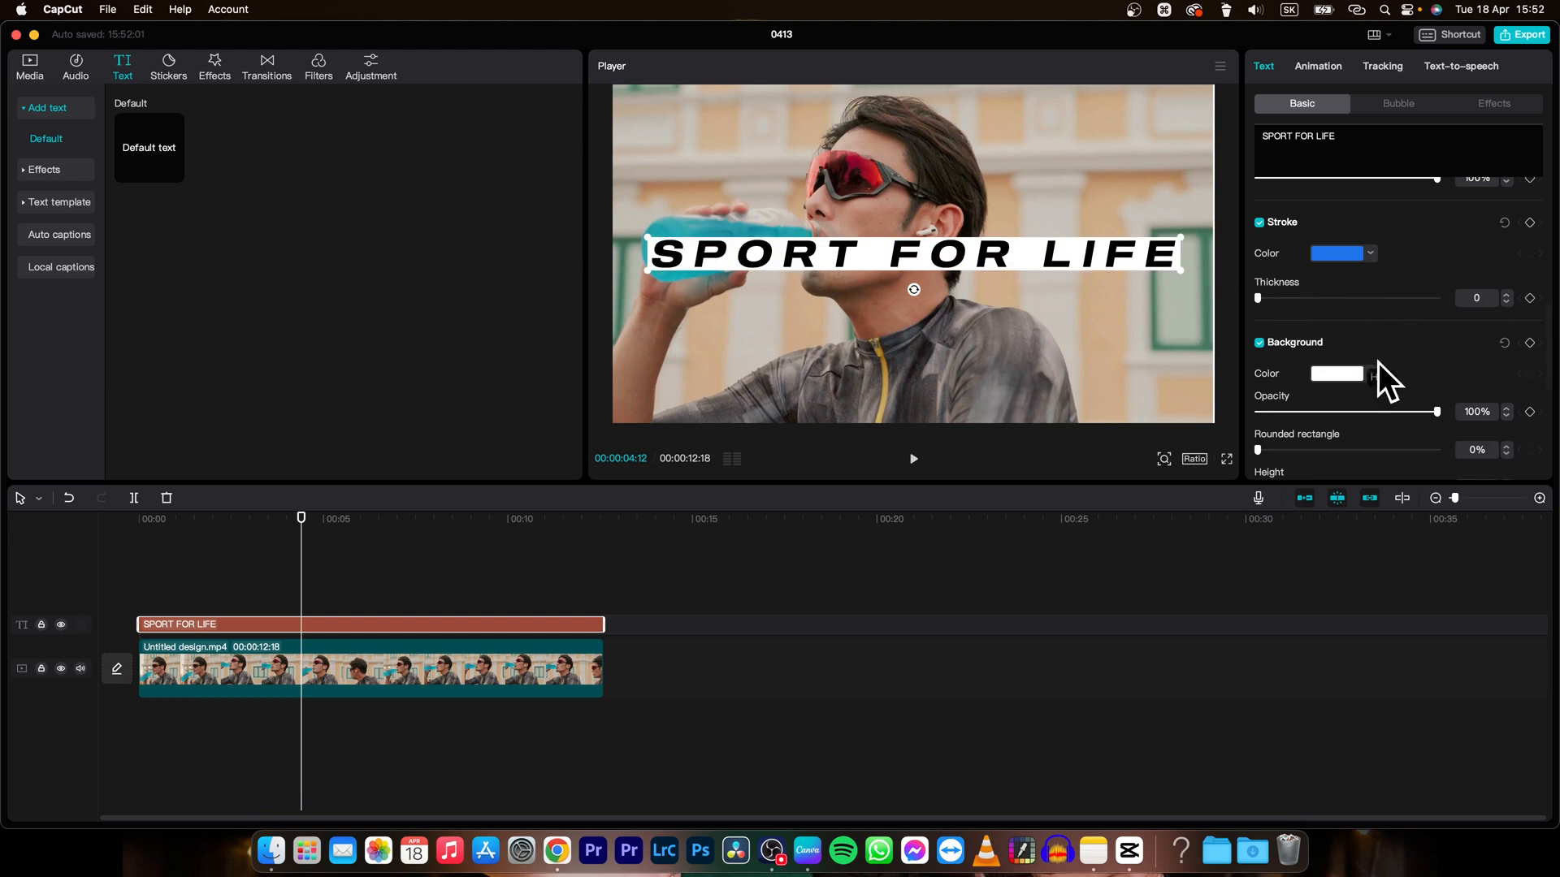
- Colour the text's background yellow as a semi-transparent rounded bar
click(1335, 374)
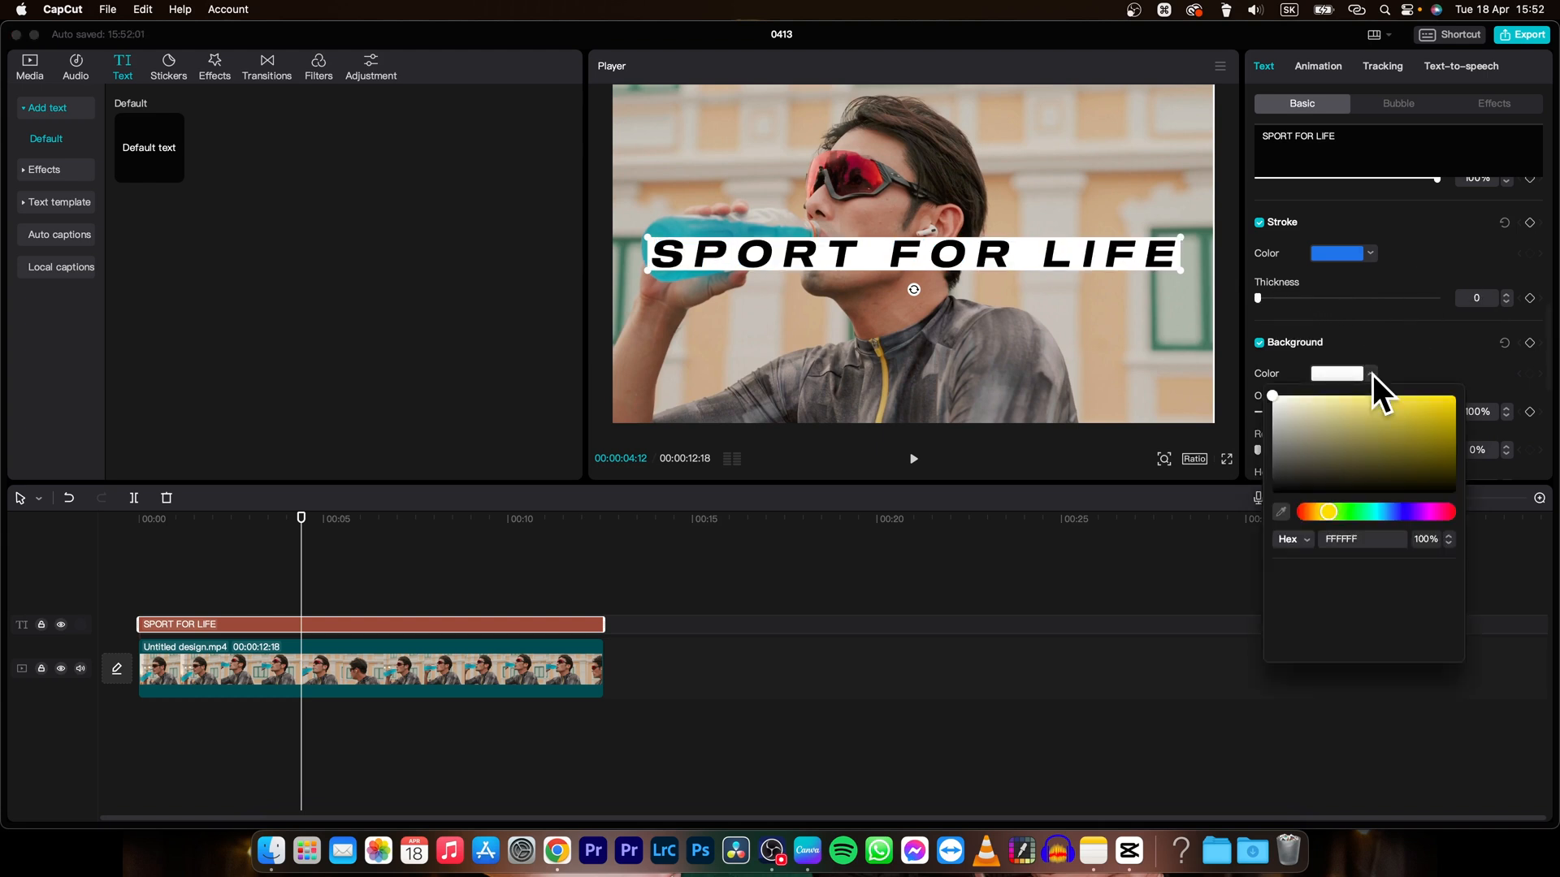
click(1441, 415)
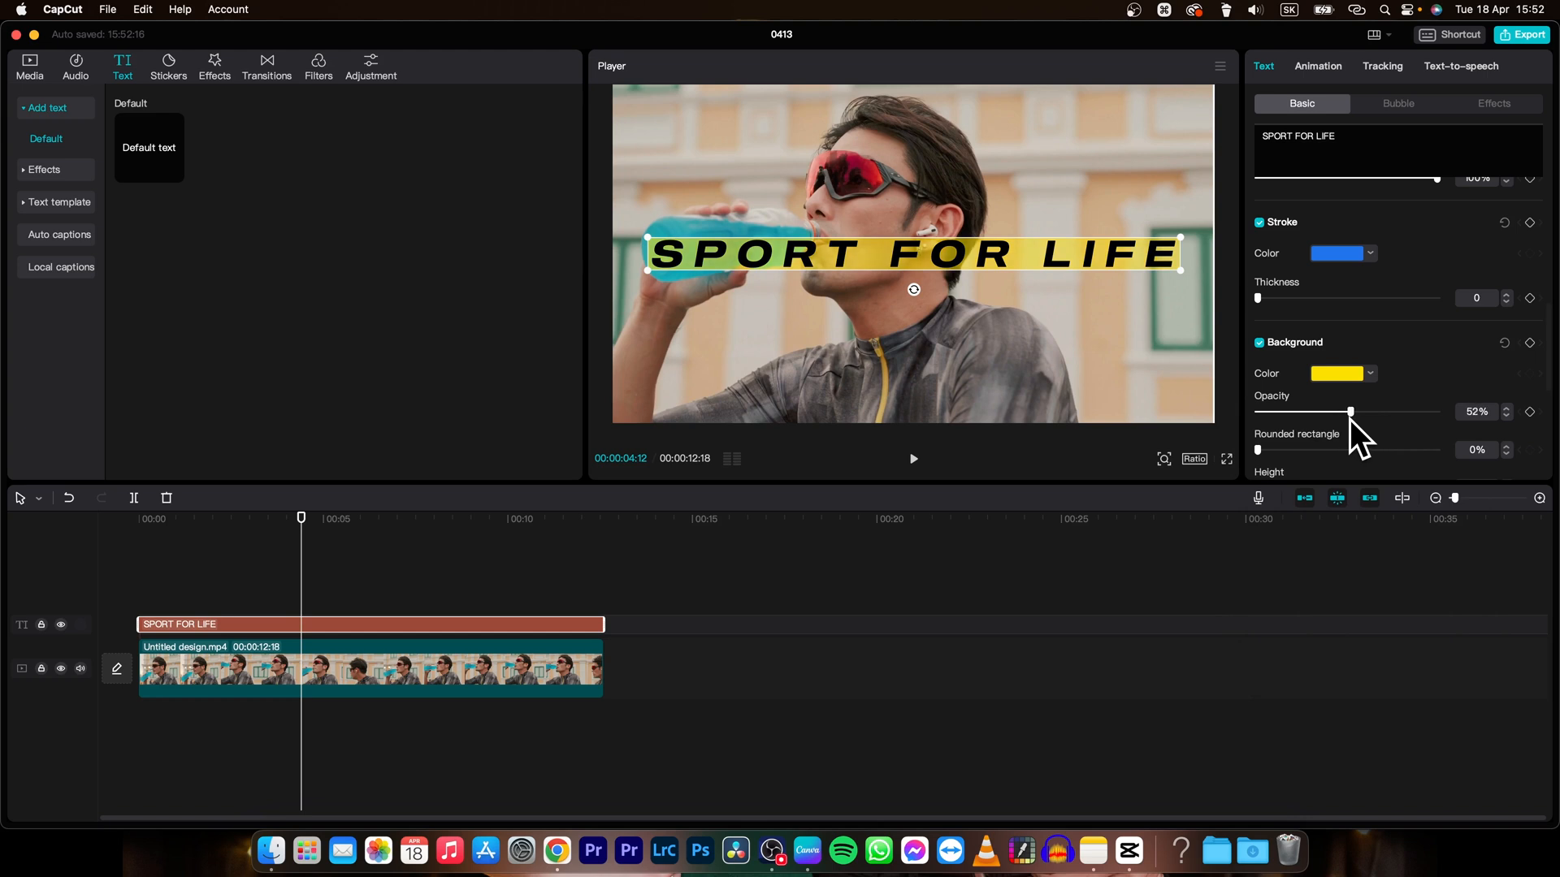
mouse_move(1269, 473)
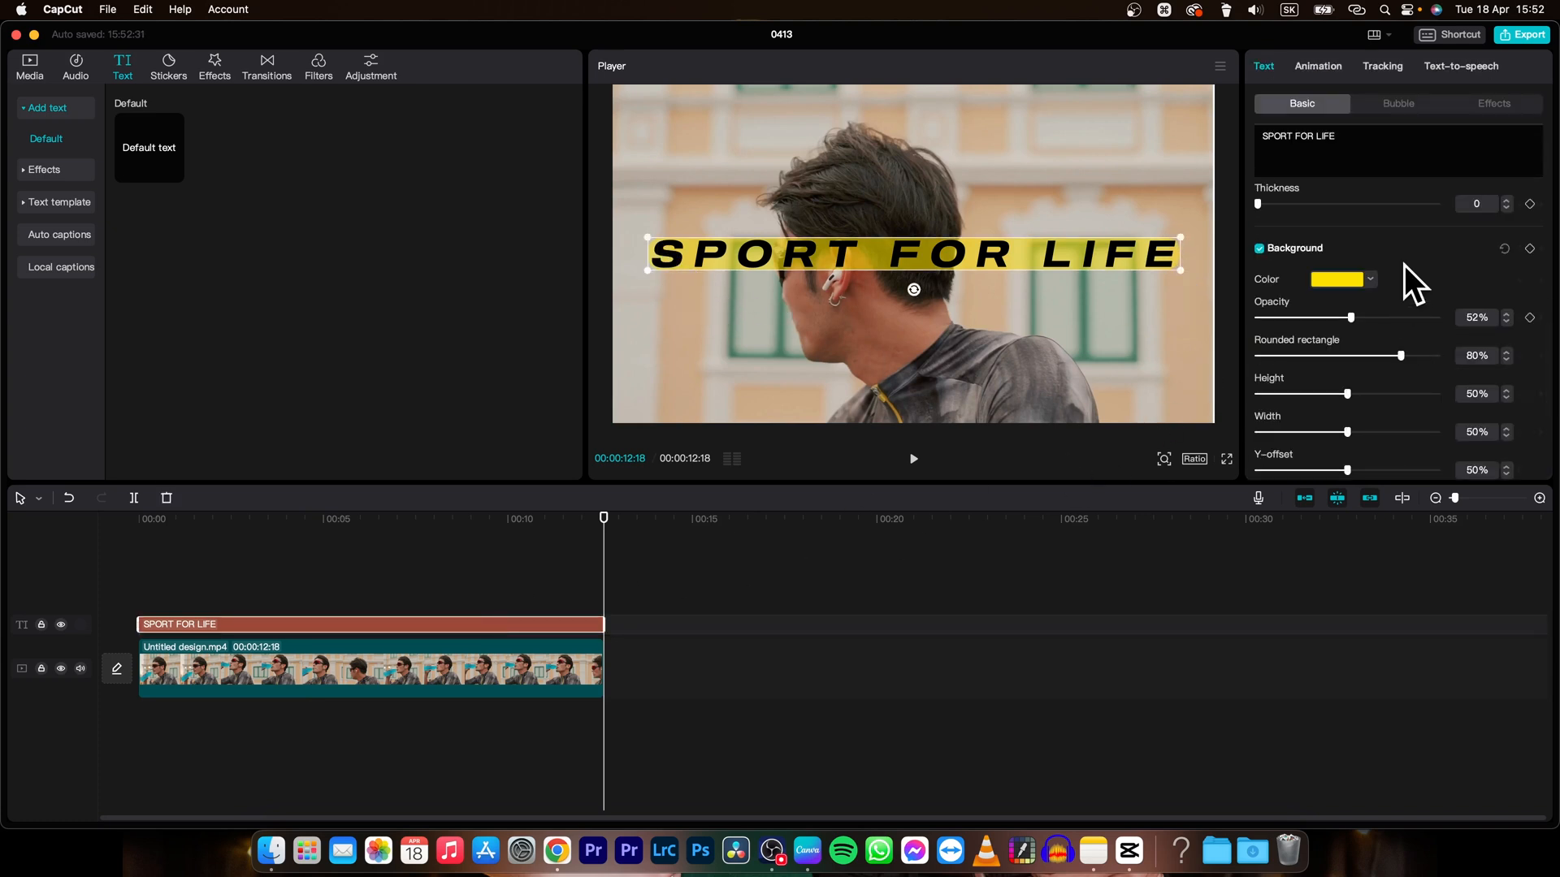
mouse_move(1354, 412)
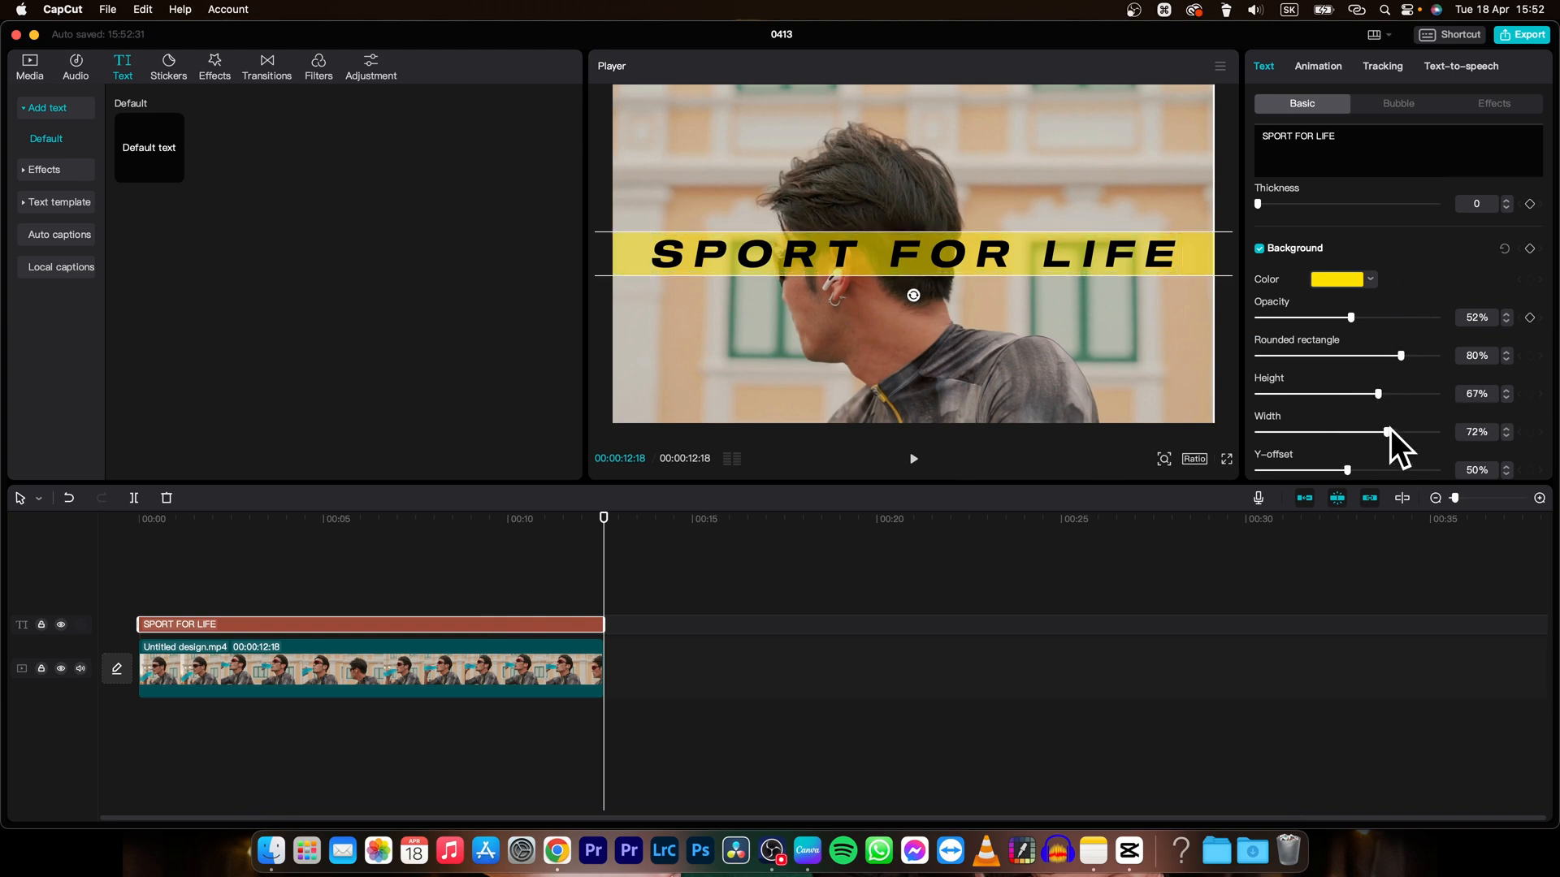
scroll(down, 3)
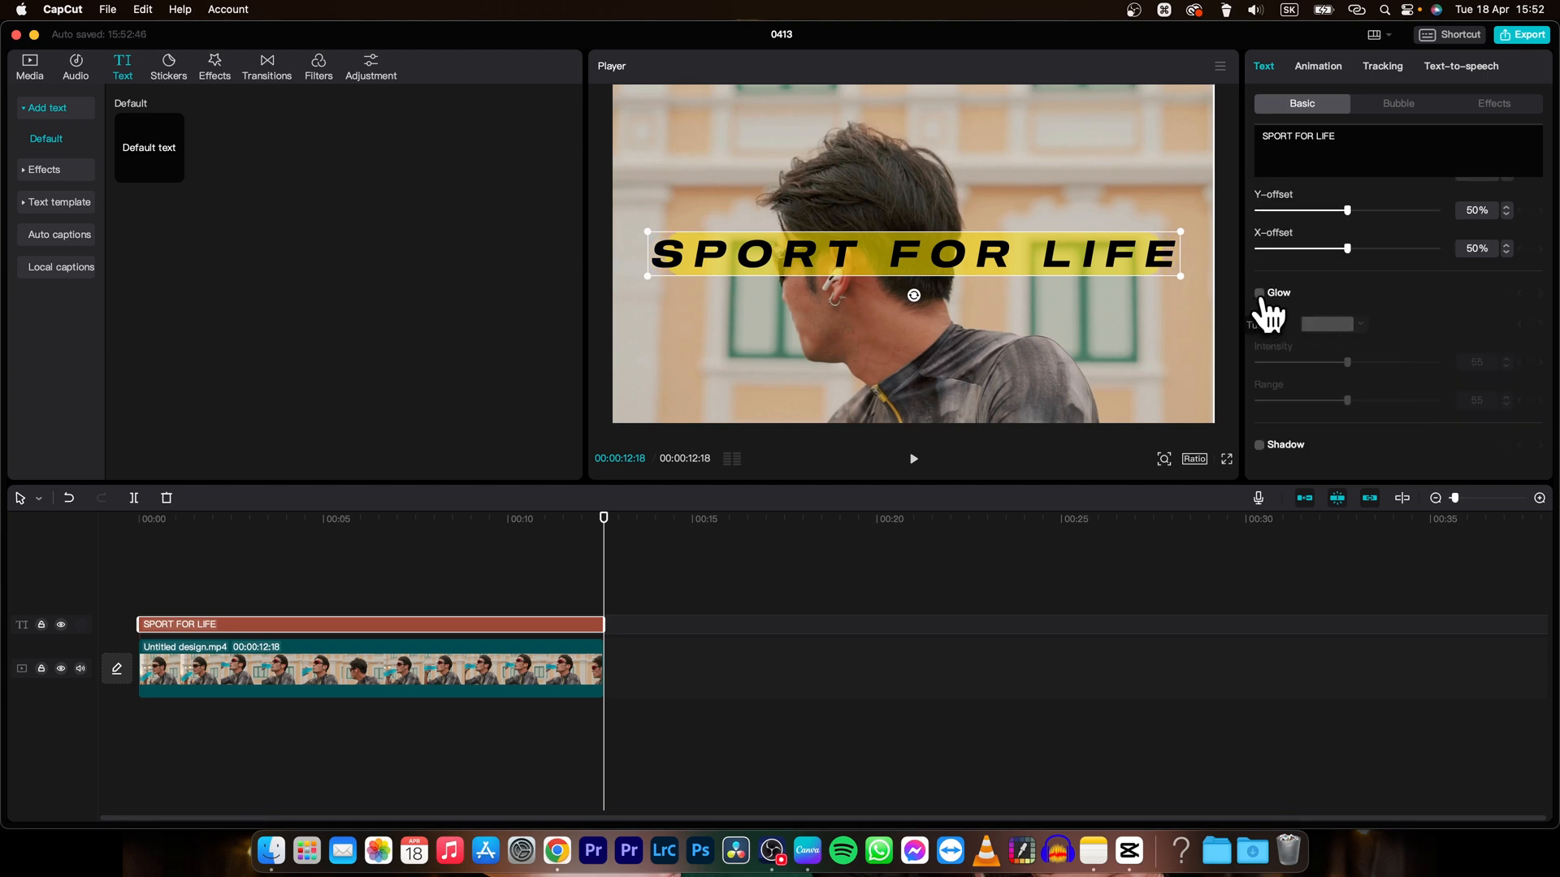
- Enable Glow on the text and change its colour from blue to pink
click(1259, 292)
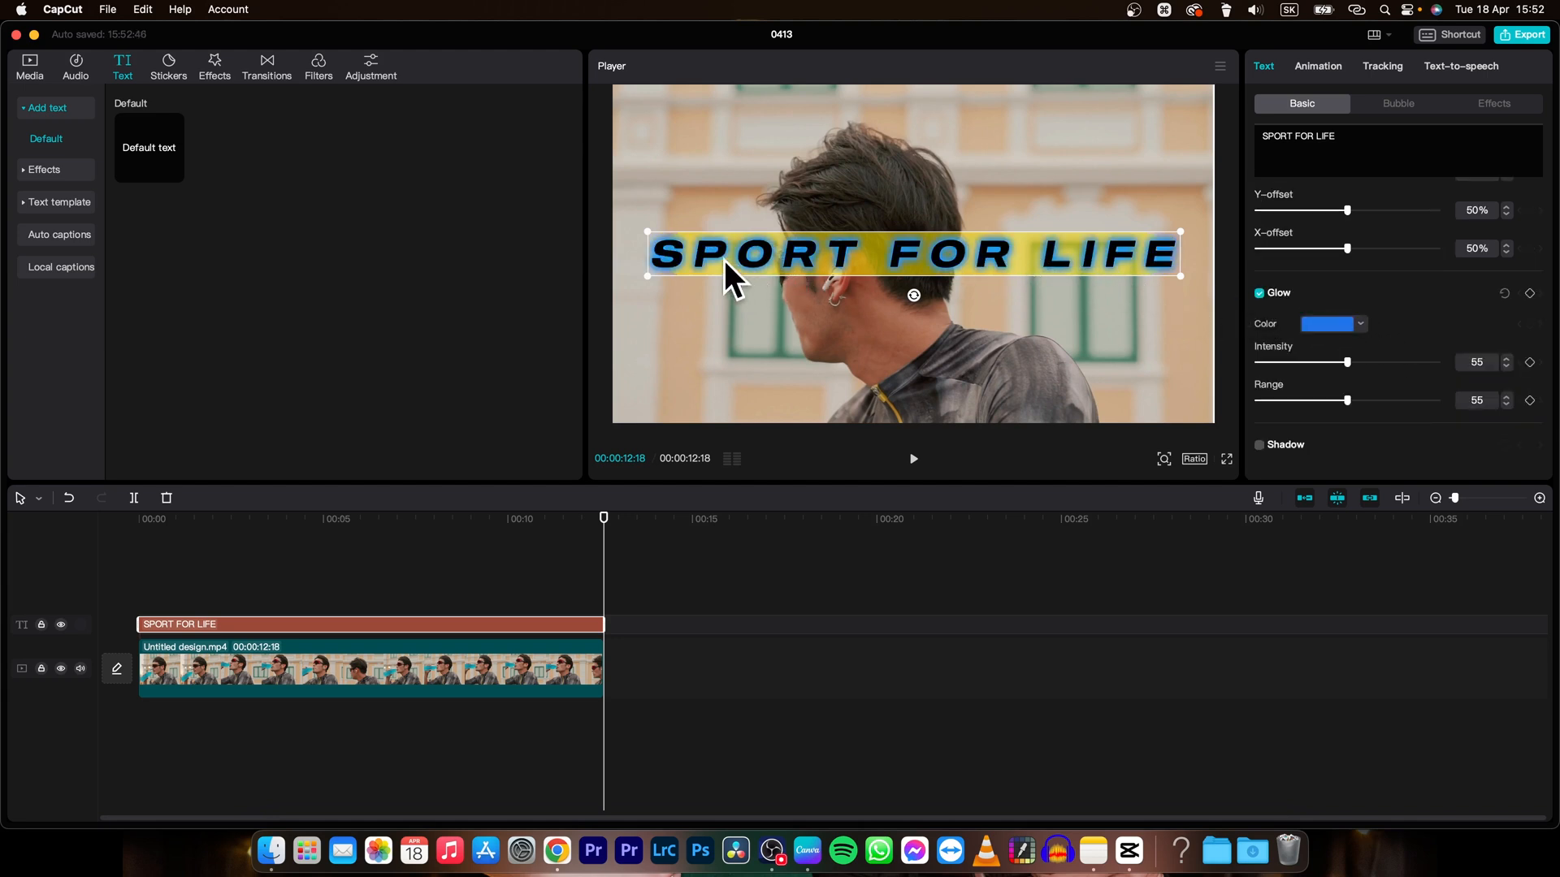
click(1358, 323)
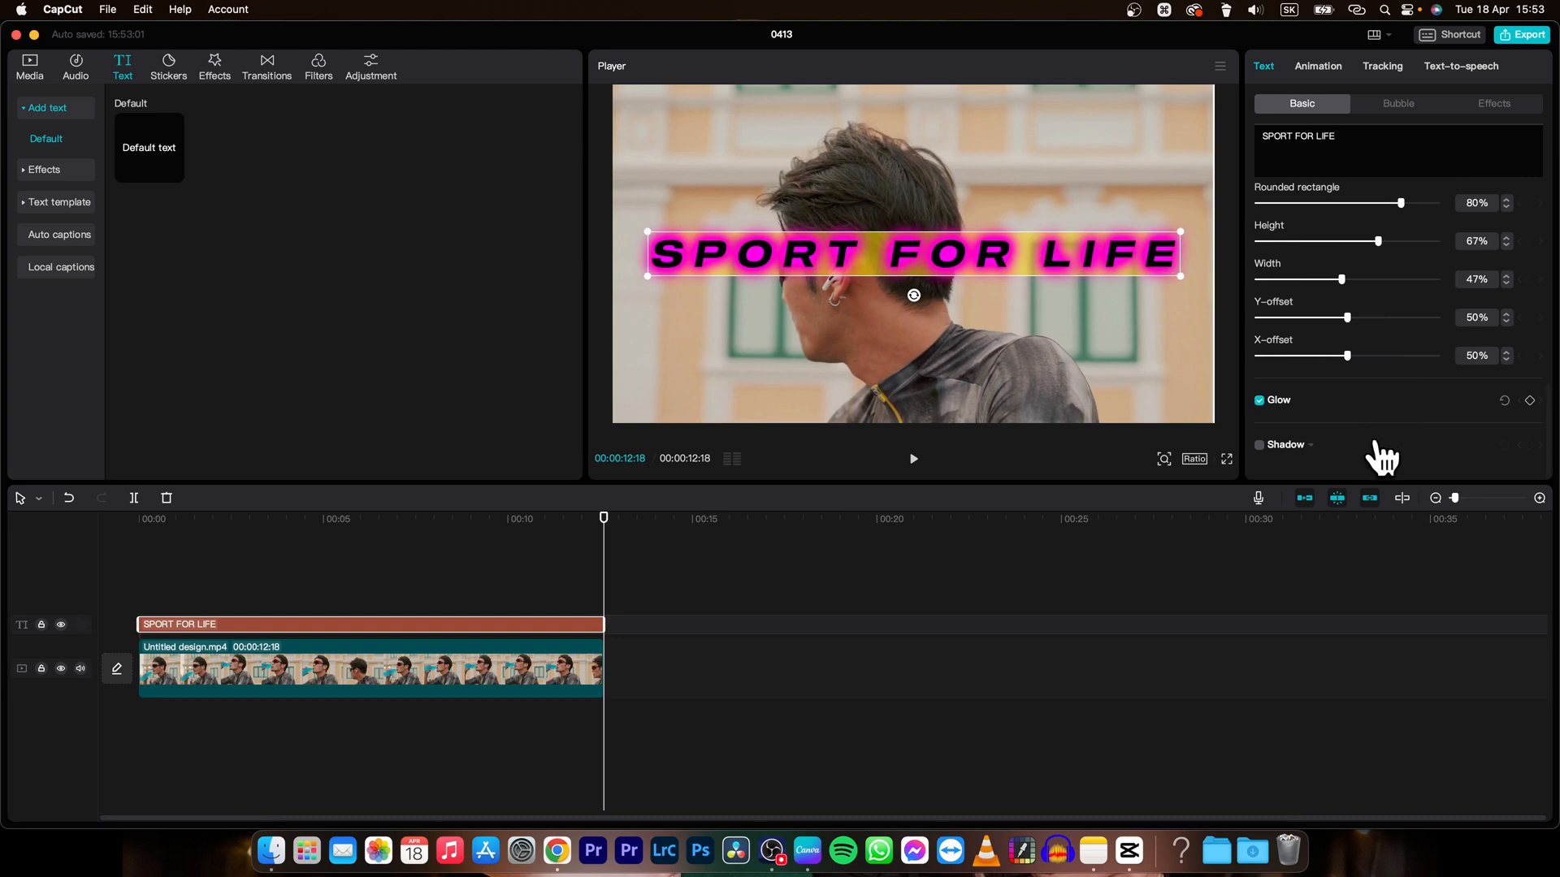
mouse_move(1277, 460)
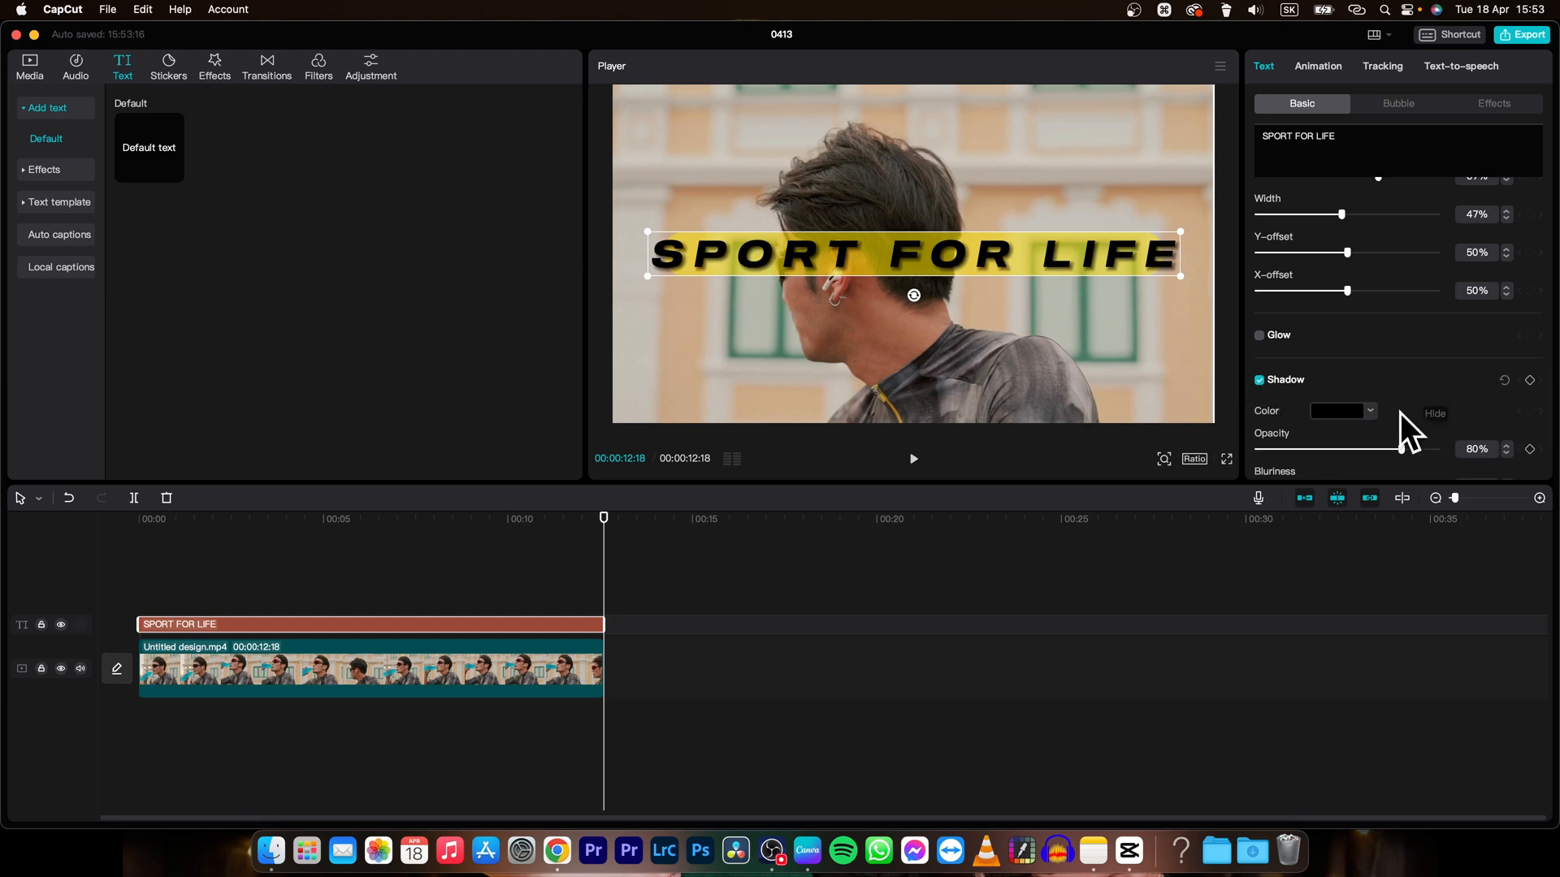
- Apply a dark blurred drop shadow to the text and play the clip to preview it
click(1337, 411)
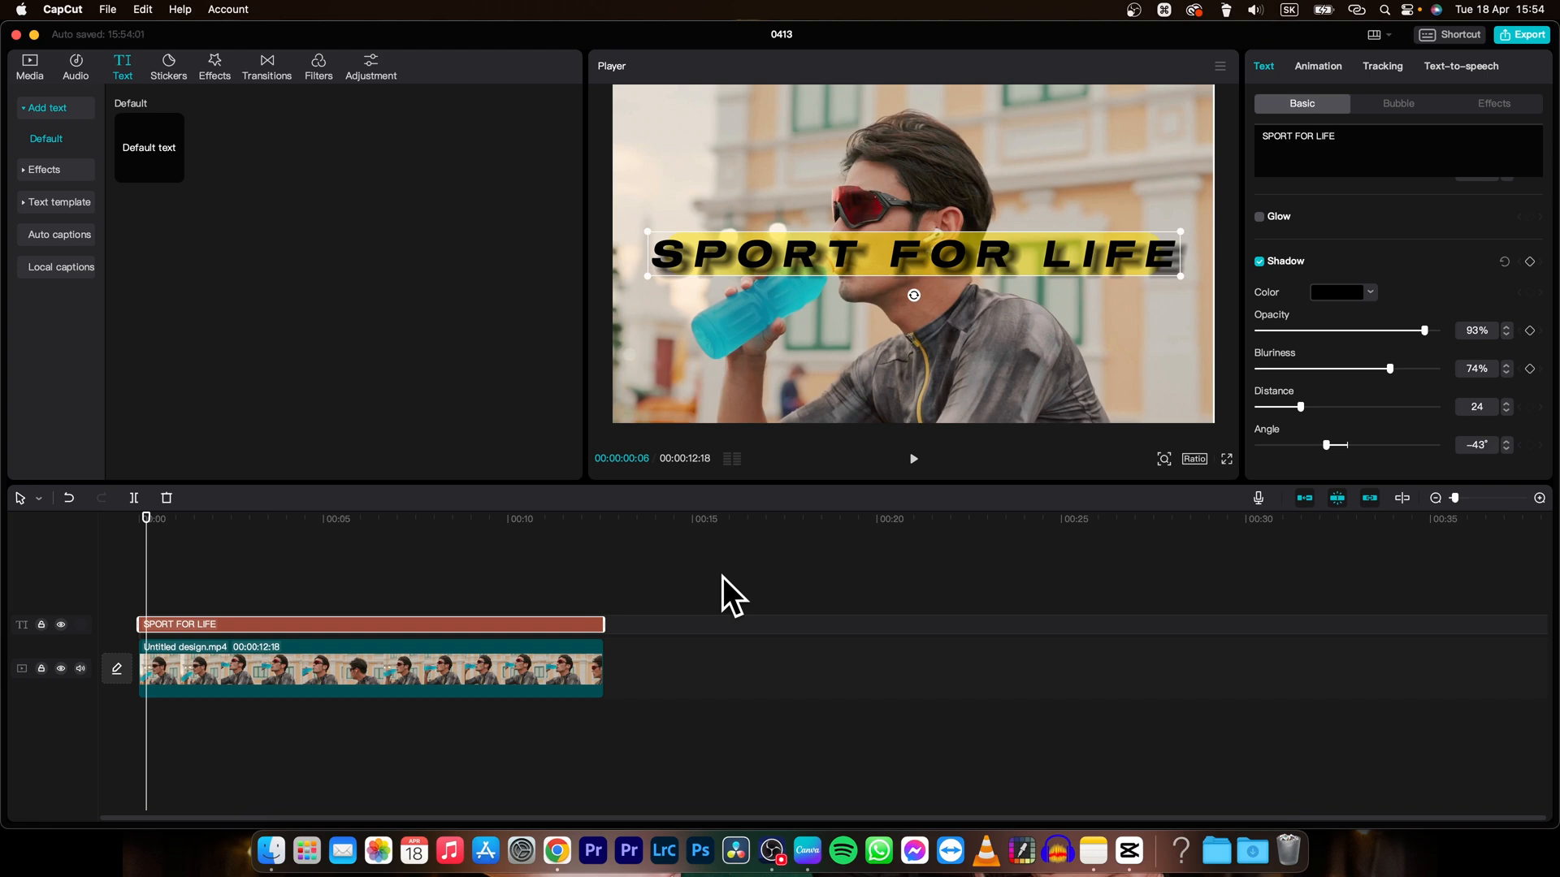
click(911, 459)
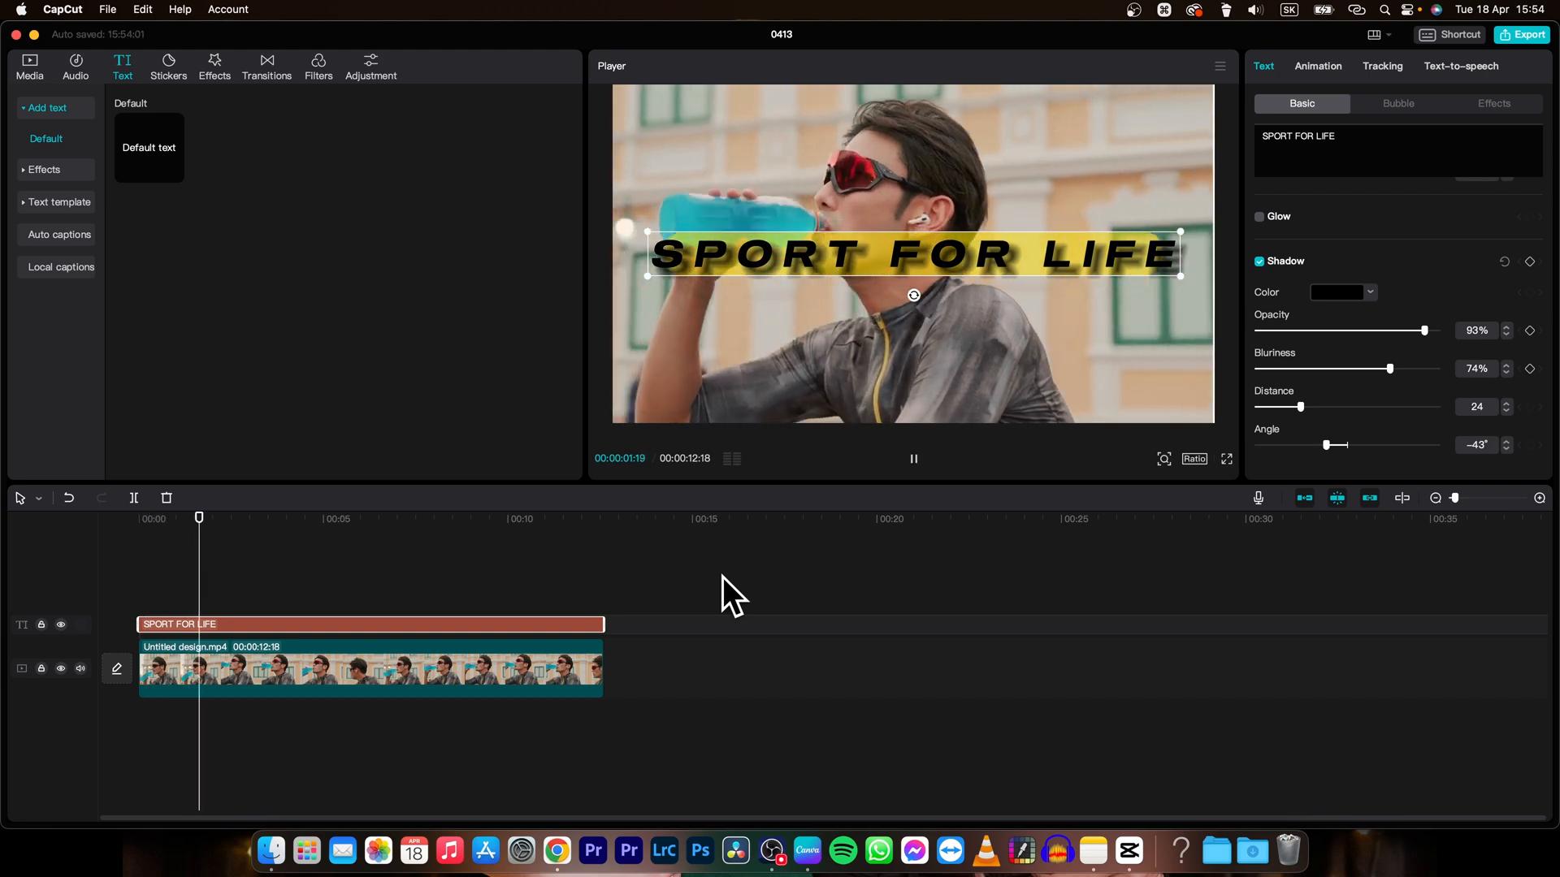